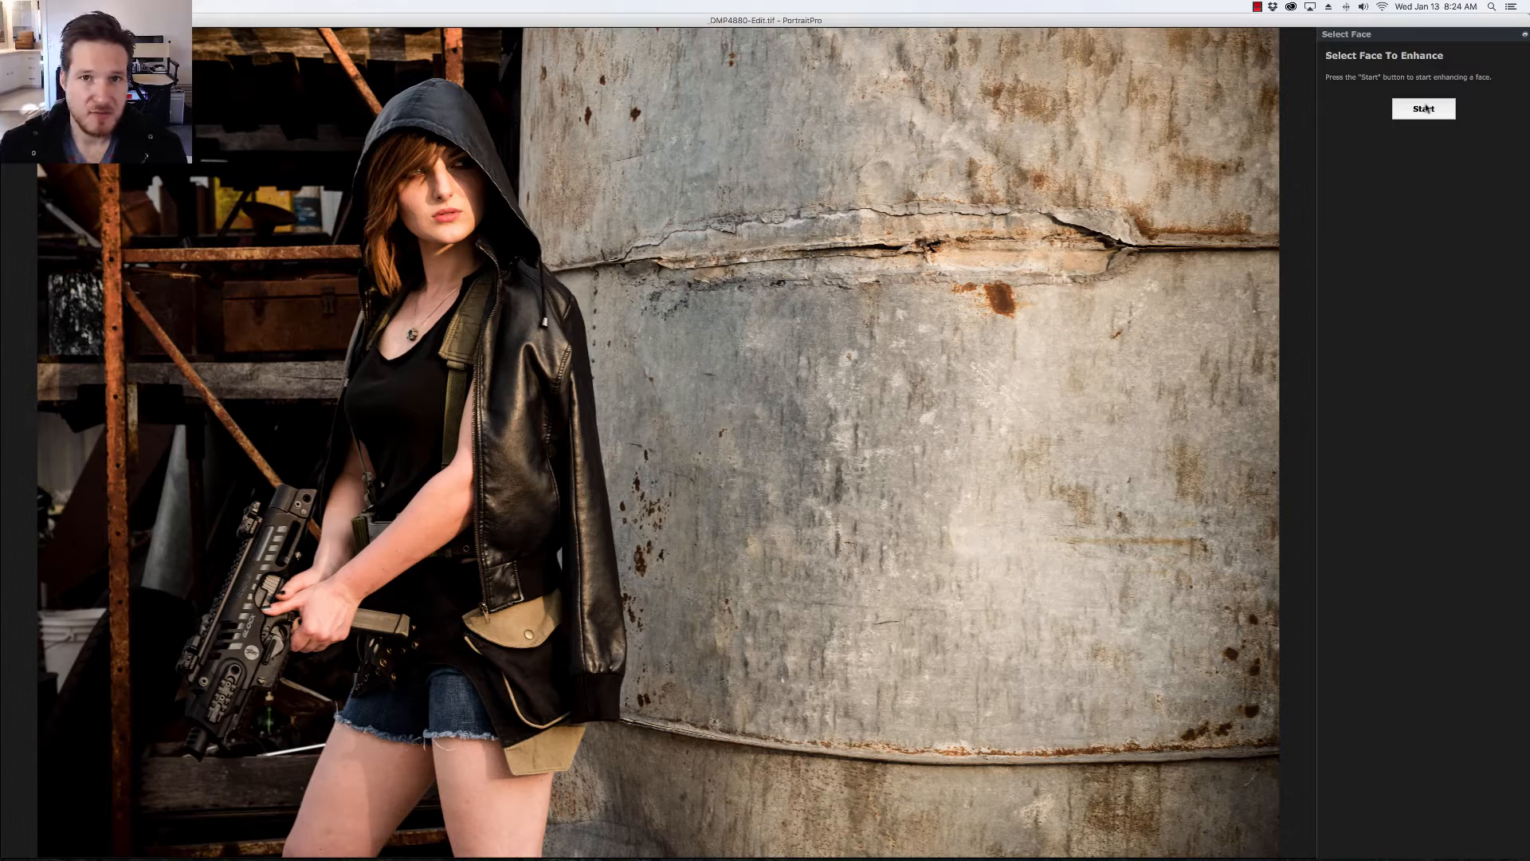
Start retouching as a female subject and mark the eye corner, nose tip and both mouth corners
left_click(1424, 108)
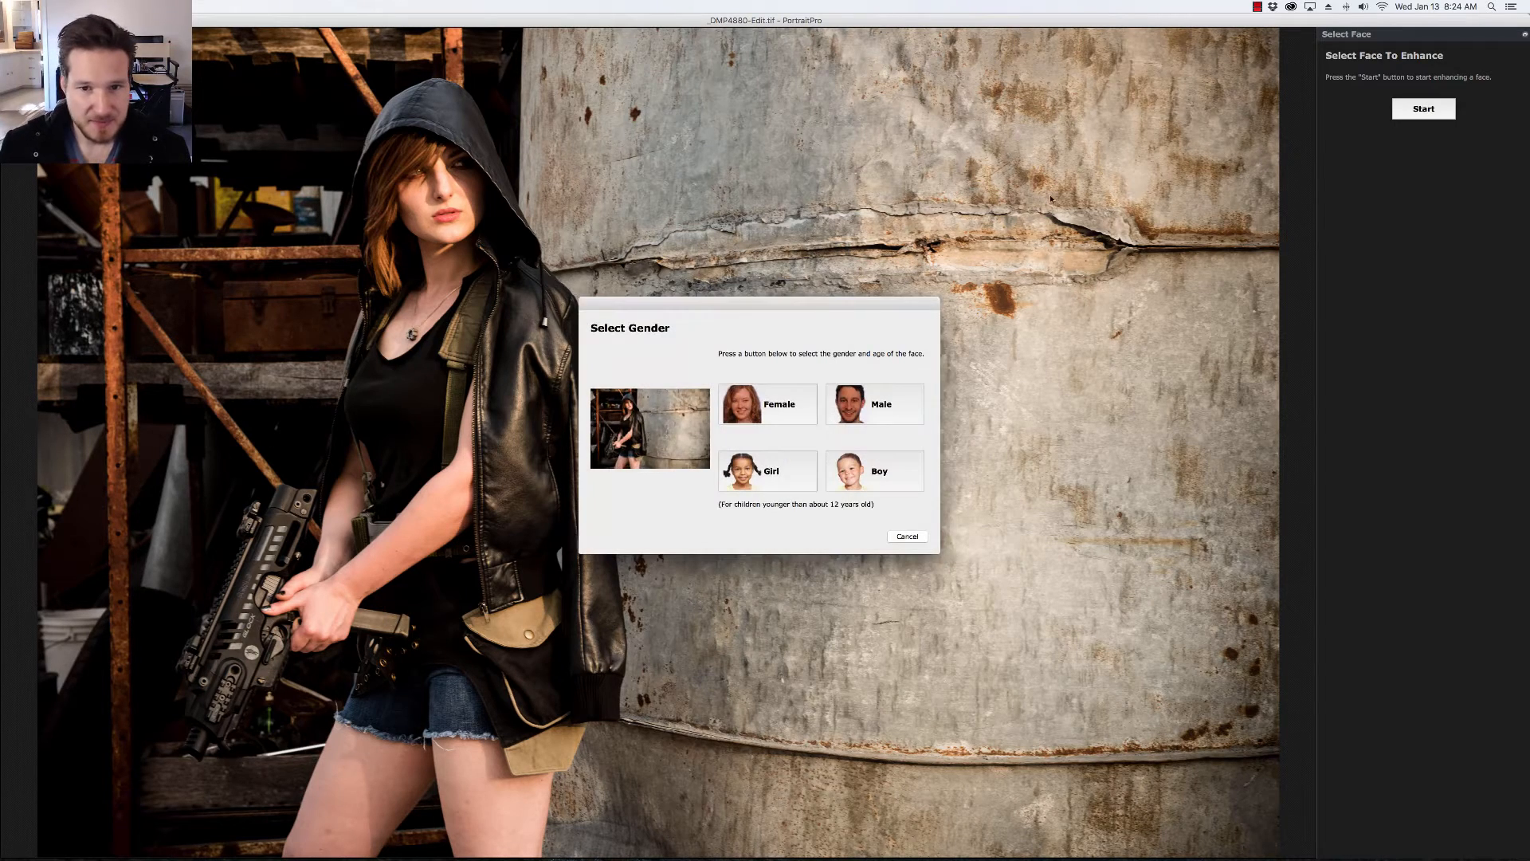
left_click(767, 403)
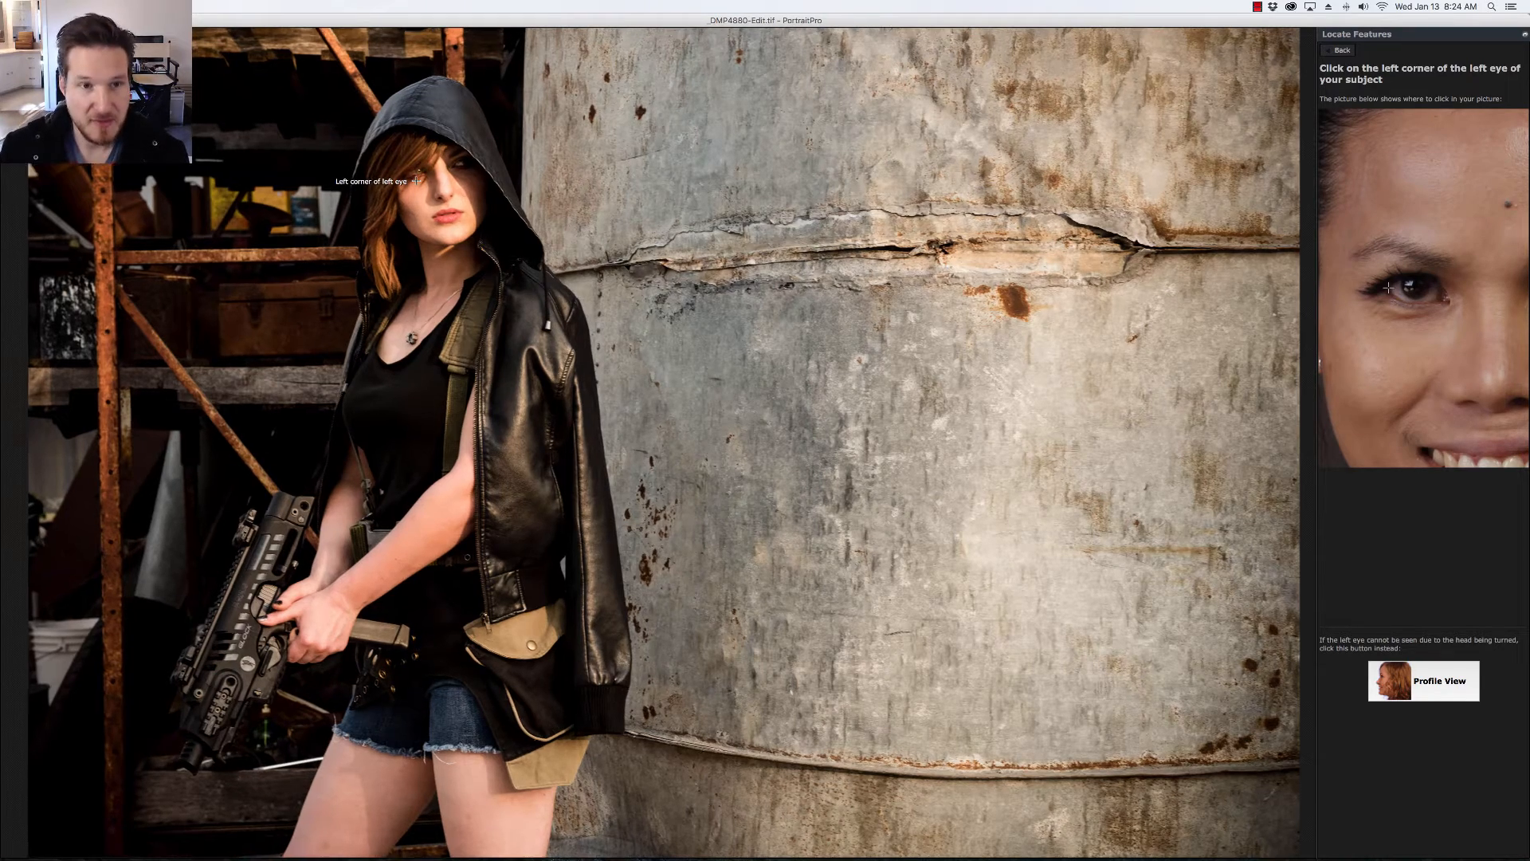
left_click(421, 176)
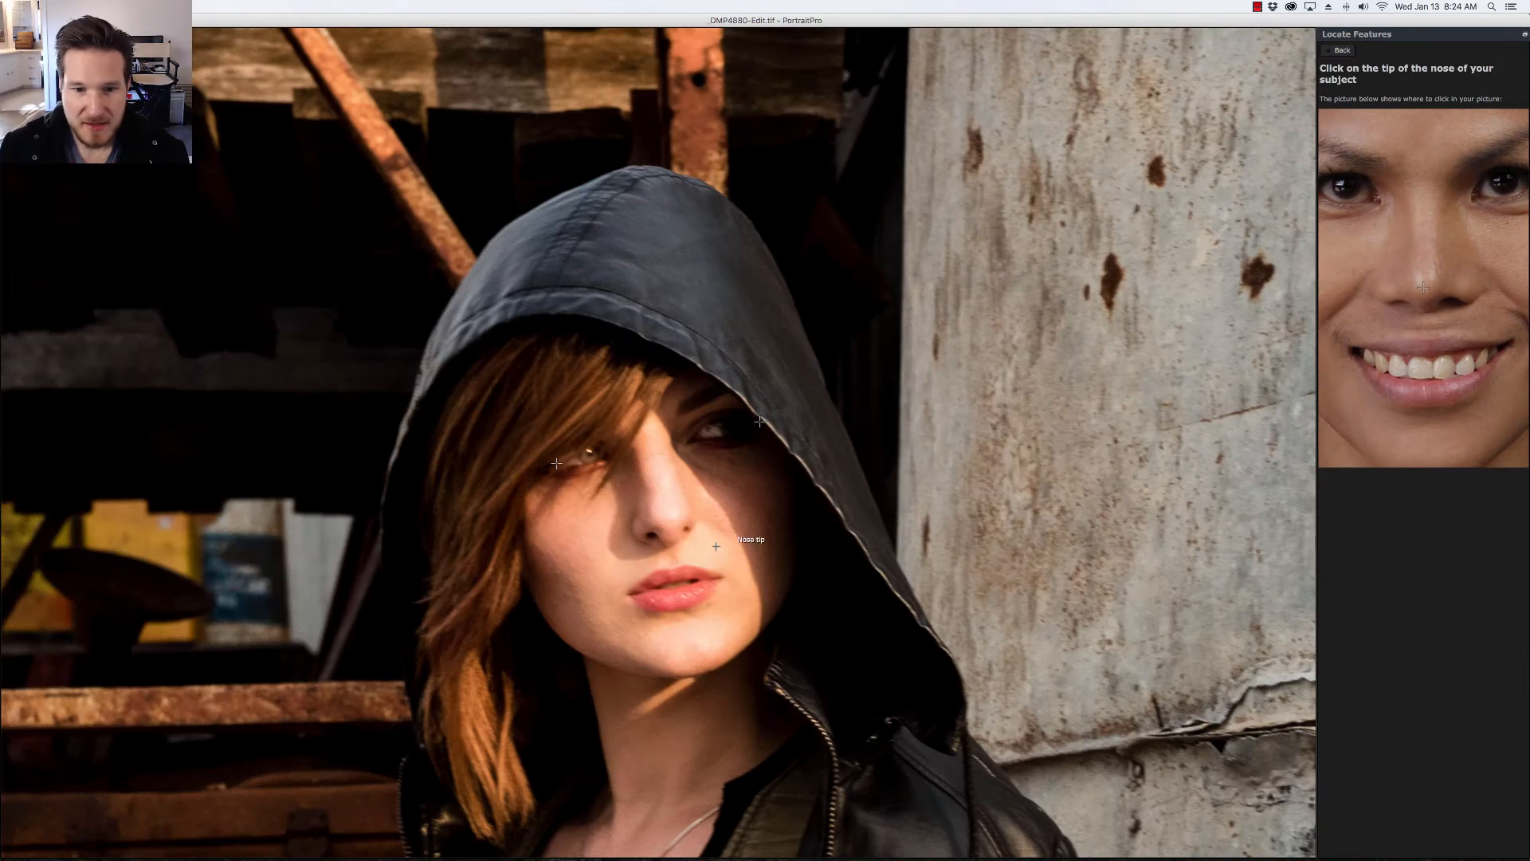
left_click(715, 546)
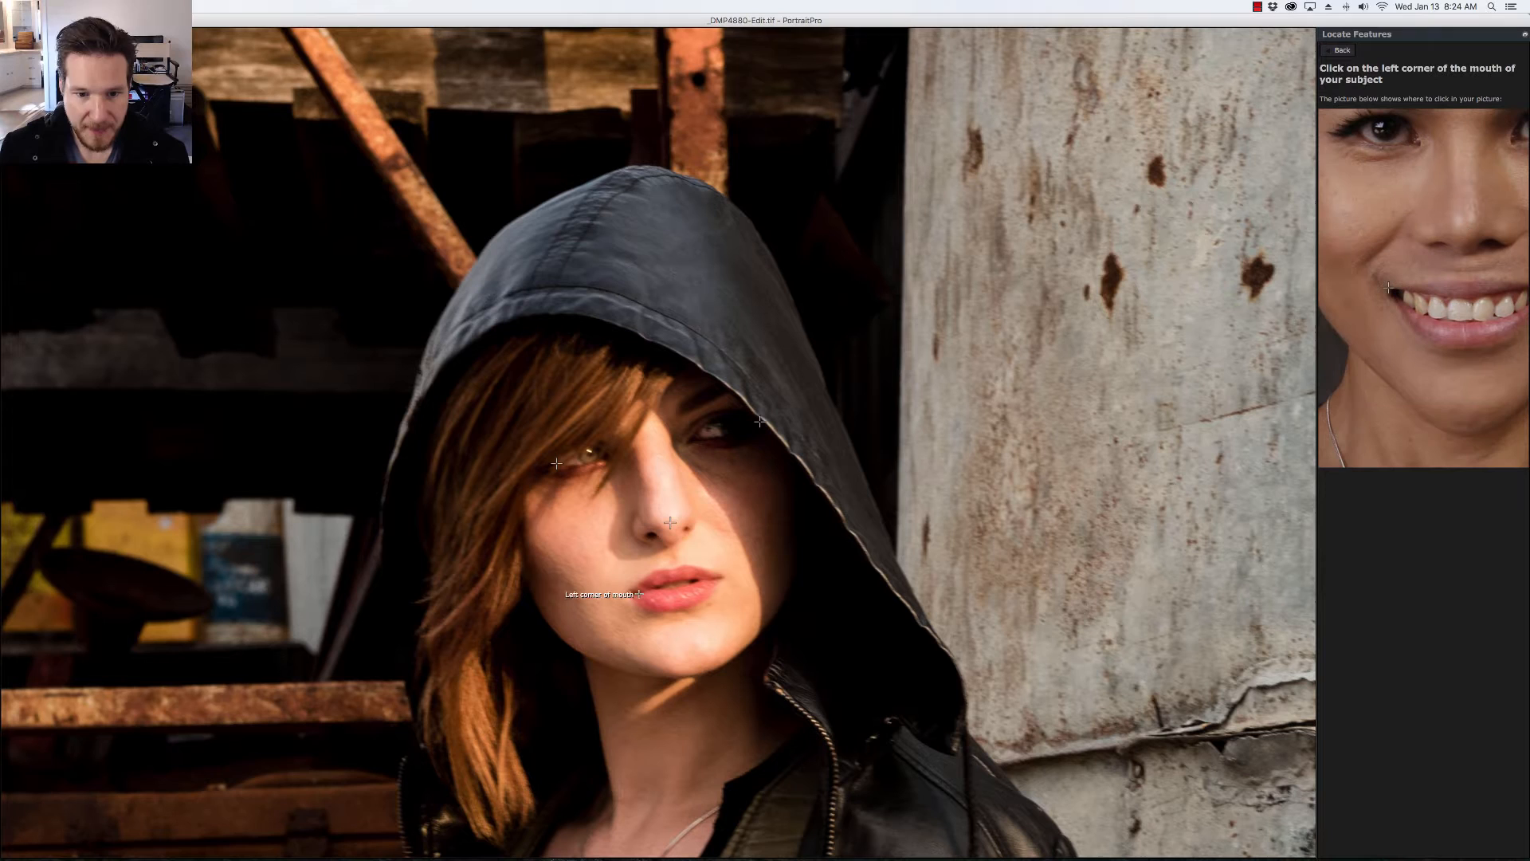
left_click(638, 595)
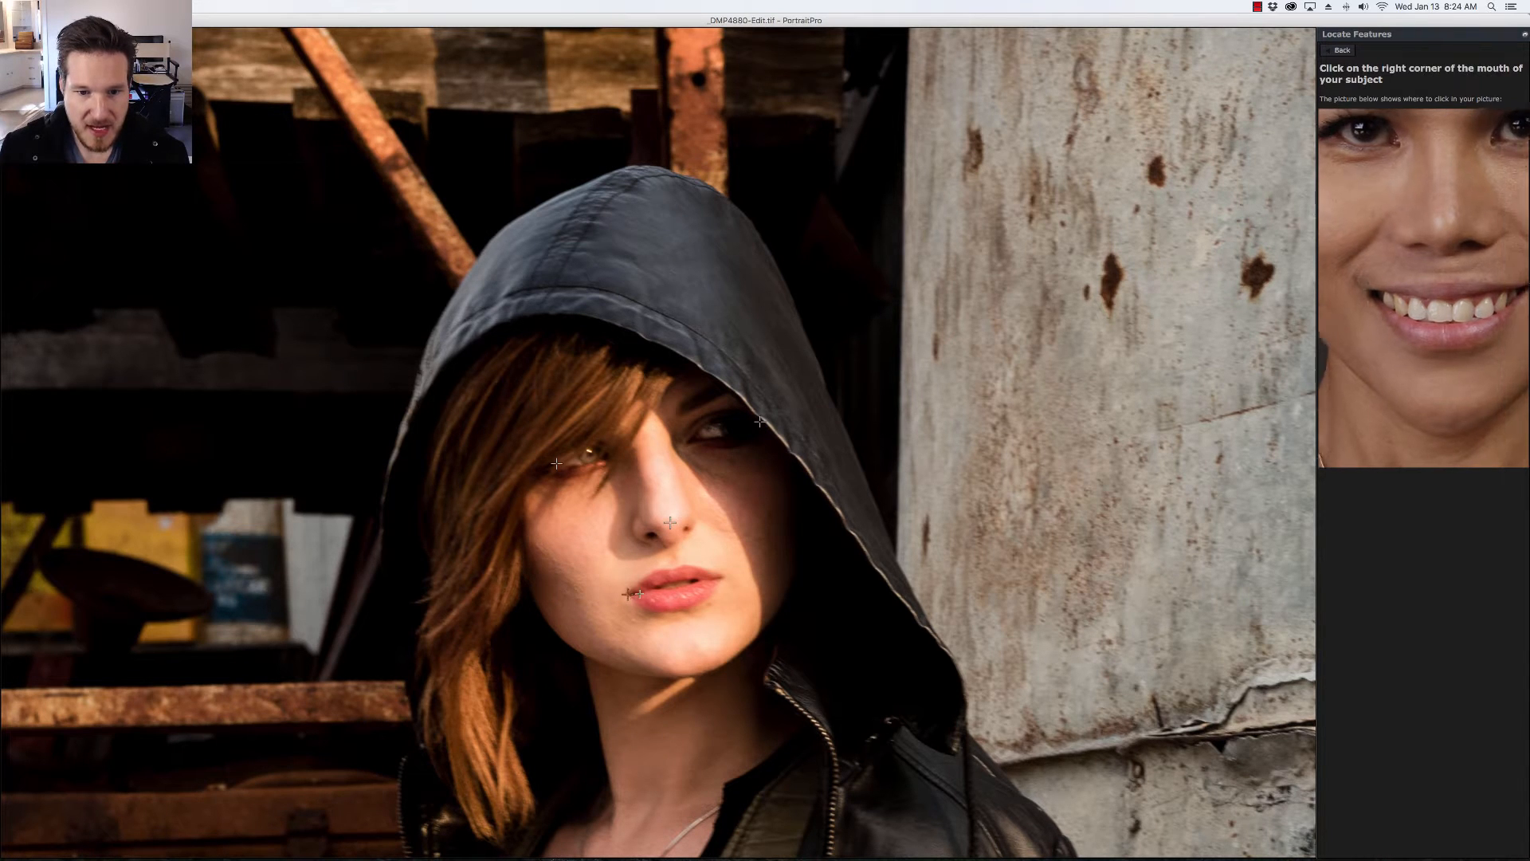
left_click(638, 592)
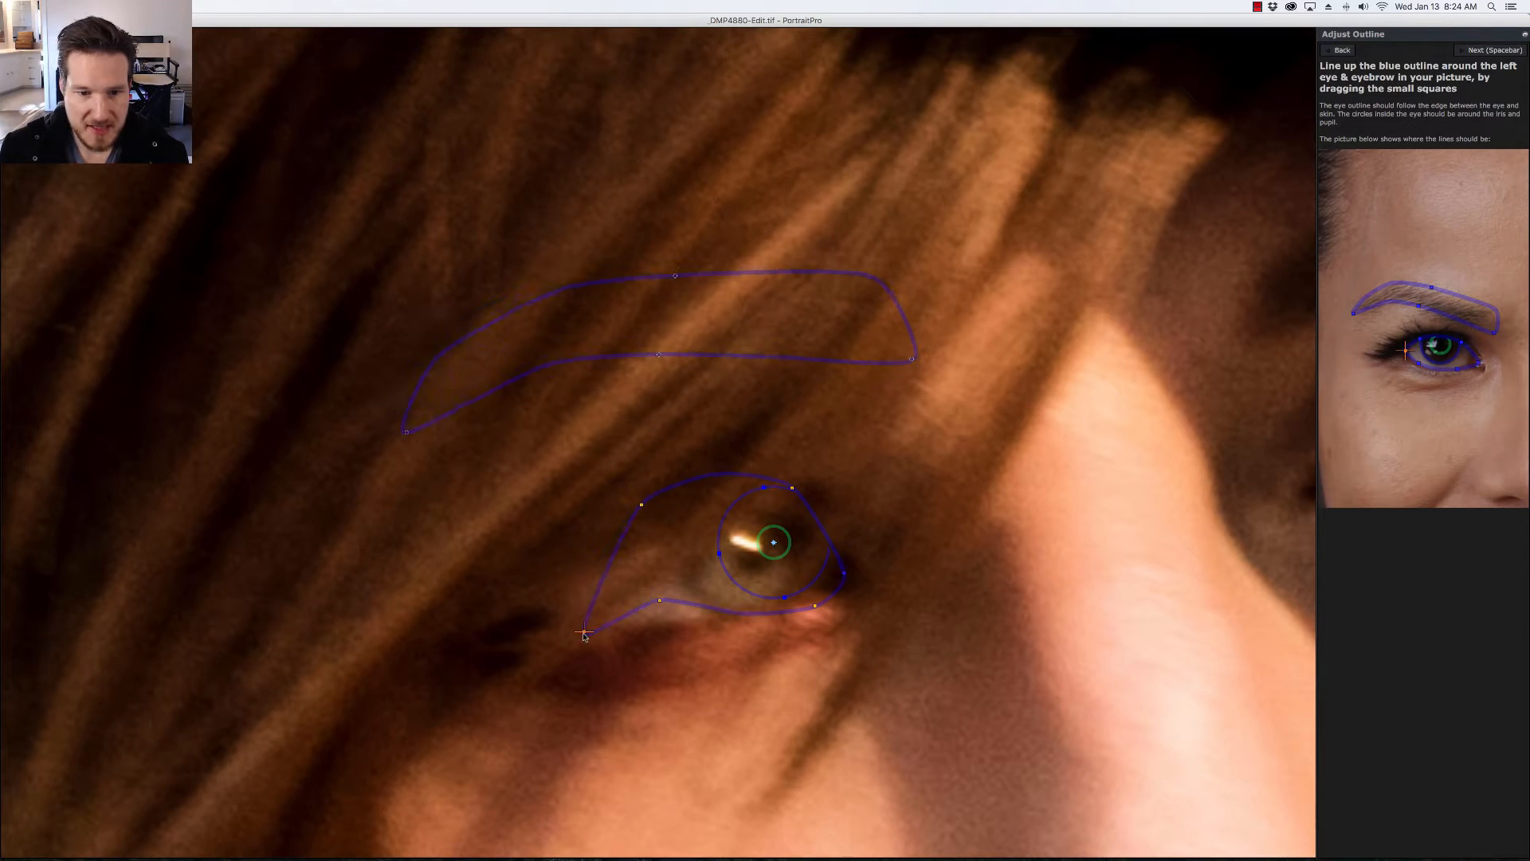
Fit the left eye outline to her eye corner and lower and upper lids, then advance
left_click_drag(586, 634, 653, 636)
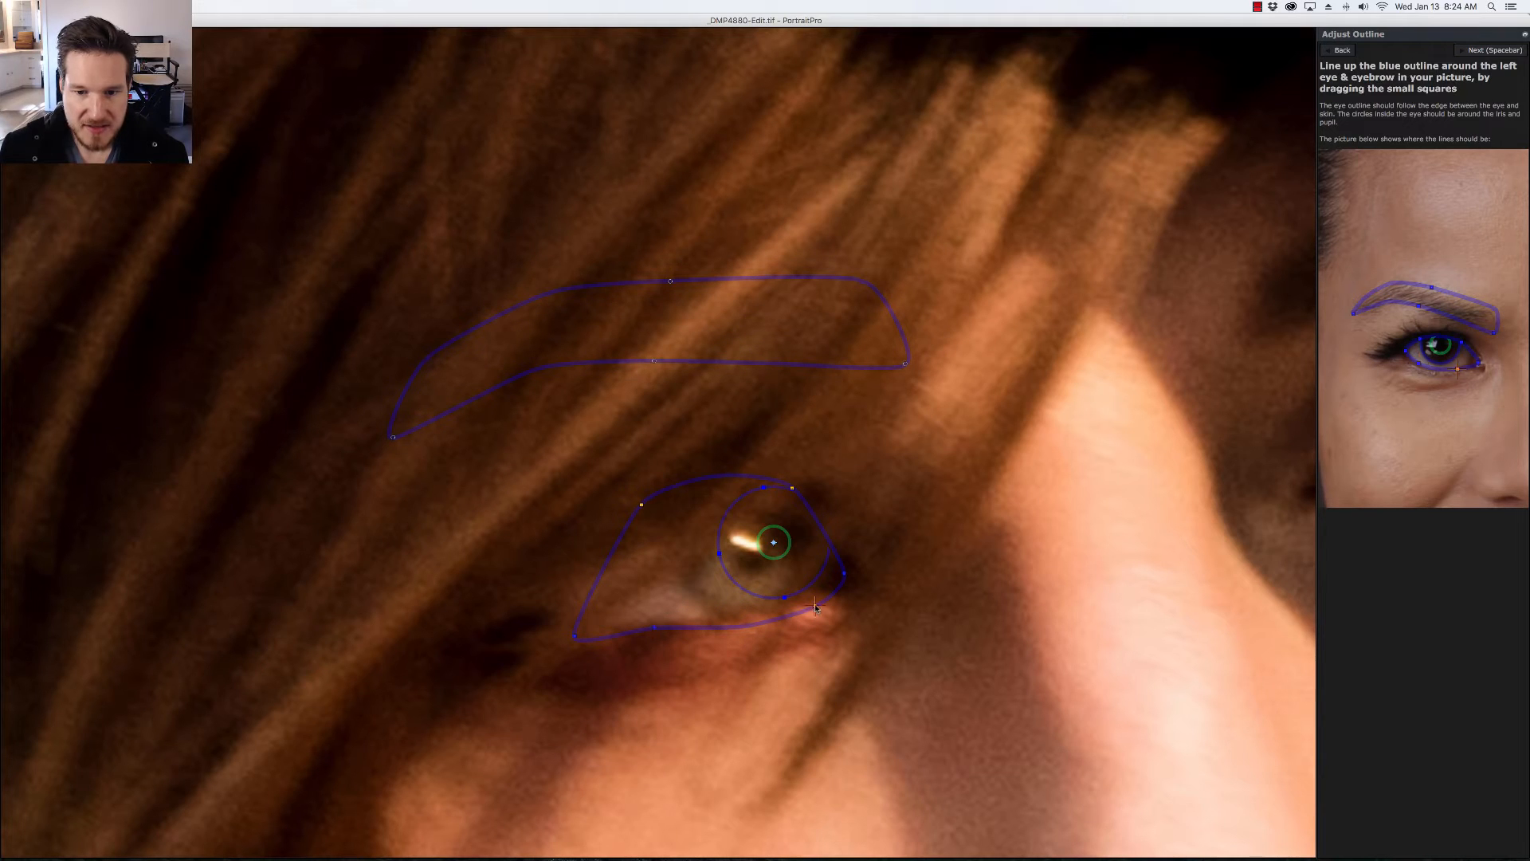
left_click_drag(817, 608, 793, 496)
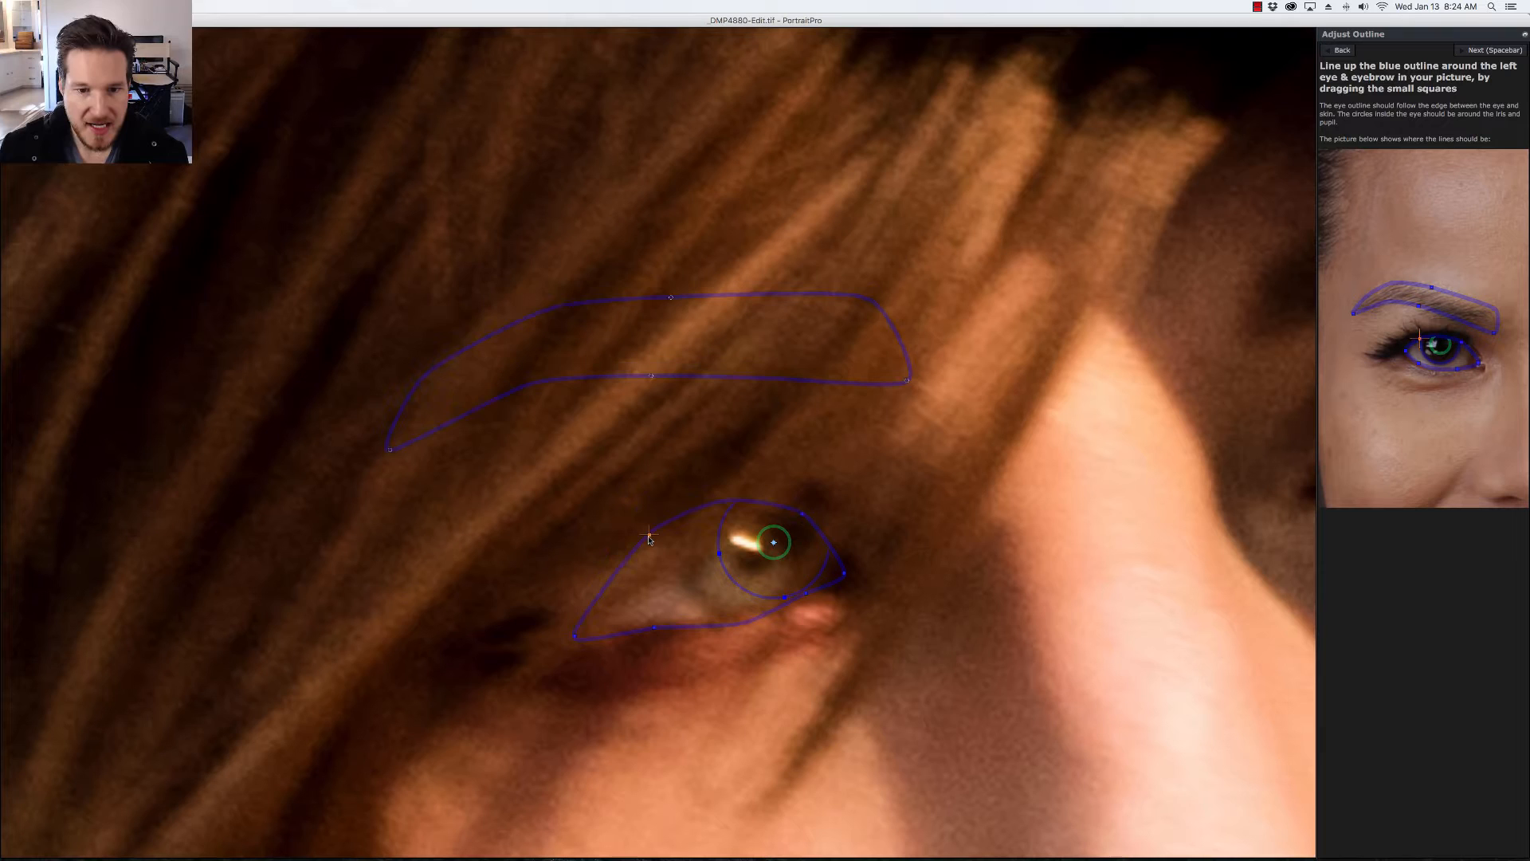
left_click_drag(774, 542, 755, 566)
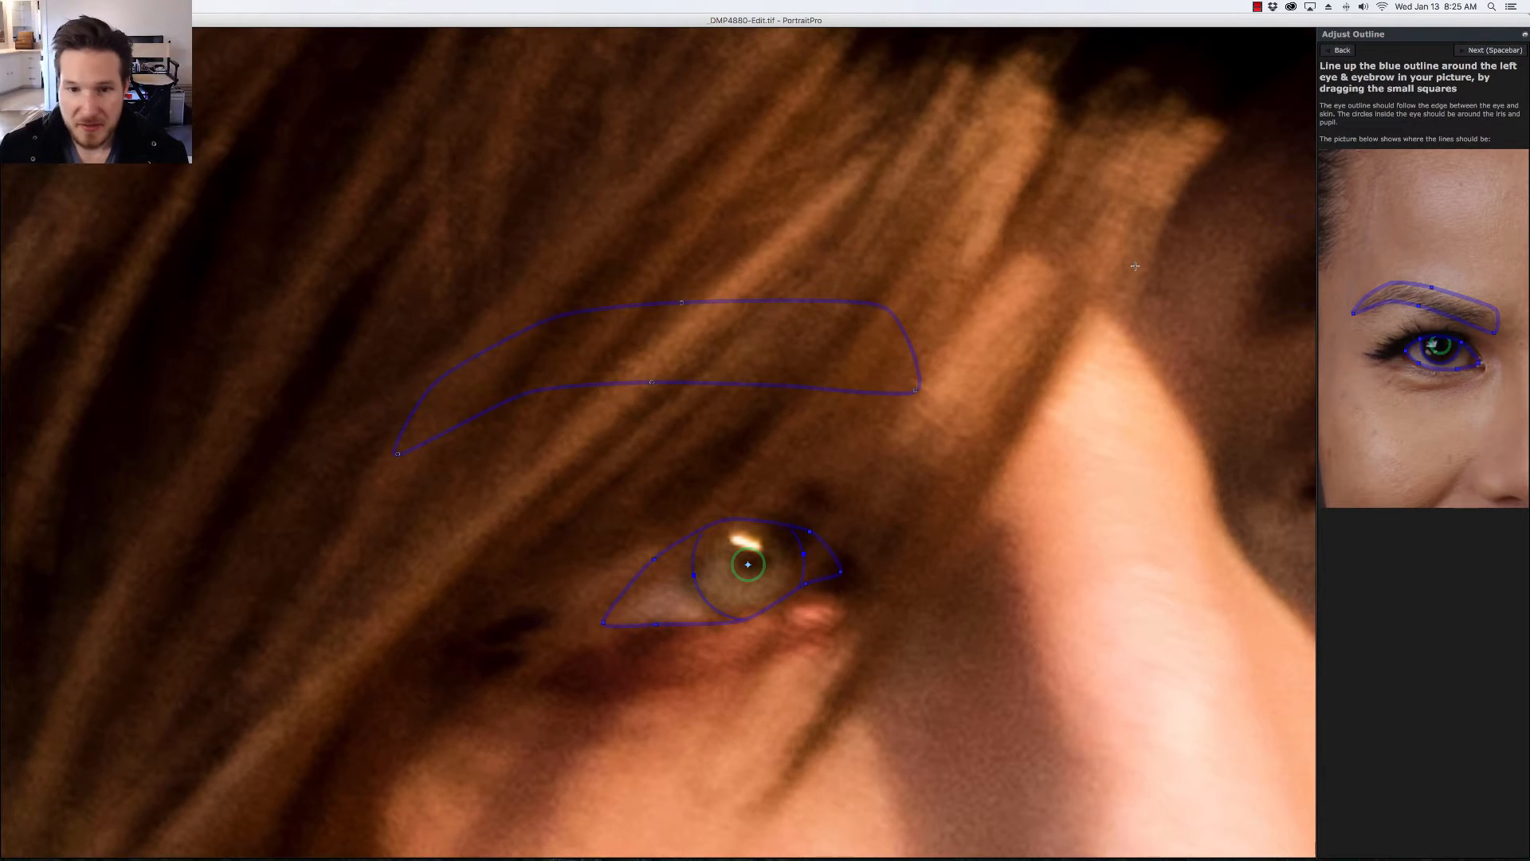
left_click(1492, 50)
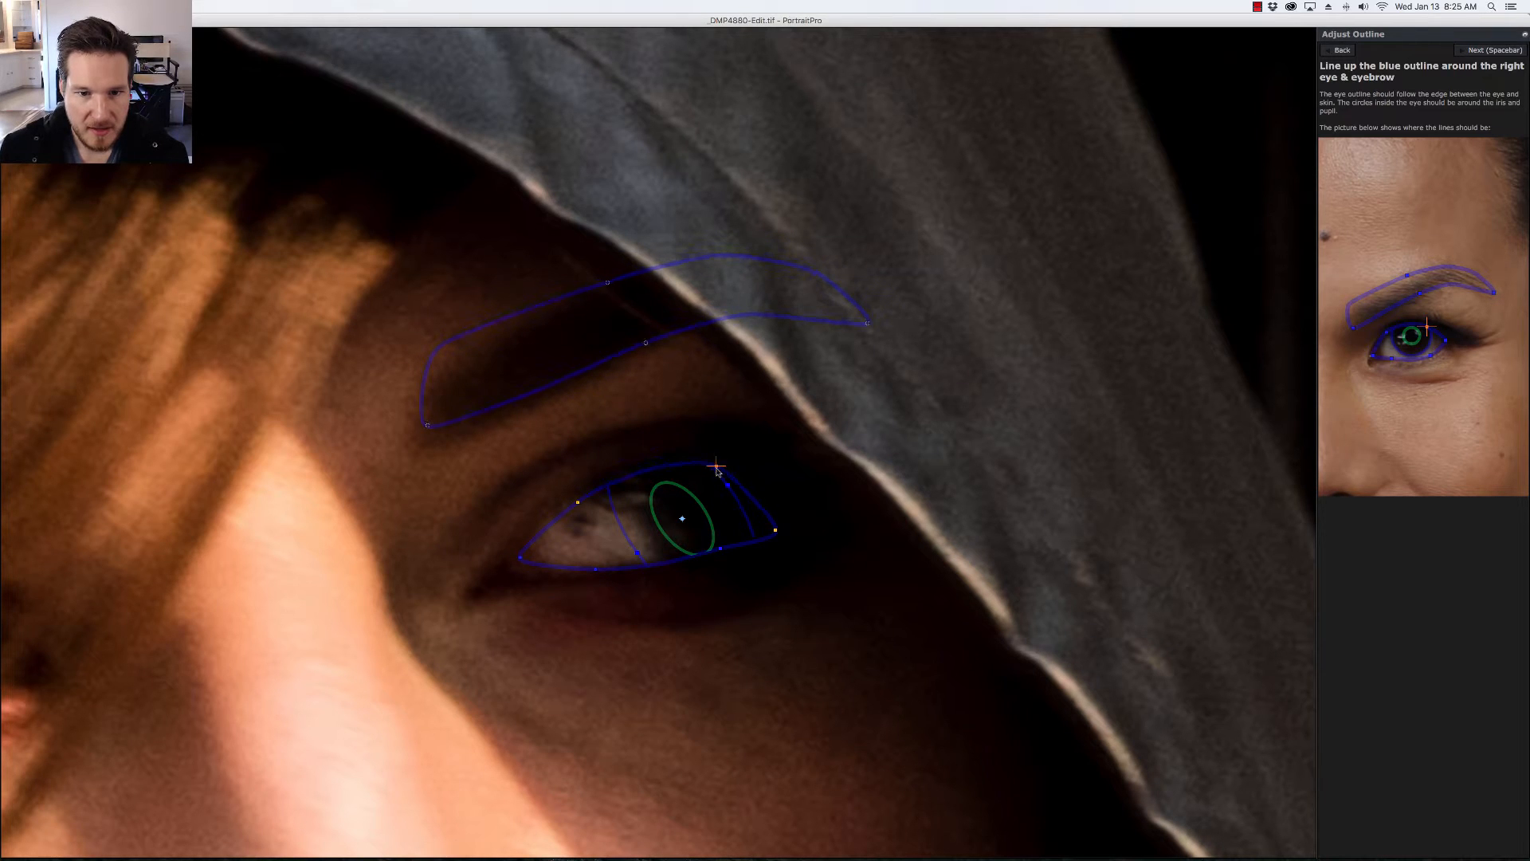
Fit the right eye outline, iris circle and outer eyebrow end, then advance
left_click_drag(718, 468, 710, 512)
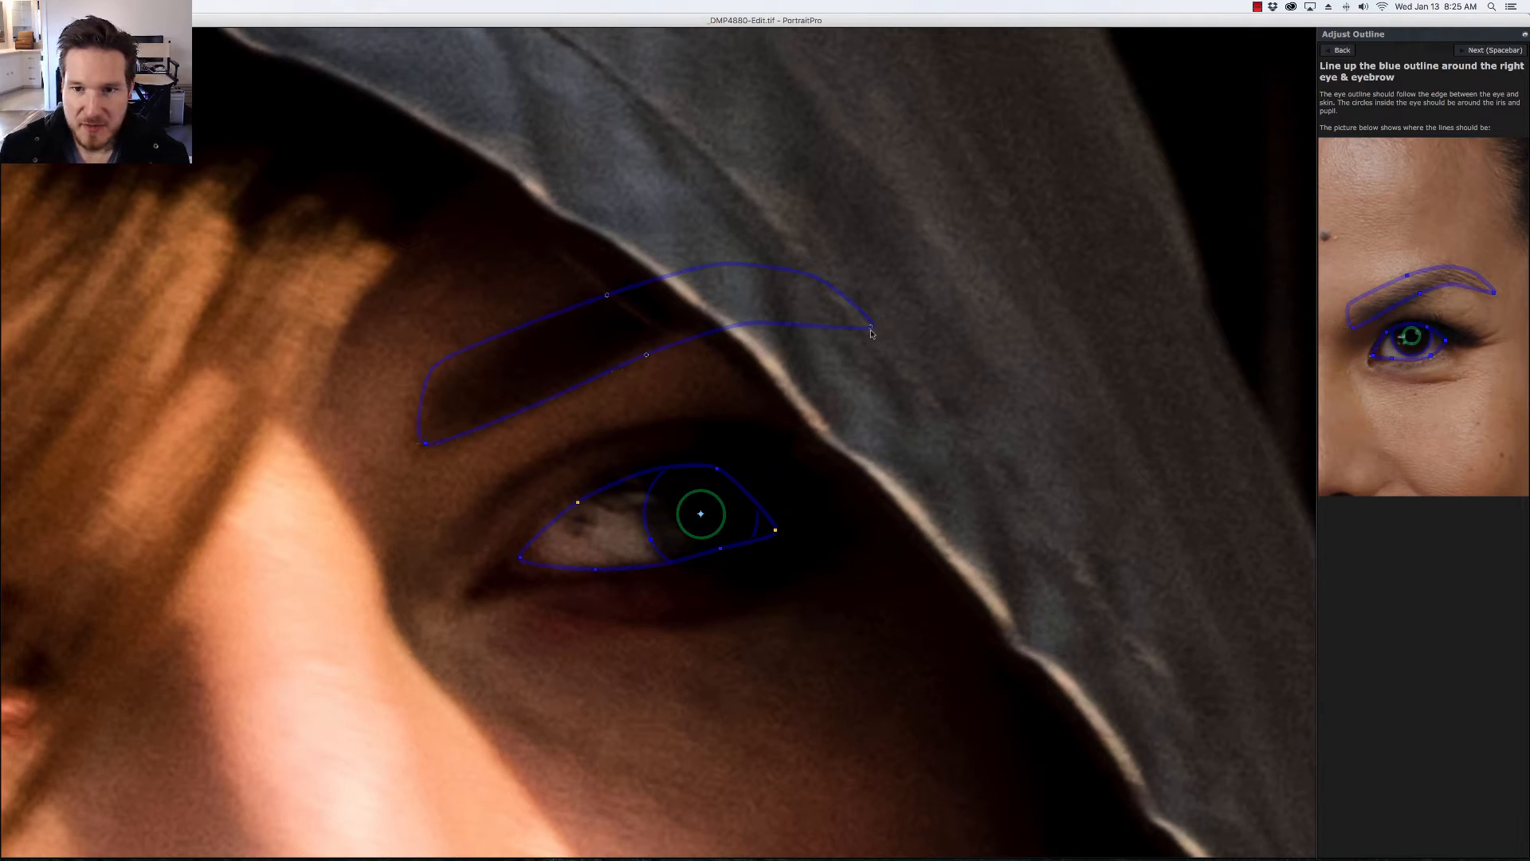
left_click_drag(869, 328, 844, 322)
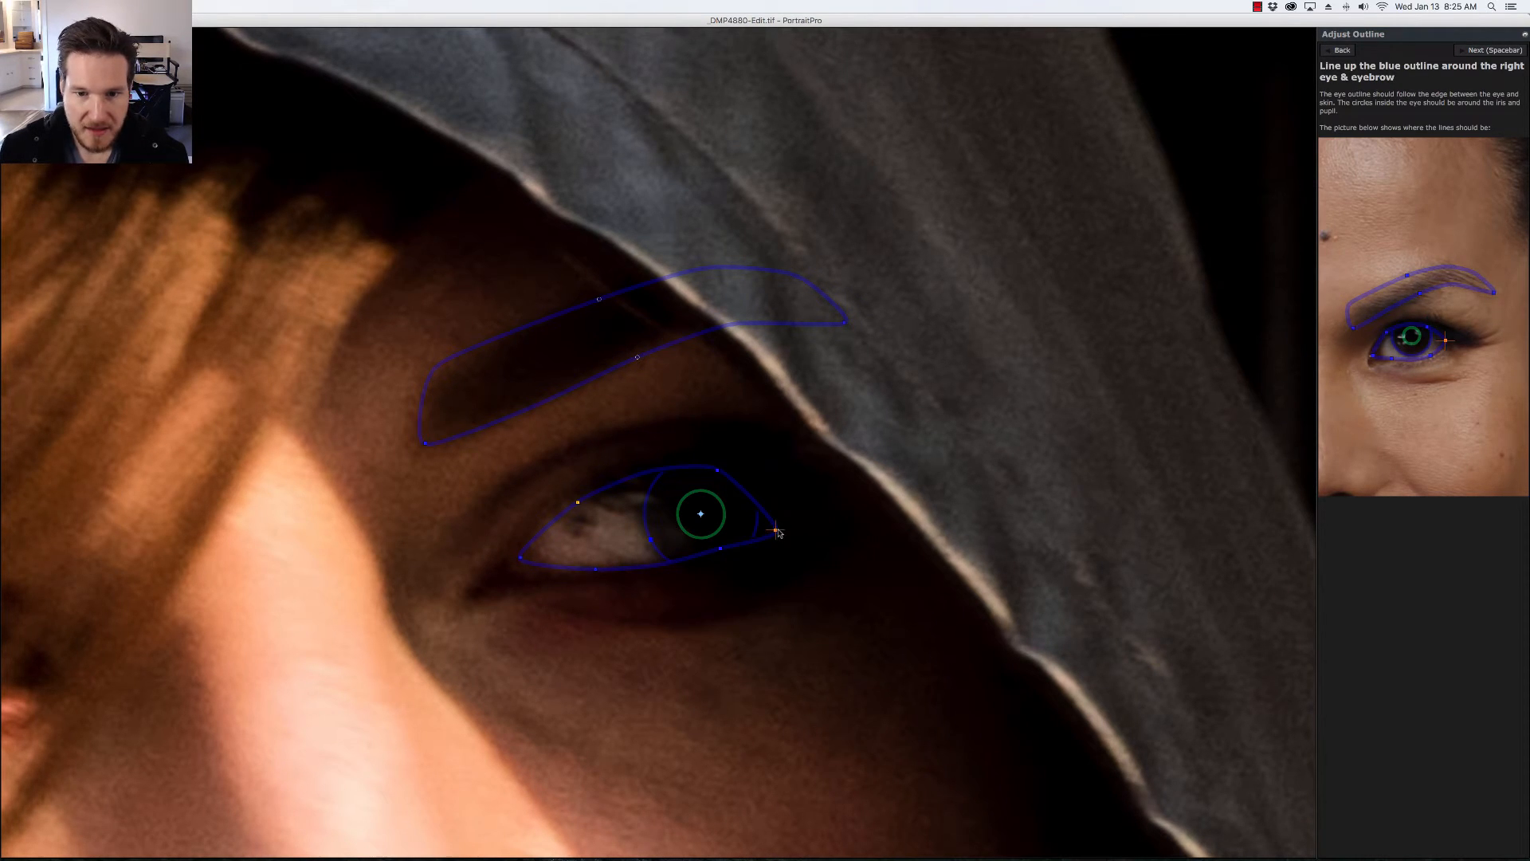
left_click(1495, 49)
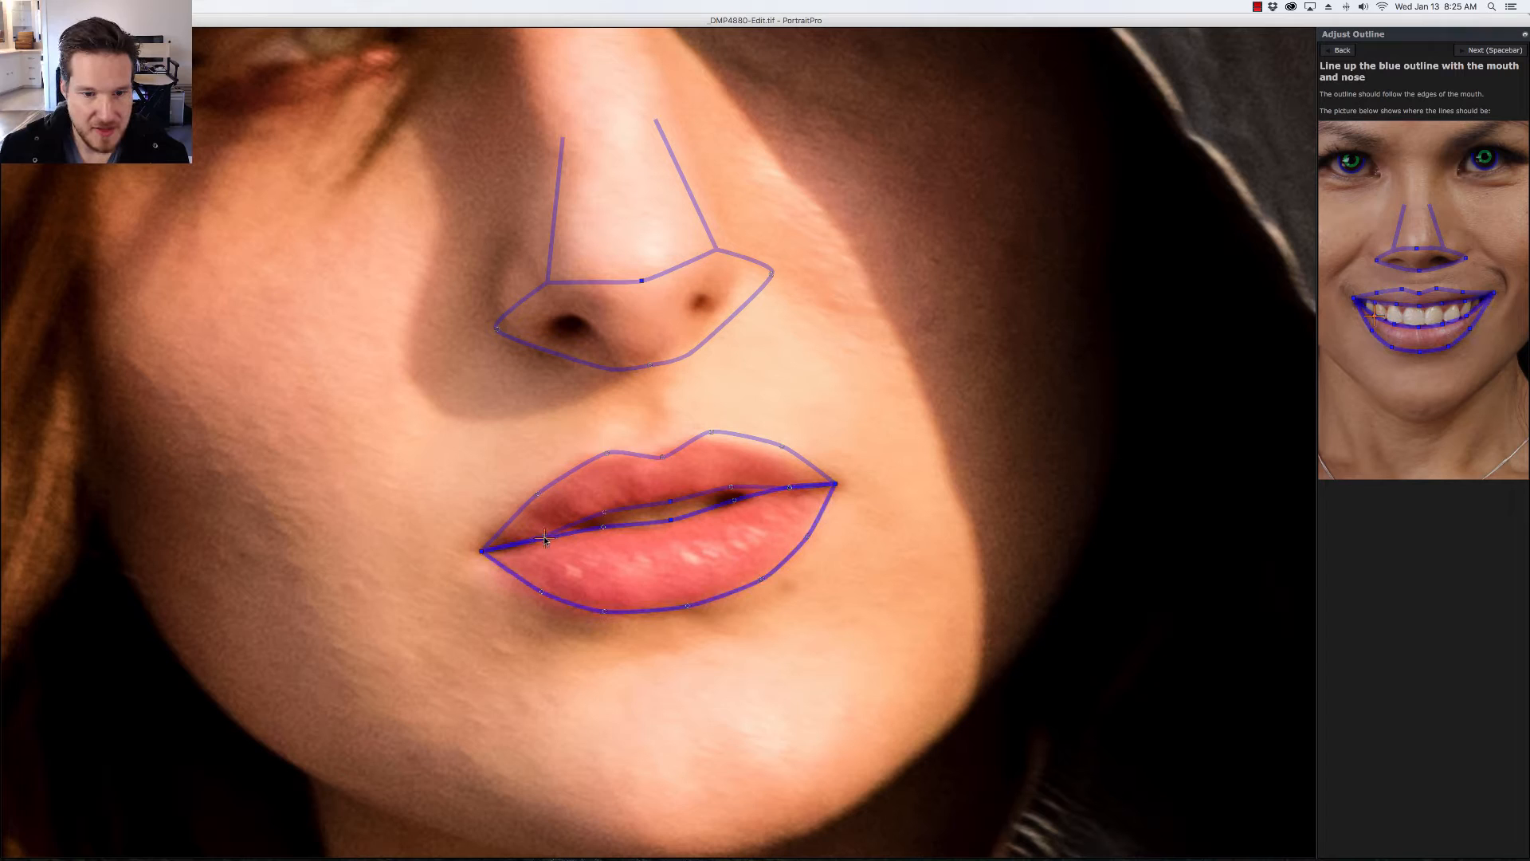
Fit the lip outline to both mouth corners and the line between the lips, then advance
left_click_drag(544, 540, 717, 500)
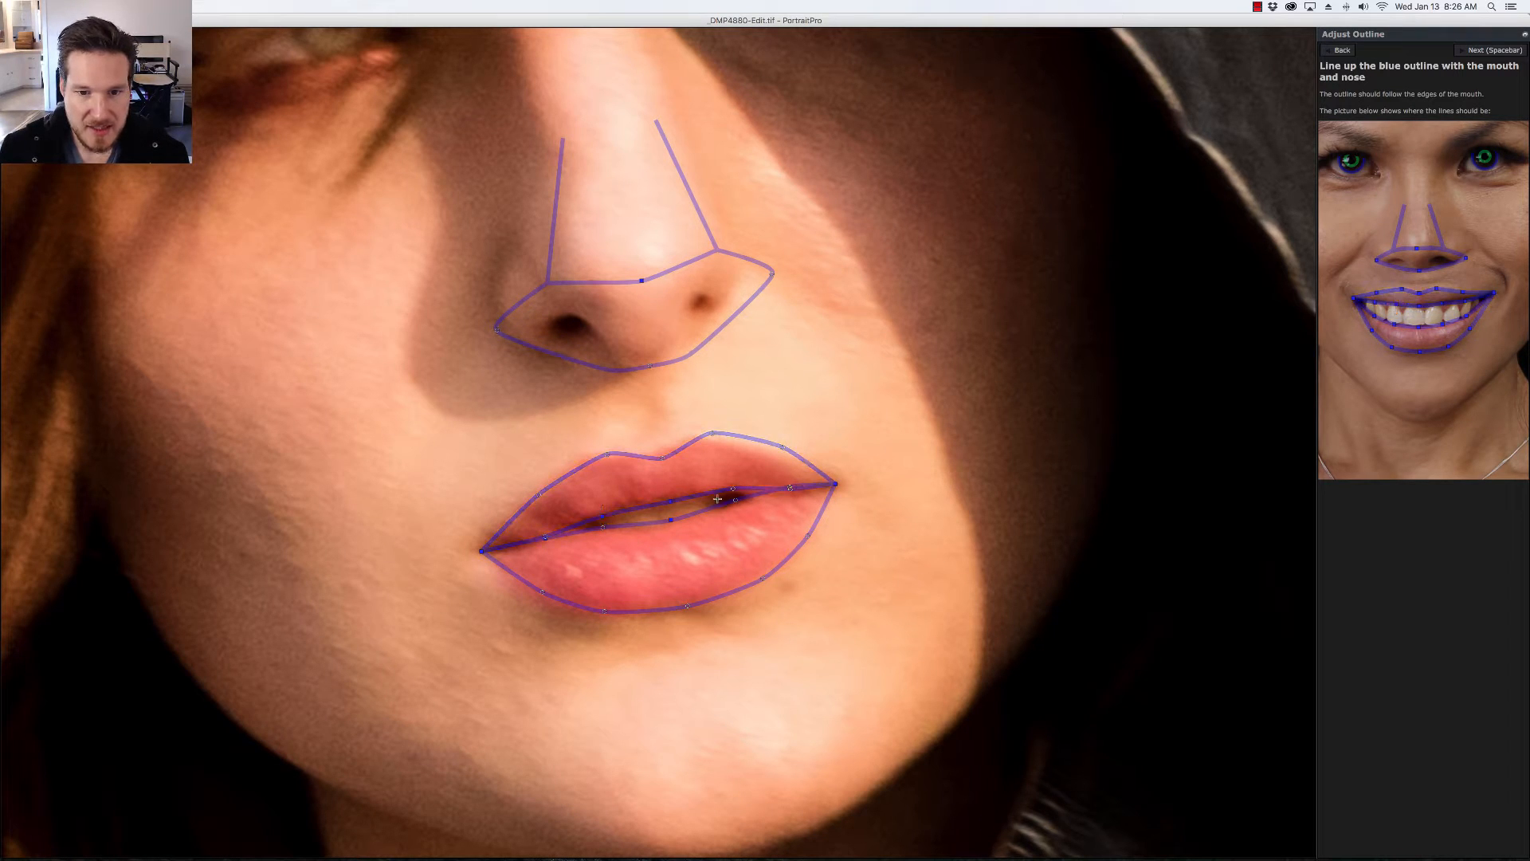
left_click_drag(712, 432, 701, 433)
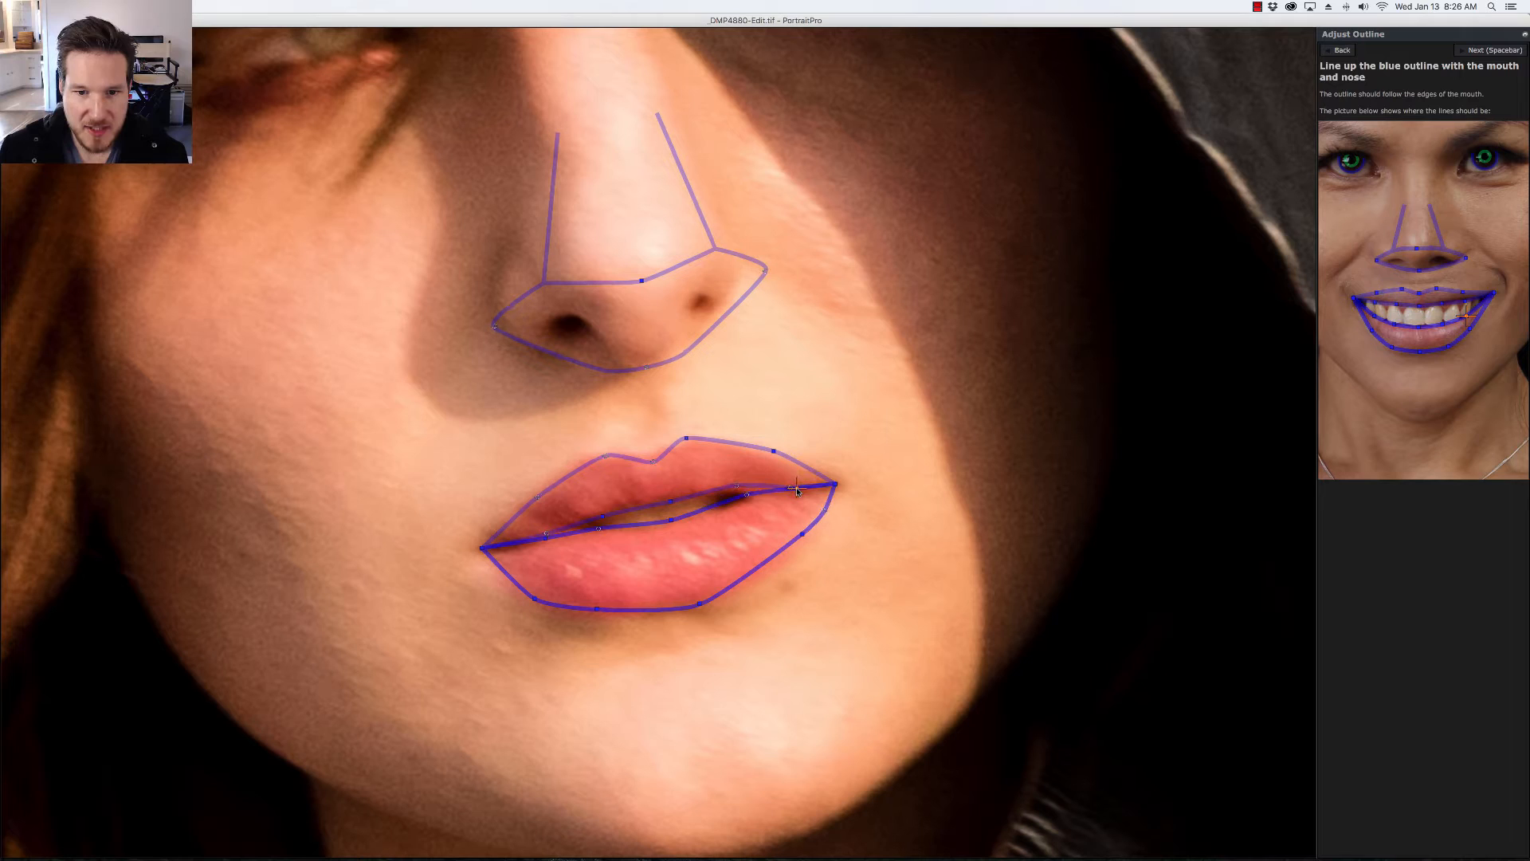
left_click_drag(795, 488, 693, 503)
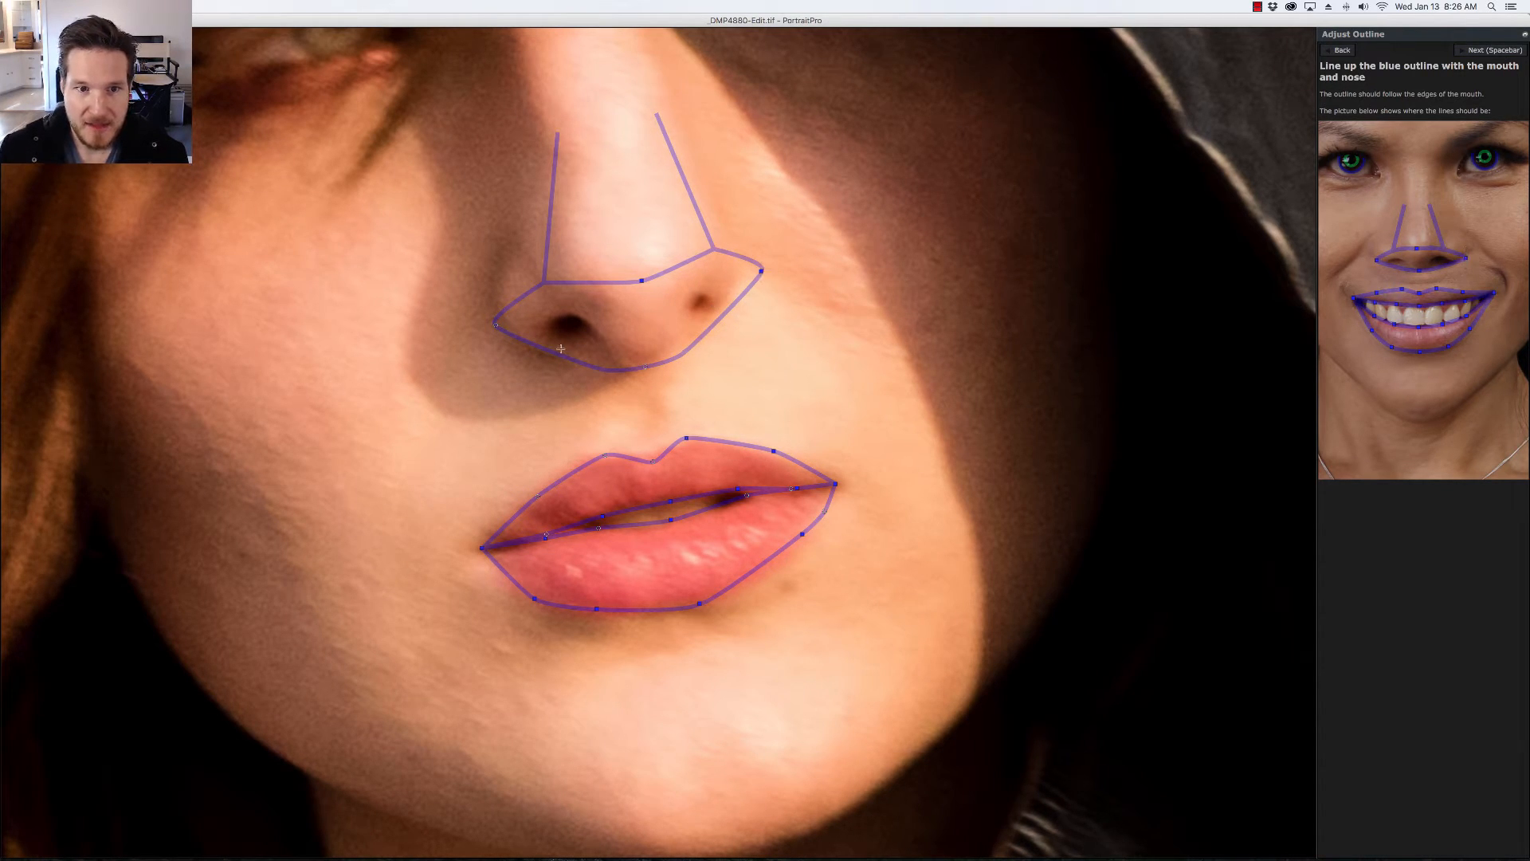
left_click(1496, 49)
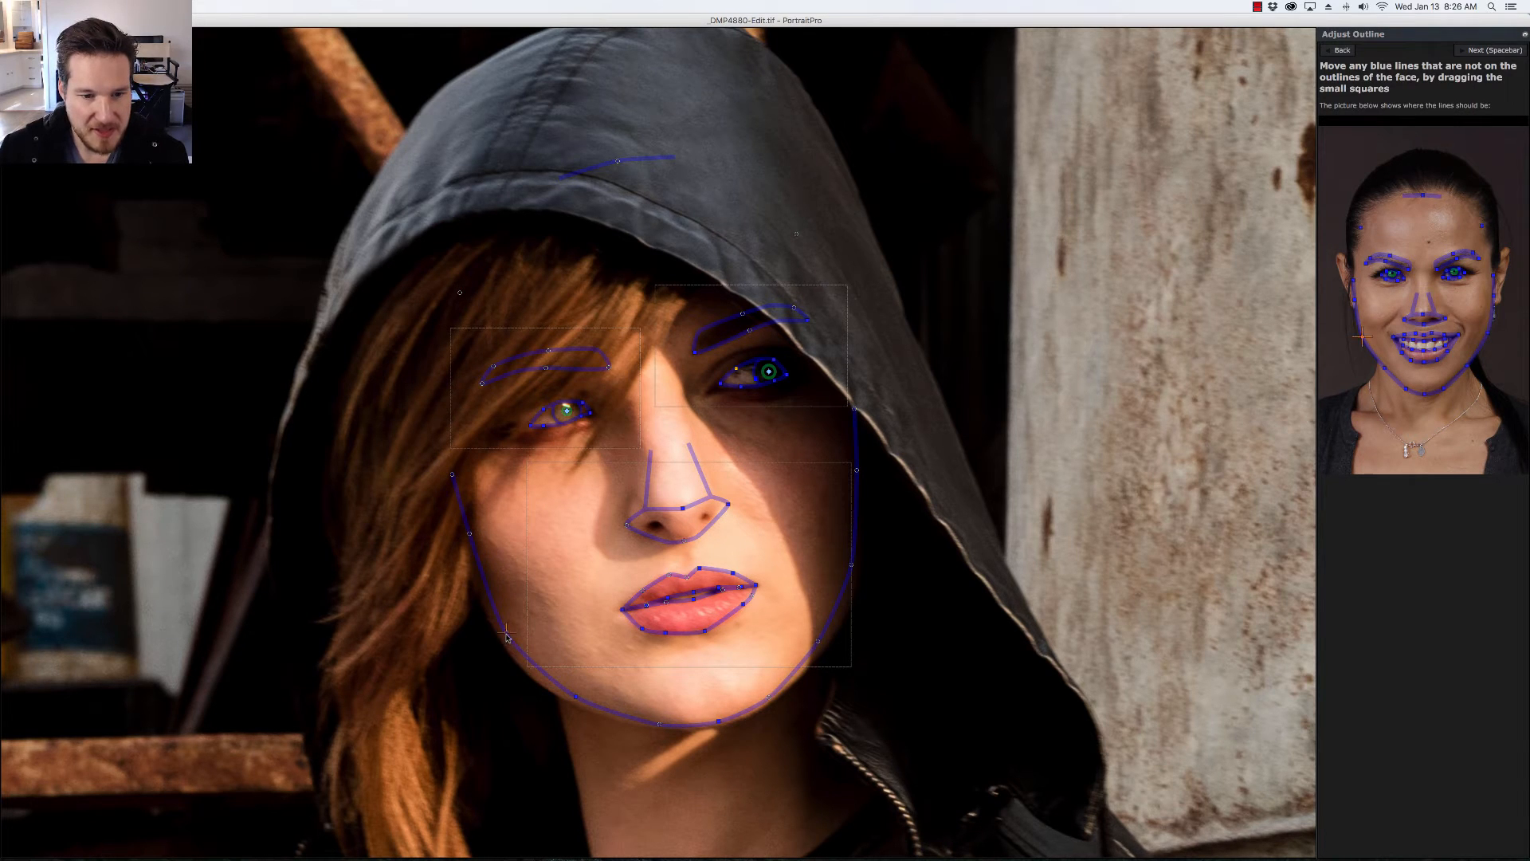
Adjust the face outline along her jaw and accept it to reach Enhance Photo
left_click_drag(507, 635, 507, 644)
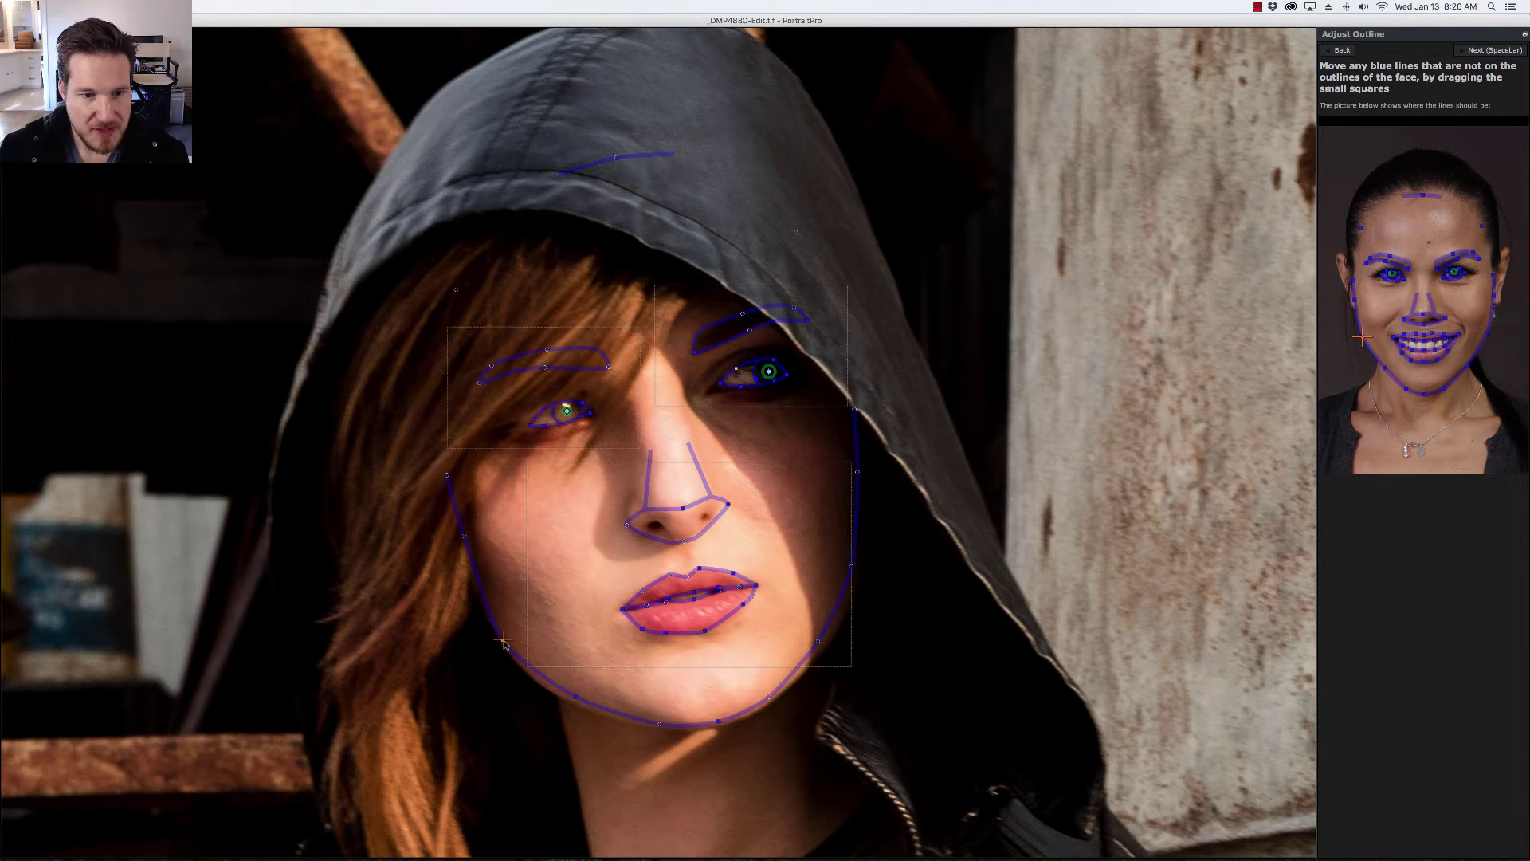
left_click_drag(504, 644, 469, 538)
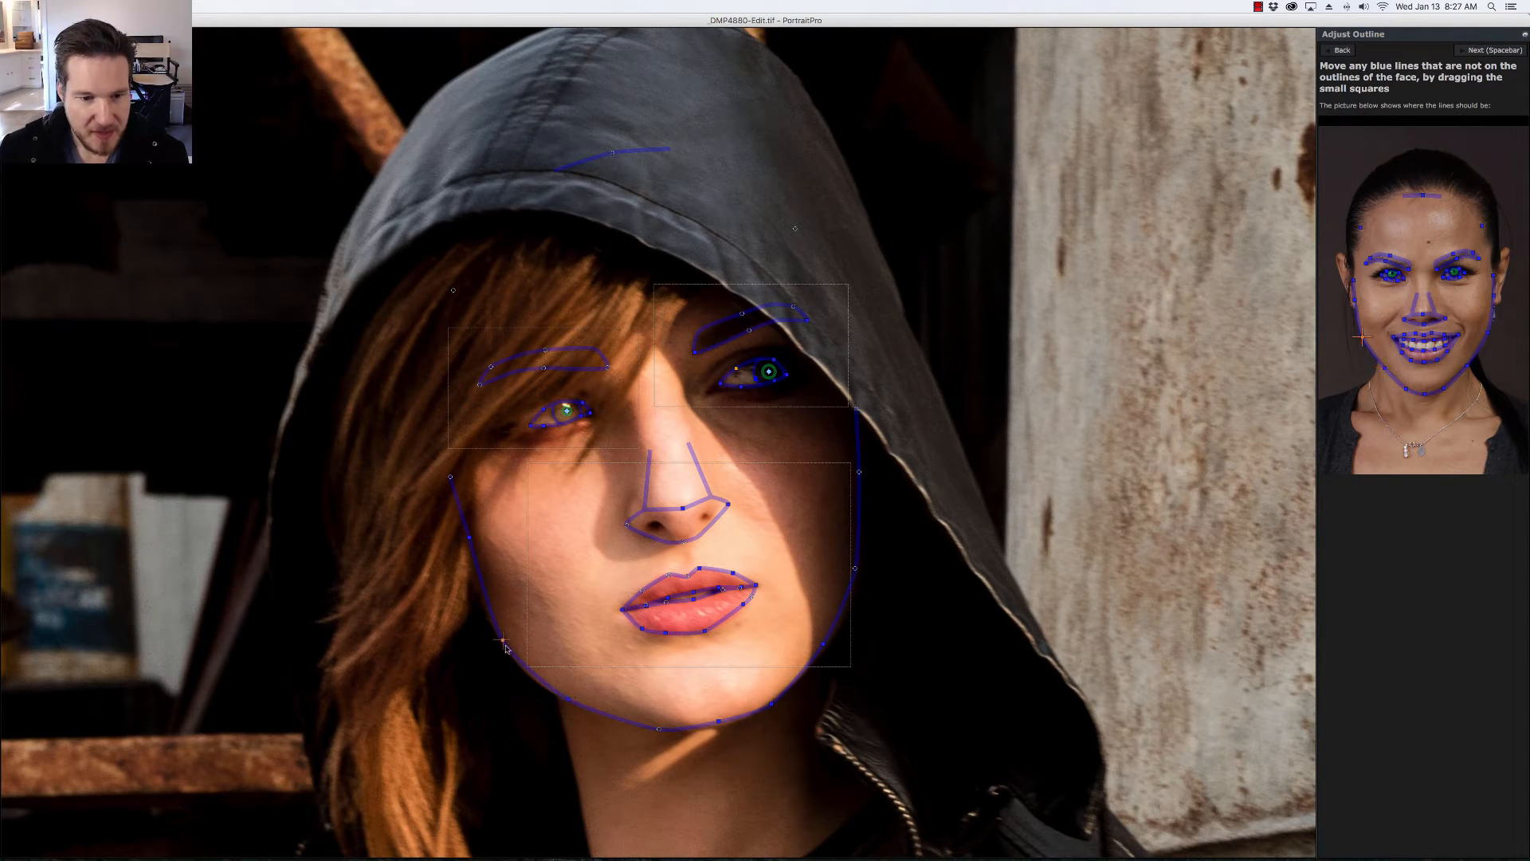
mouse_move(883, 615)
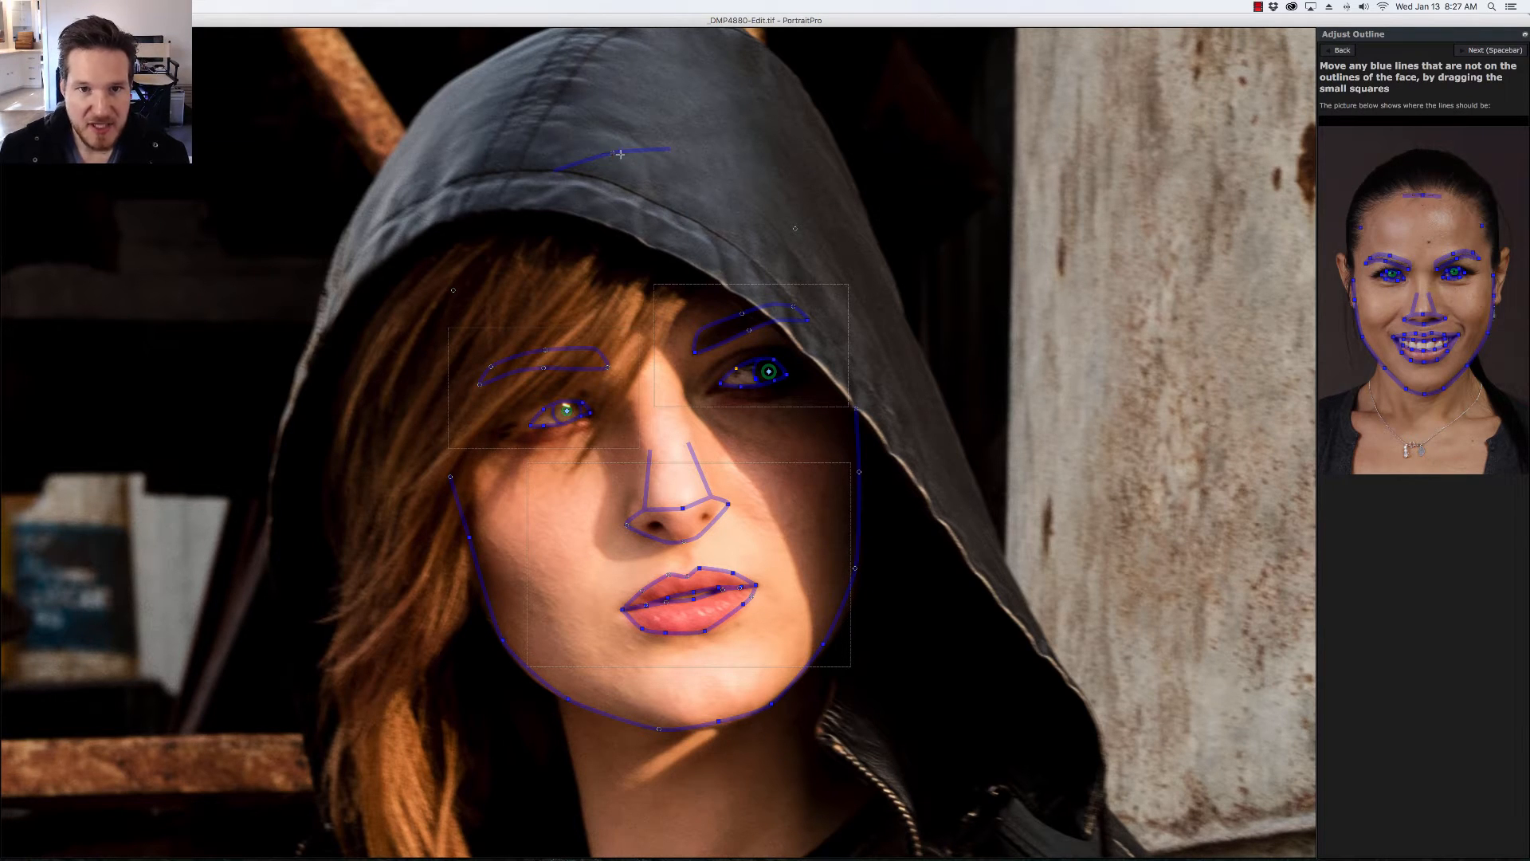
mouse_move(1495, 50)
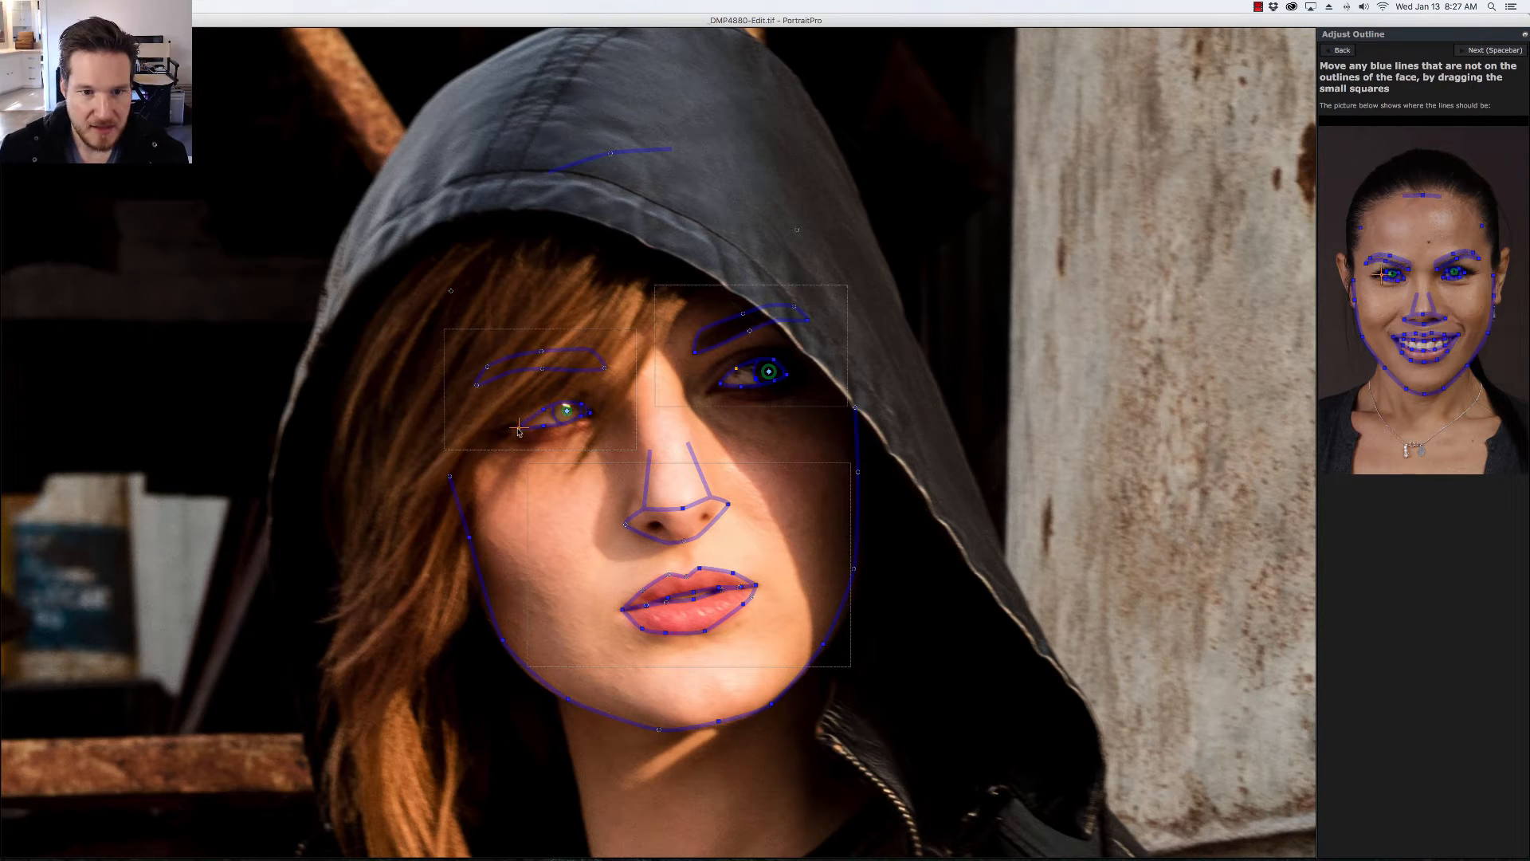
left_click(1494, 49)
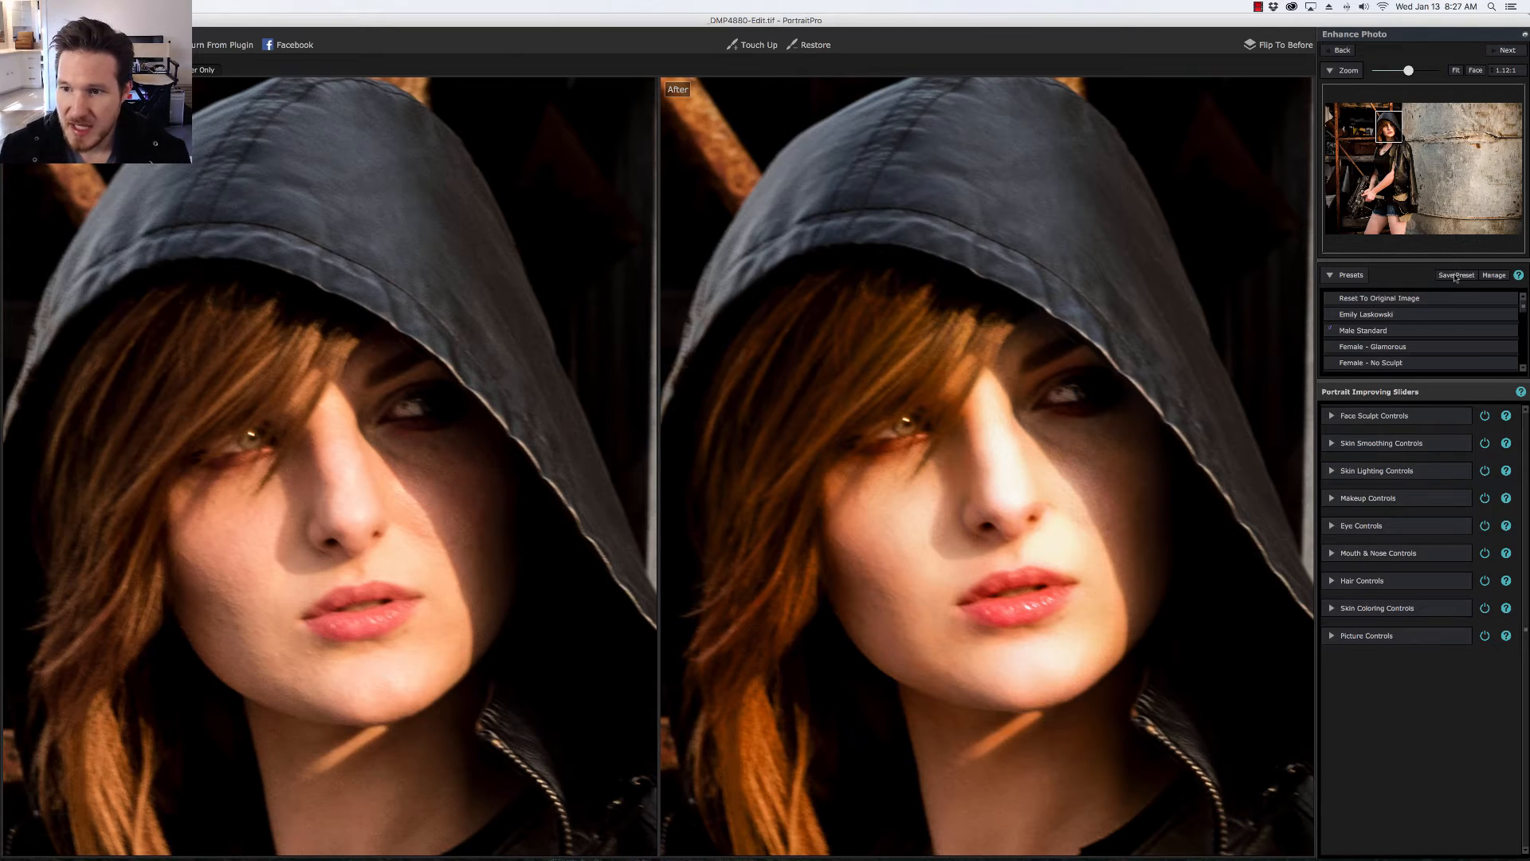
Apply the Makeup - Fullface 1 and Child - Light & Shape presets to compare results
left_click(1407, 346)
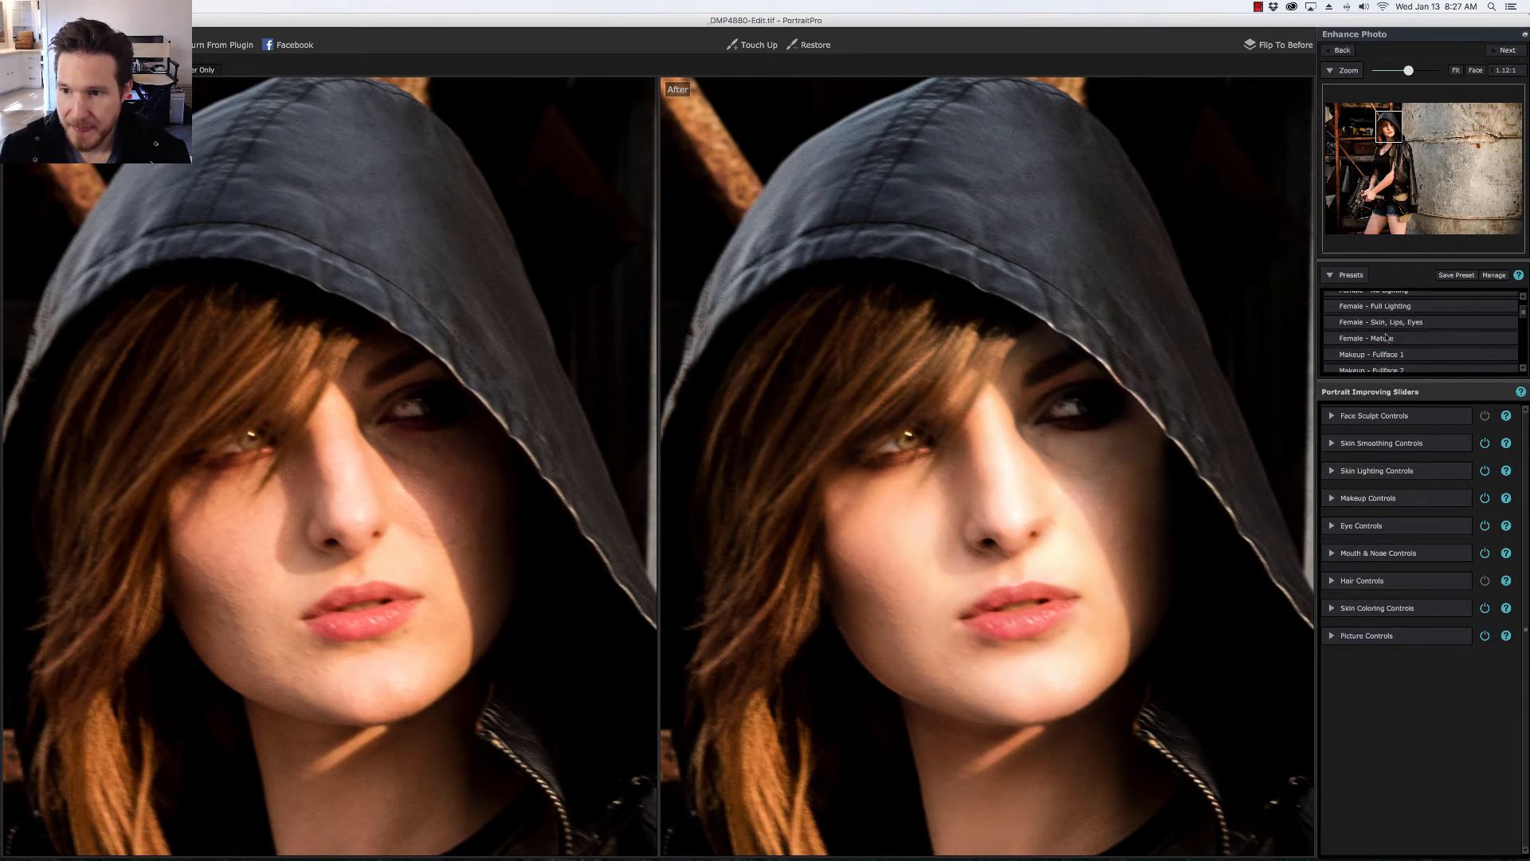
mouse_move(1417, 354)
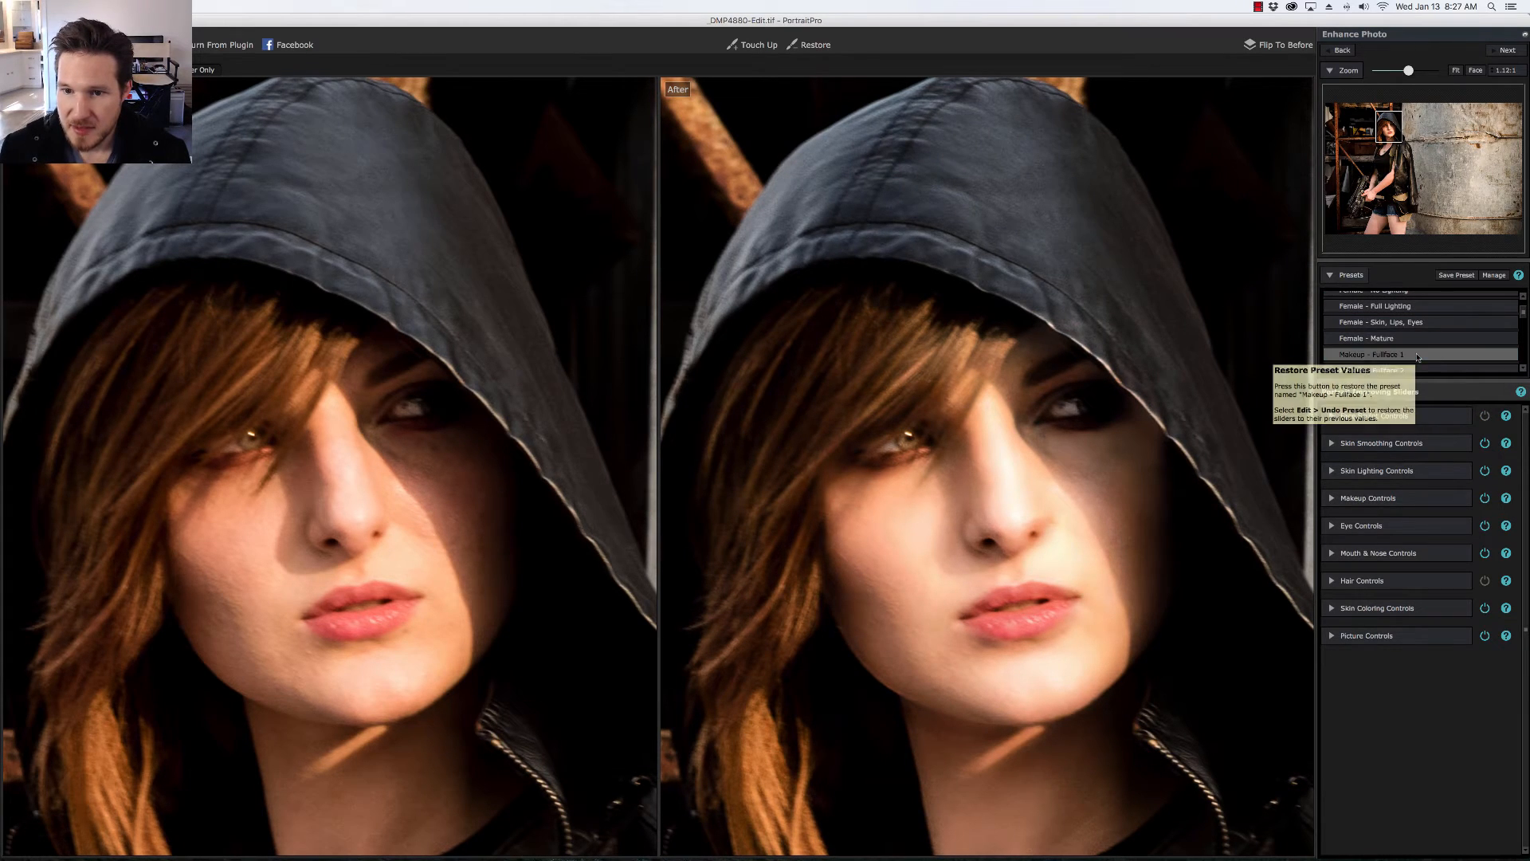
left_click(1409, 361)
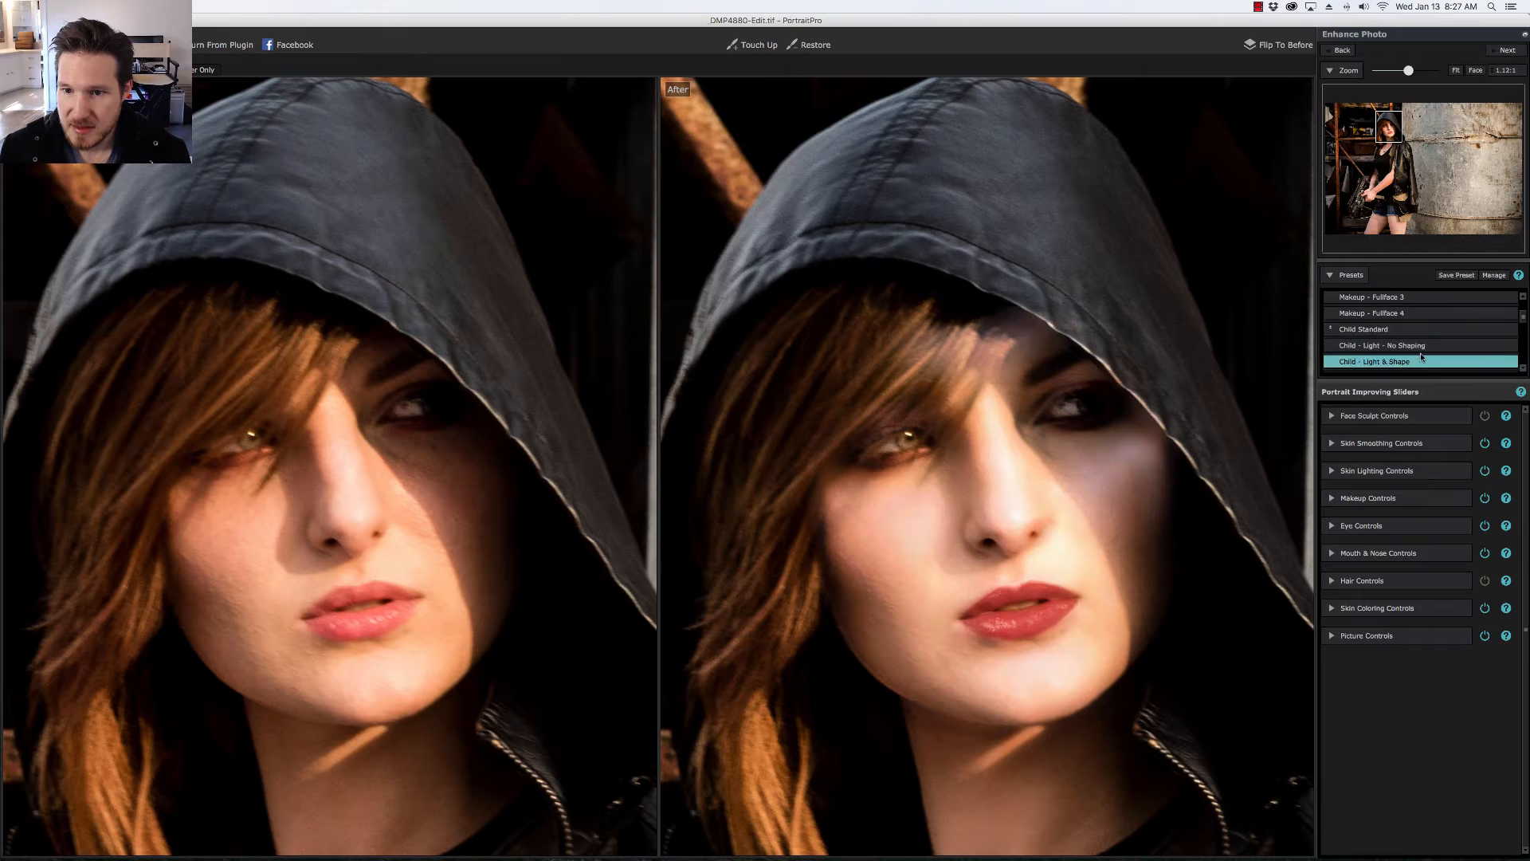
left_click(1403, 345)
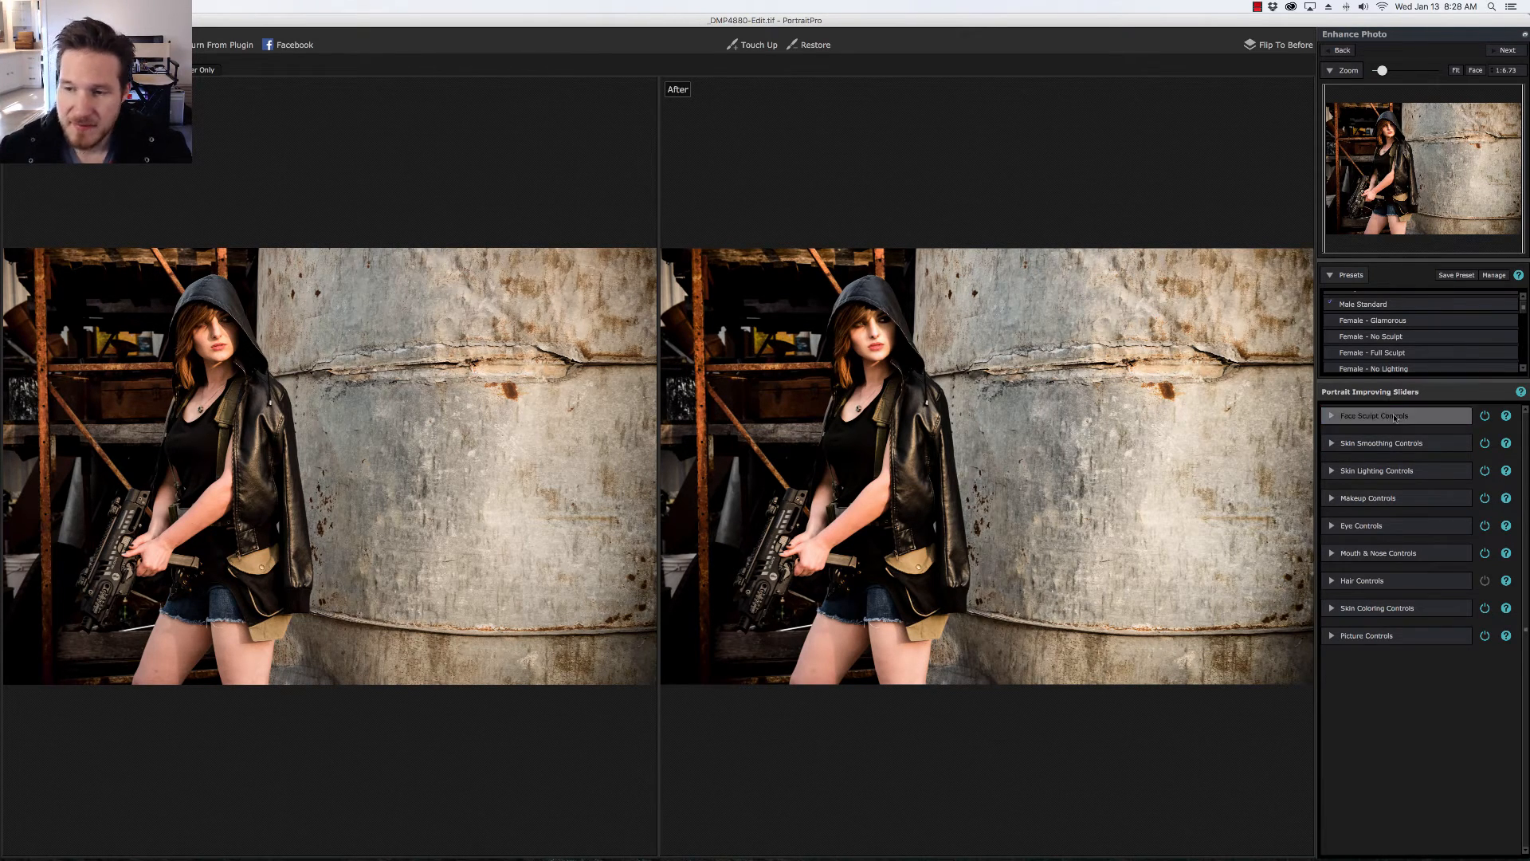
Show the skin area mask and brush both her legs into it
left_click(1381, 442)
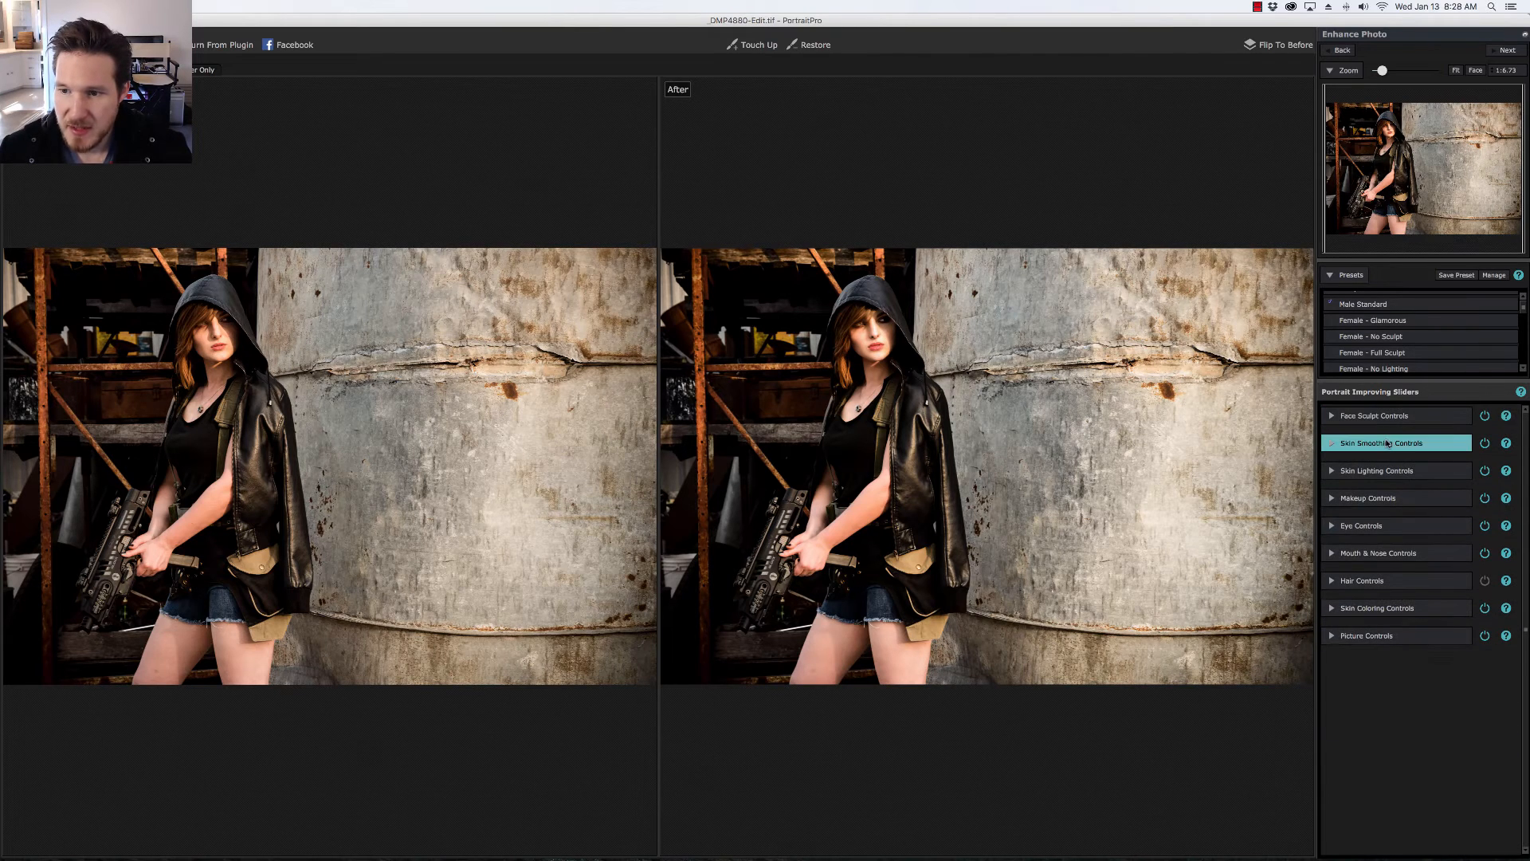
left_click(1382, 442)
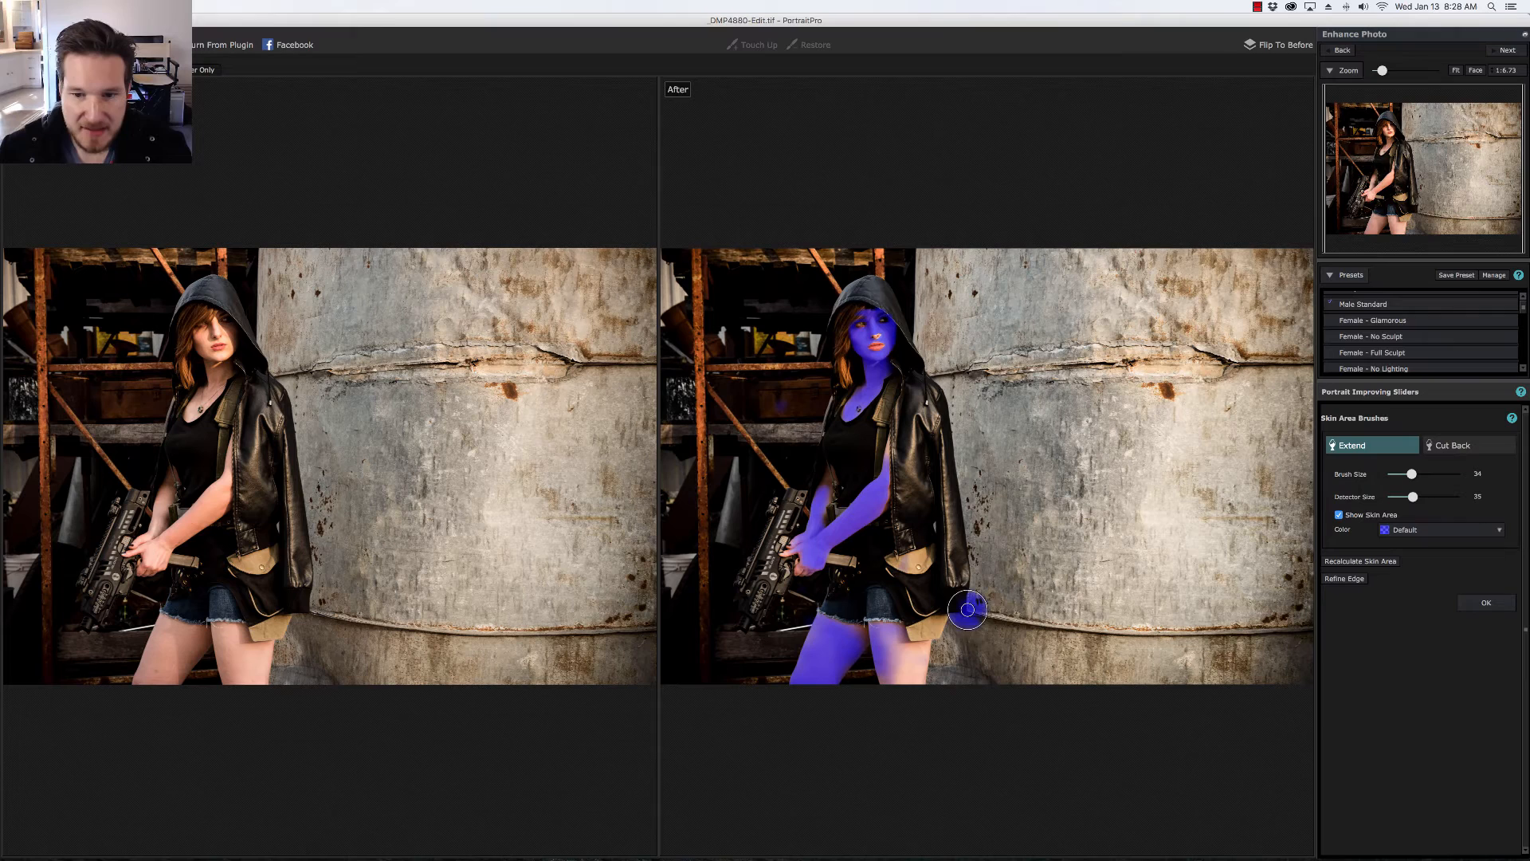
left_click_drag(966, 609, 903, 664)
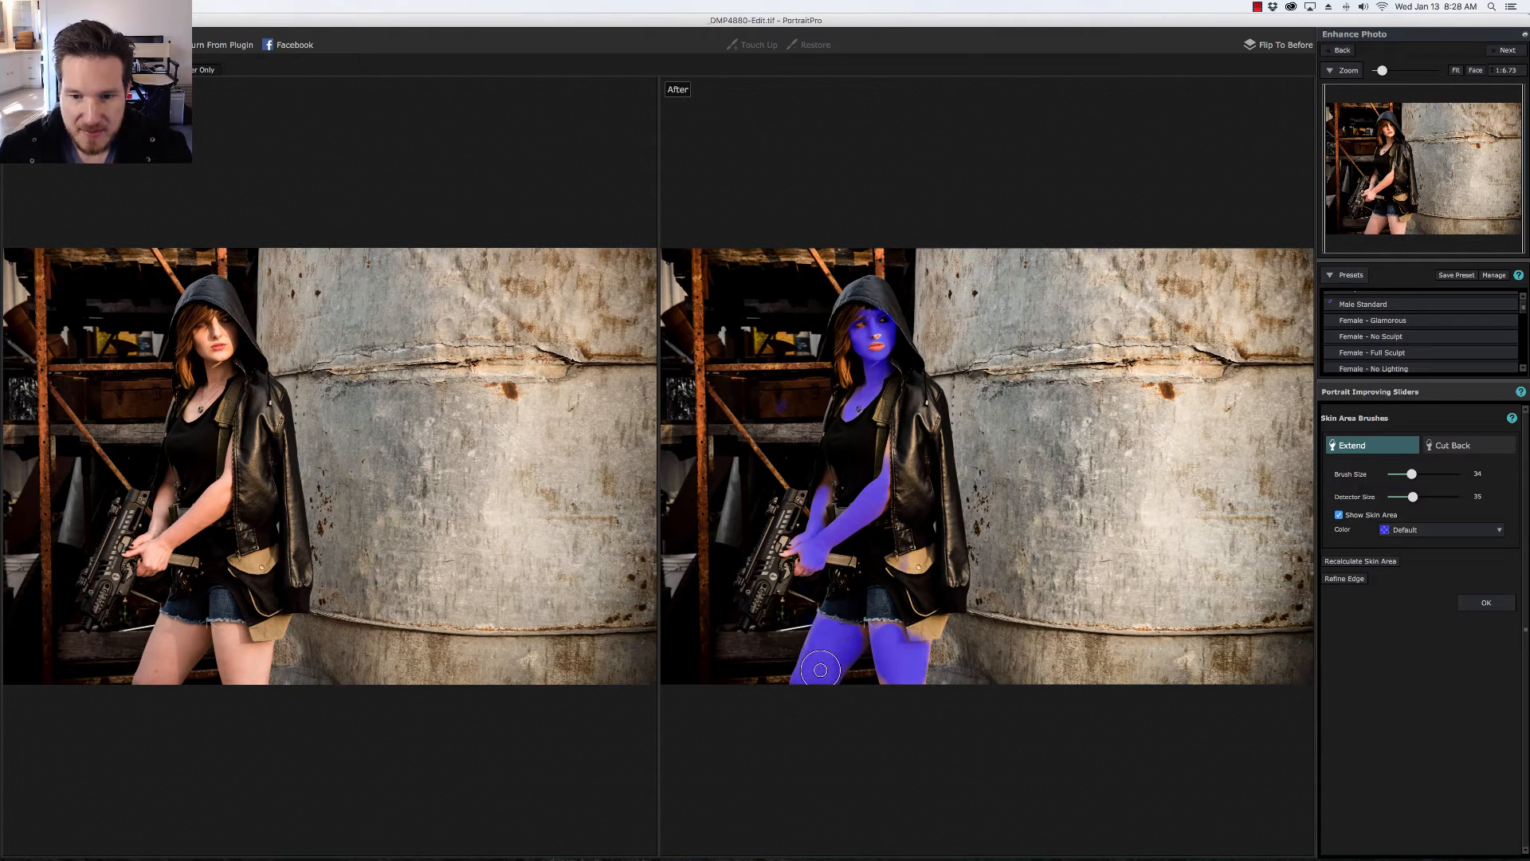
left_click_drag(821, 669, 904, 655)
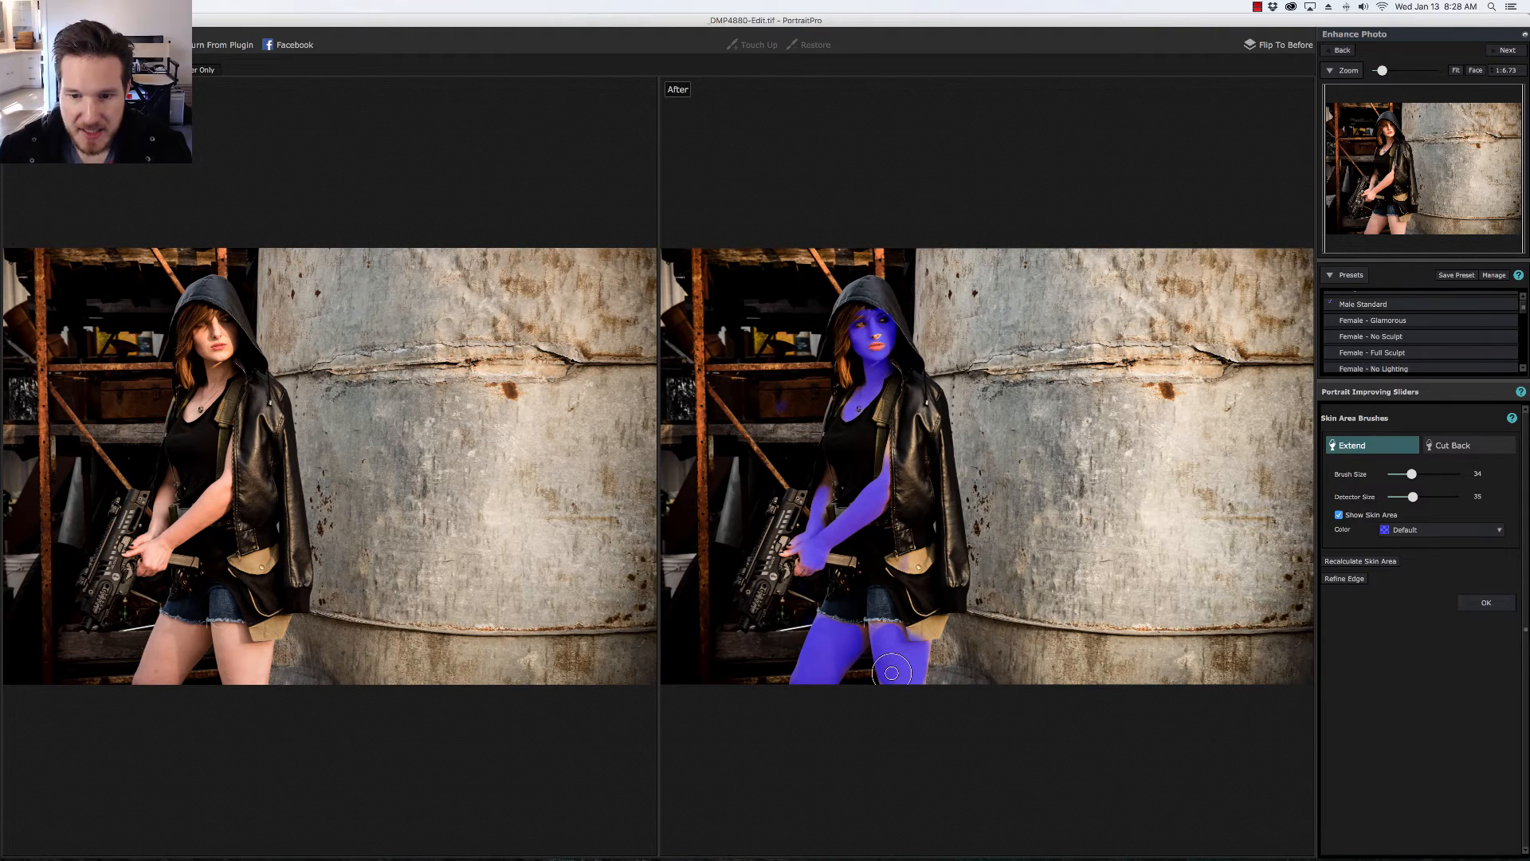
mouse_move(1436, 658)
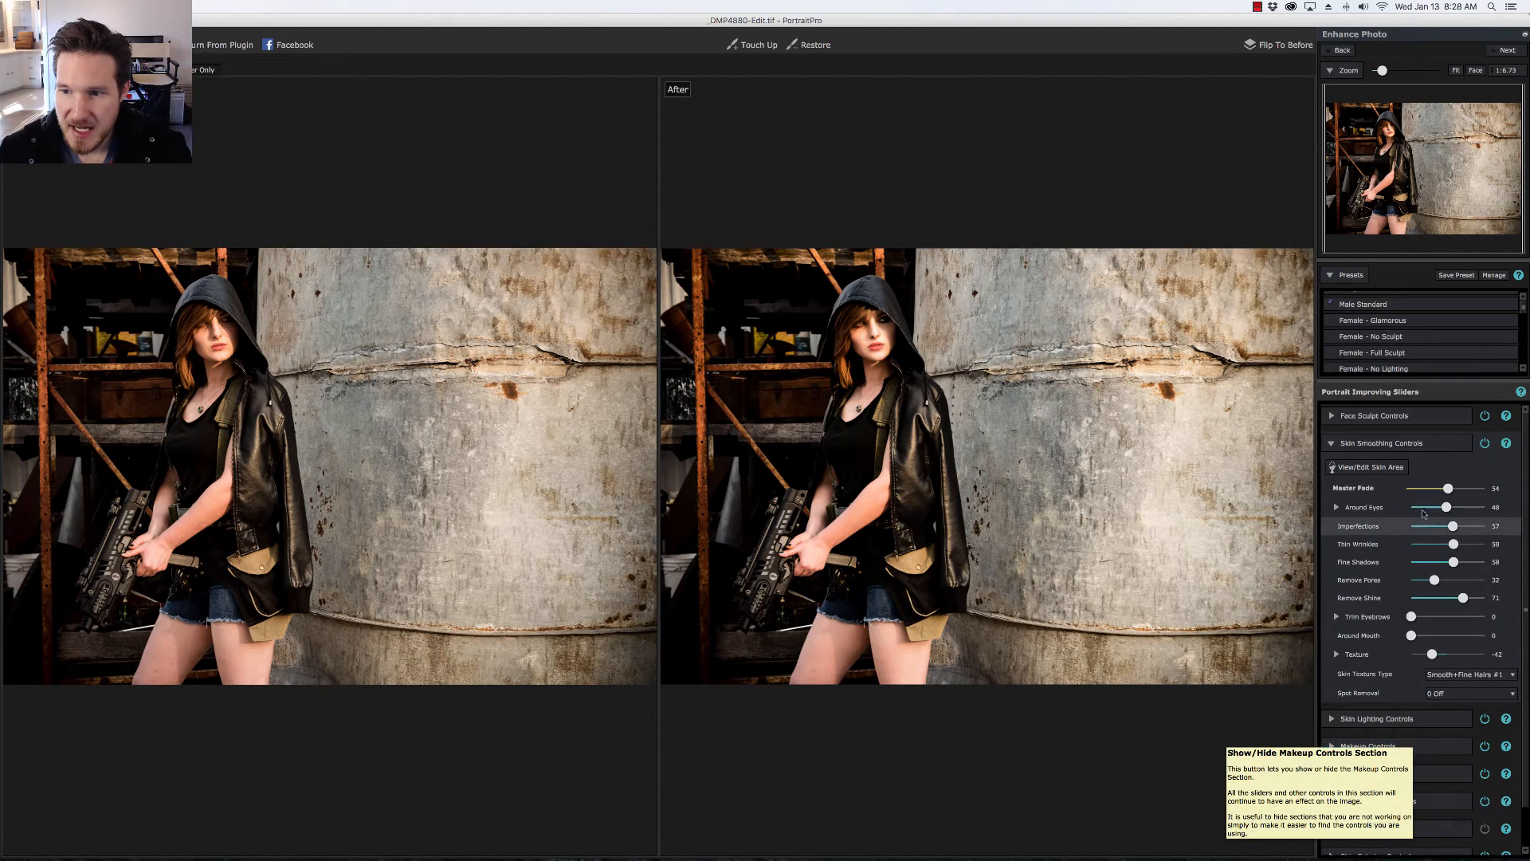
Set the Eye Controls Master Fade to about 61
left_click(1332, 442)
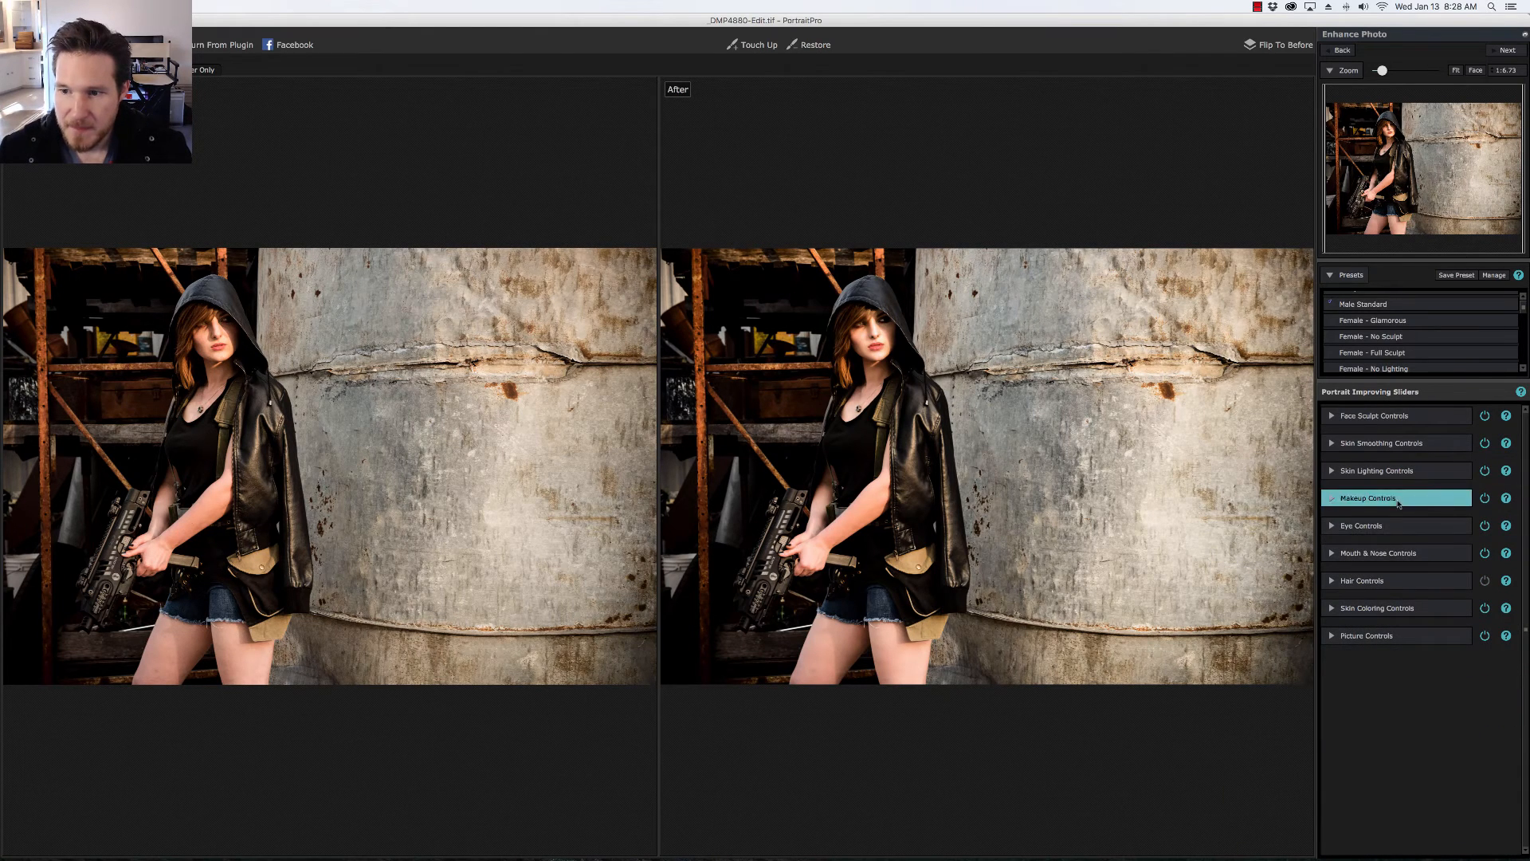
left_click(1396, 525)
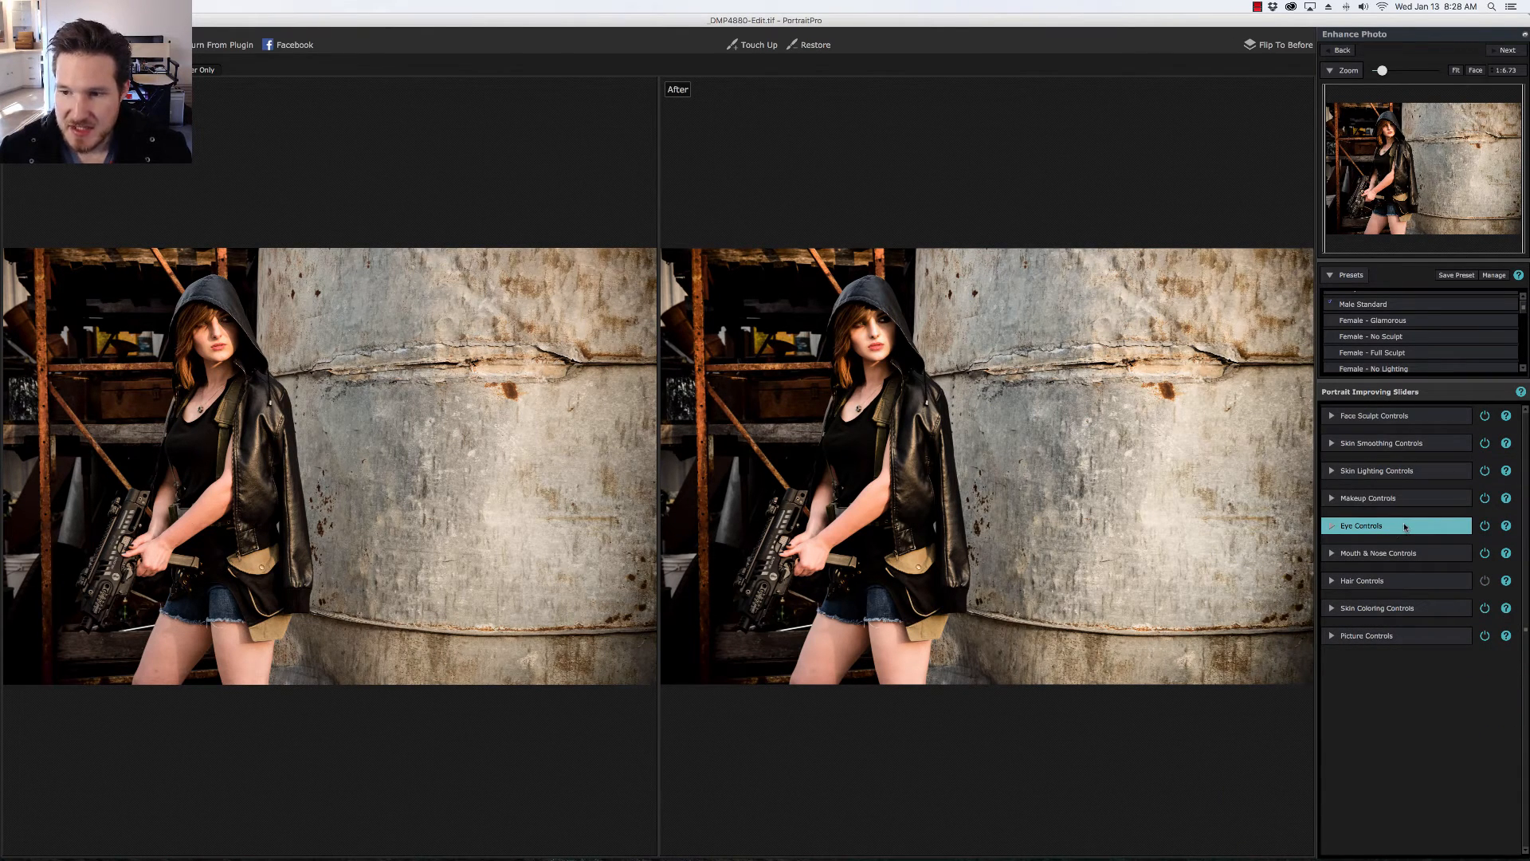
left_click(1362, 525)
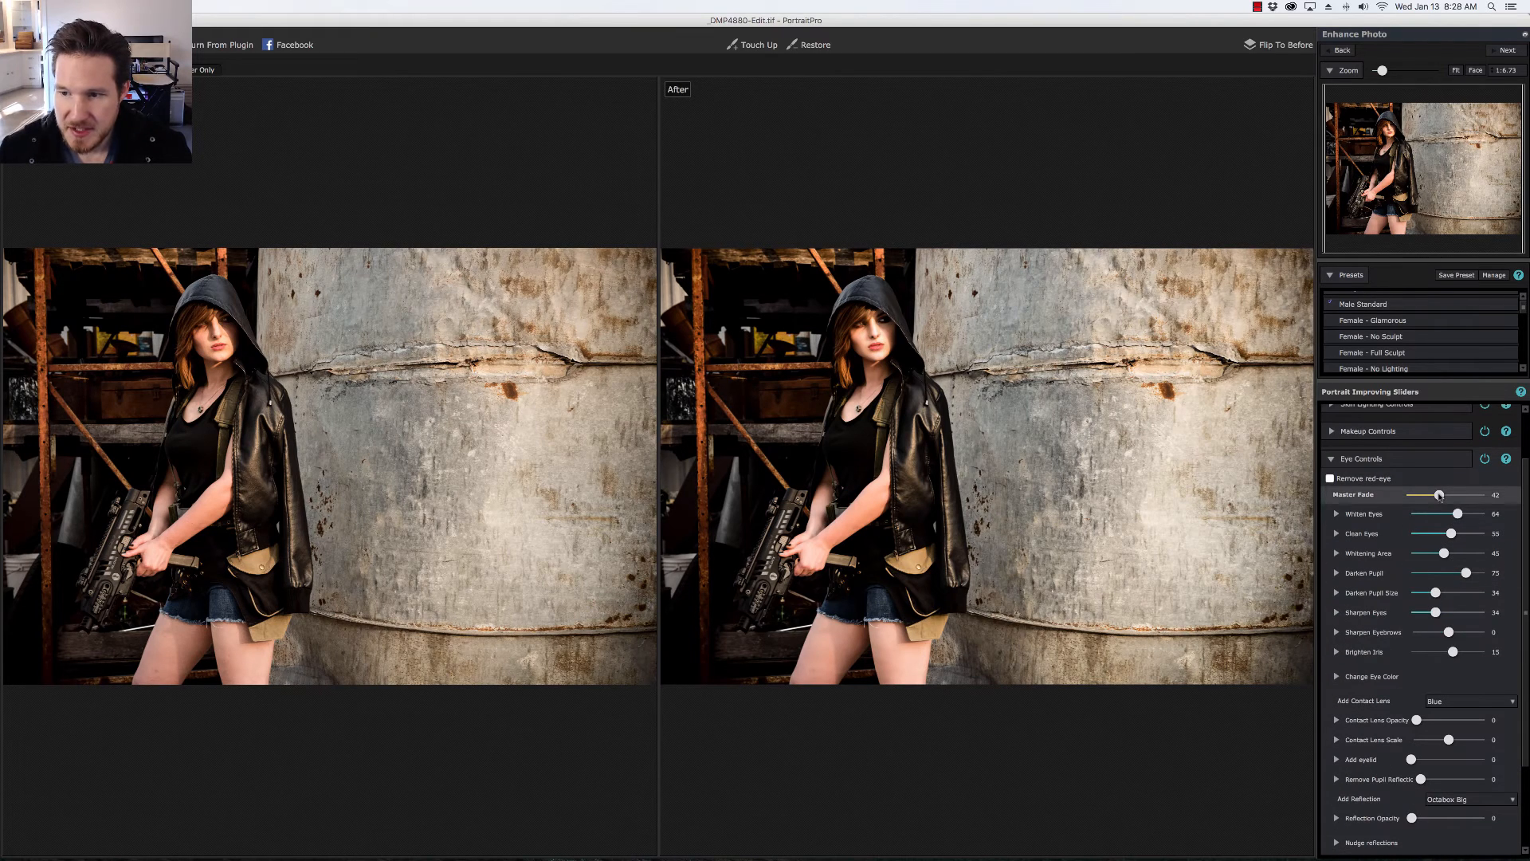
left_click_drag(1438, 495, 1457, 495)
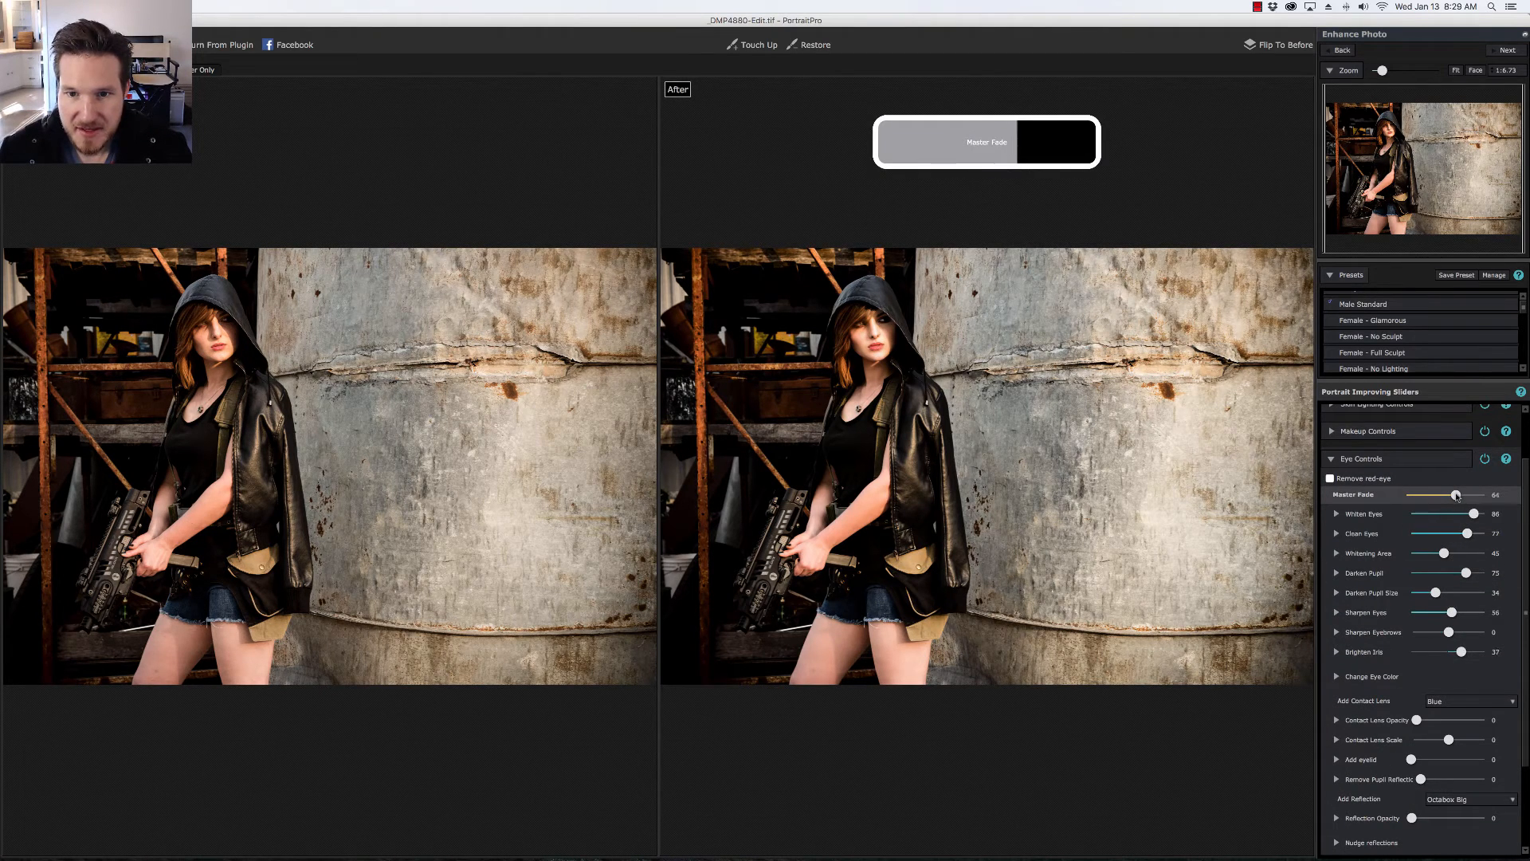
left_click_drag(1457, 495, 1453, 495)
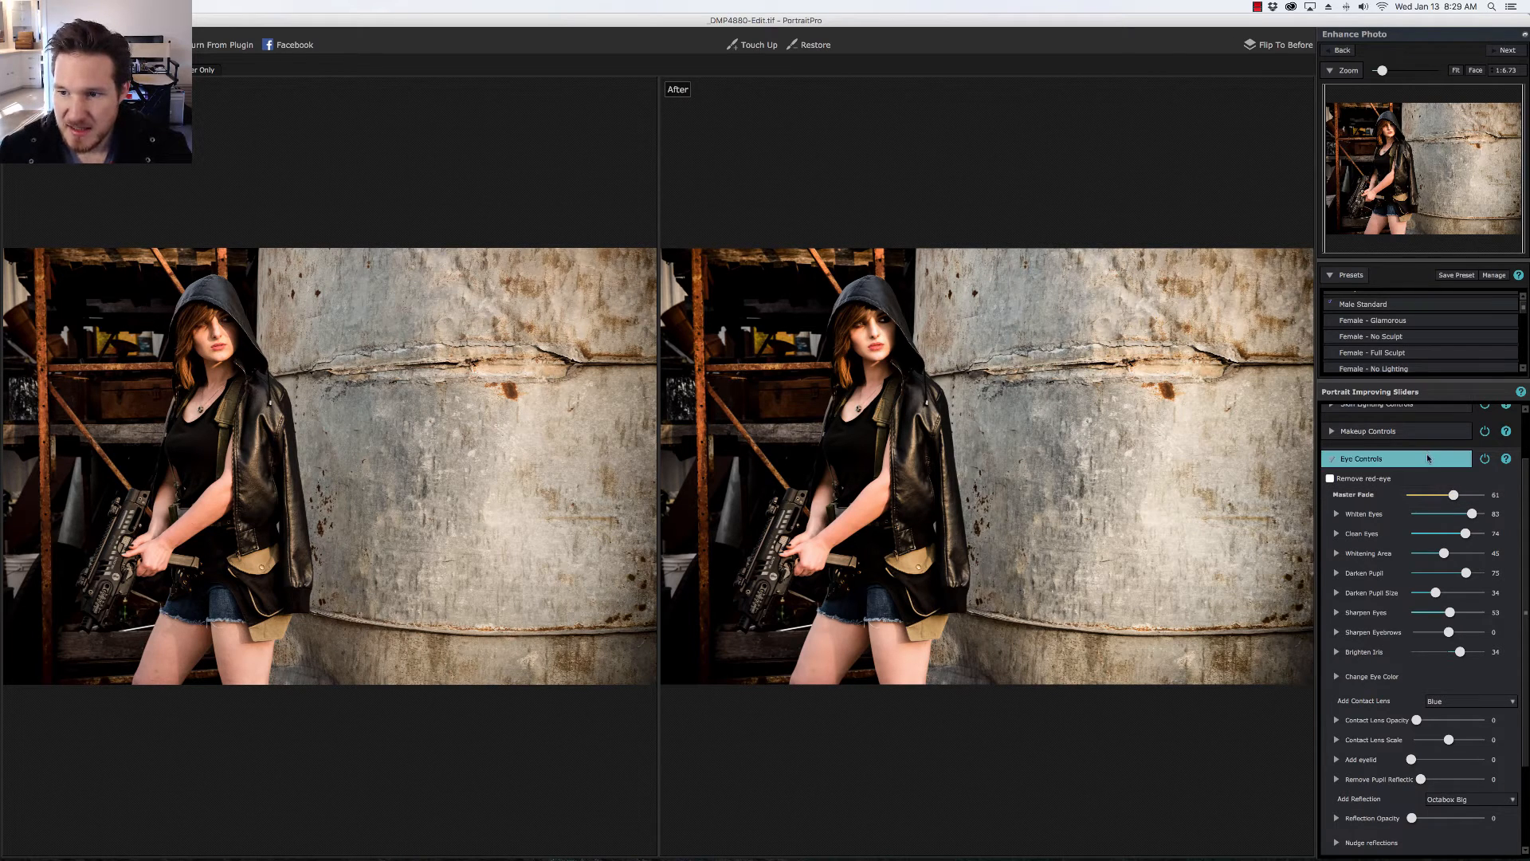
Collapse Eye Controls, show Mouth & Nose Controls and zoom in on her face
left_click(1361, 459)
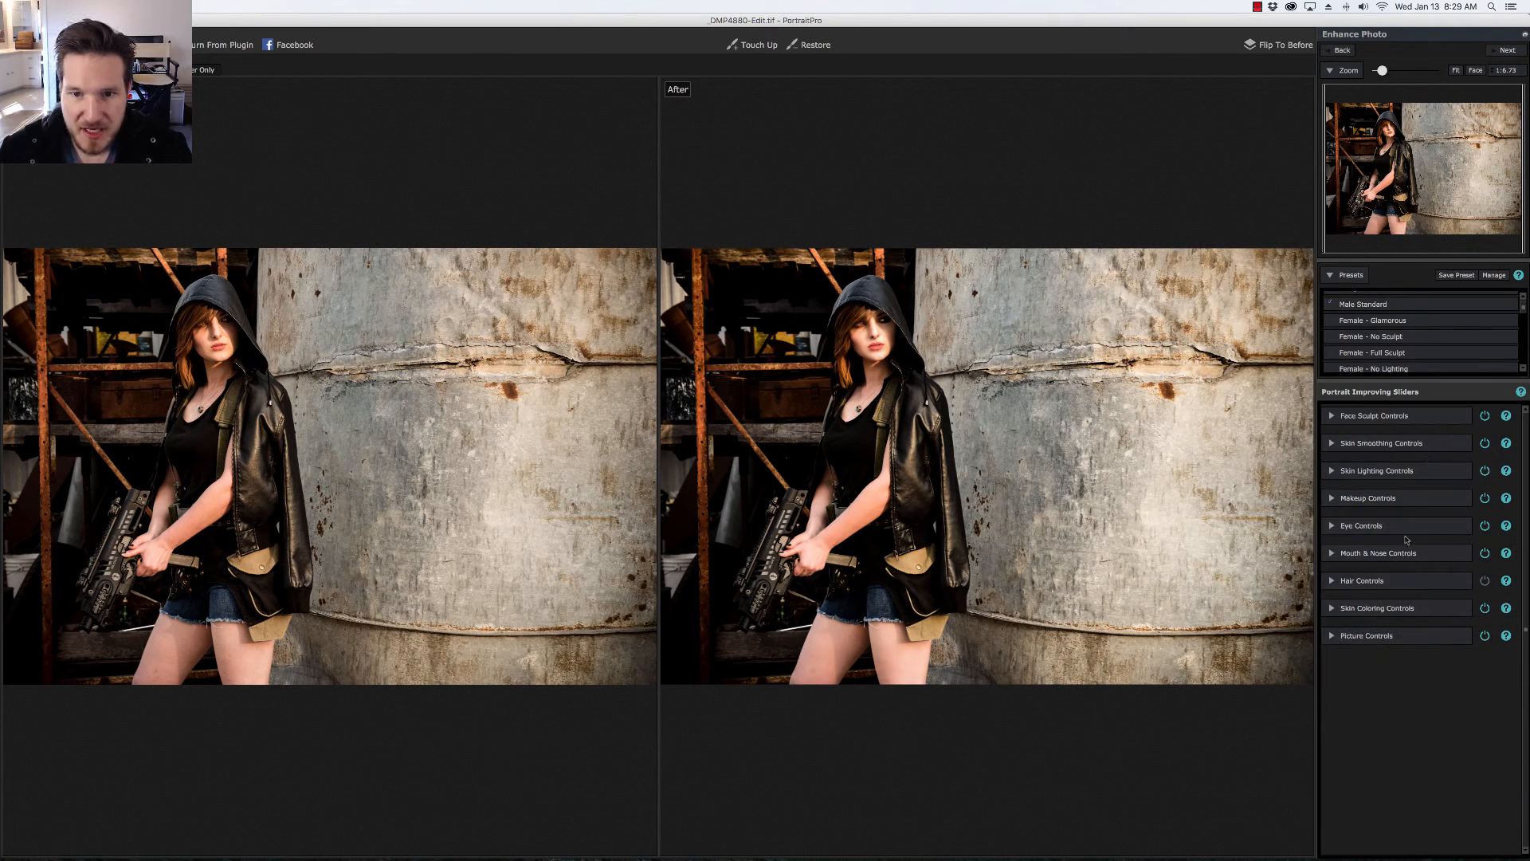
left_click(1361, 525)
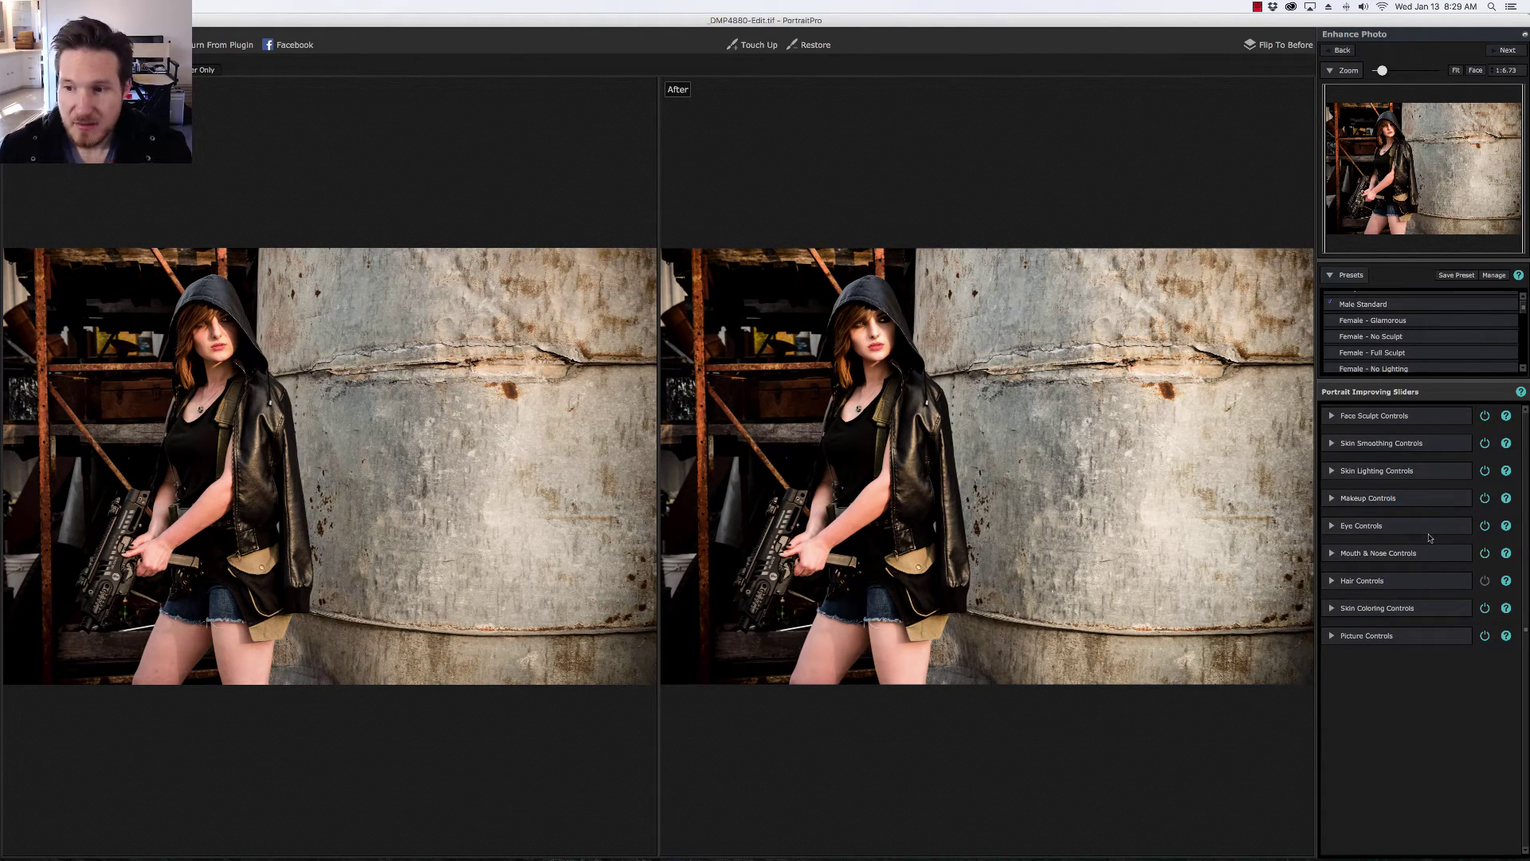
left_click(1378, 553)
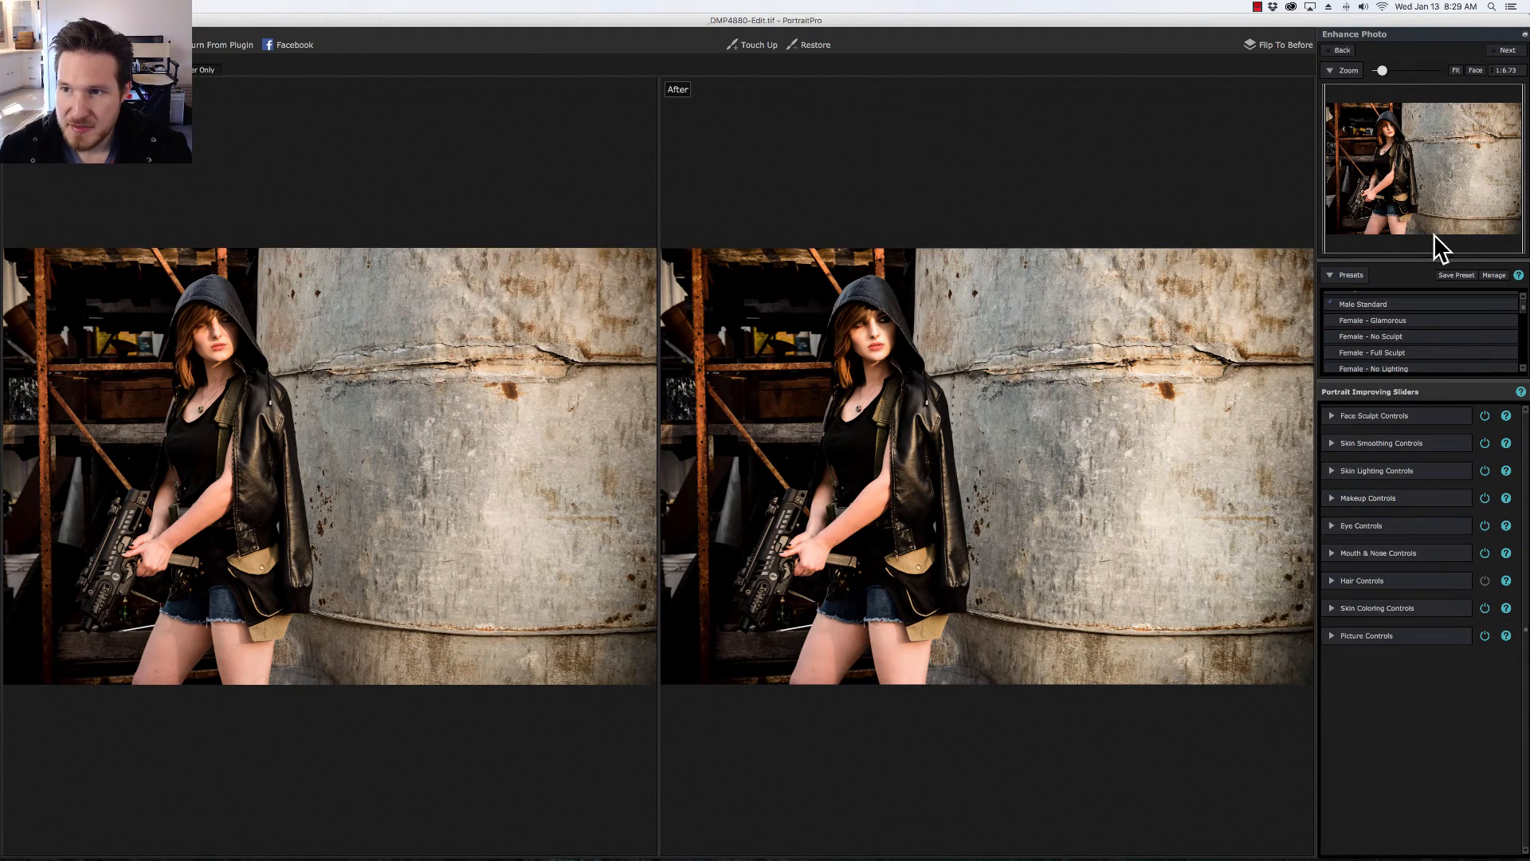
left_click(1489, 70)
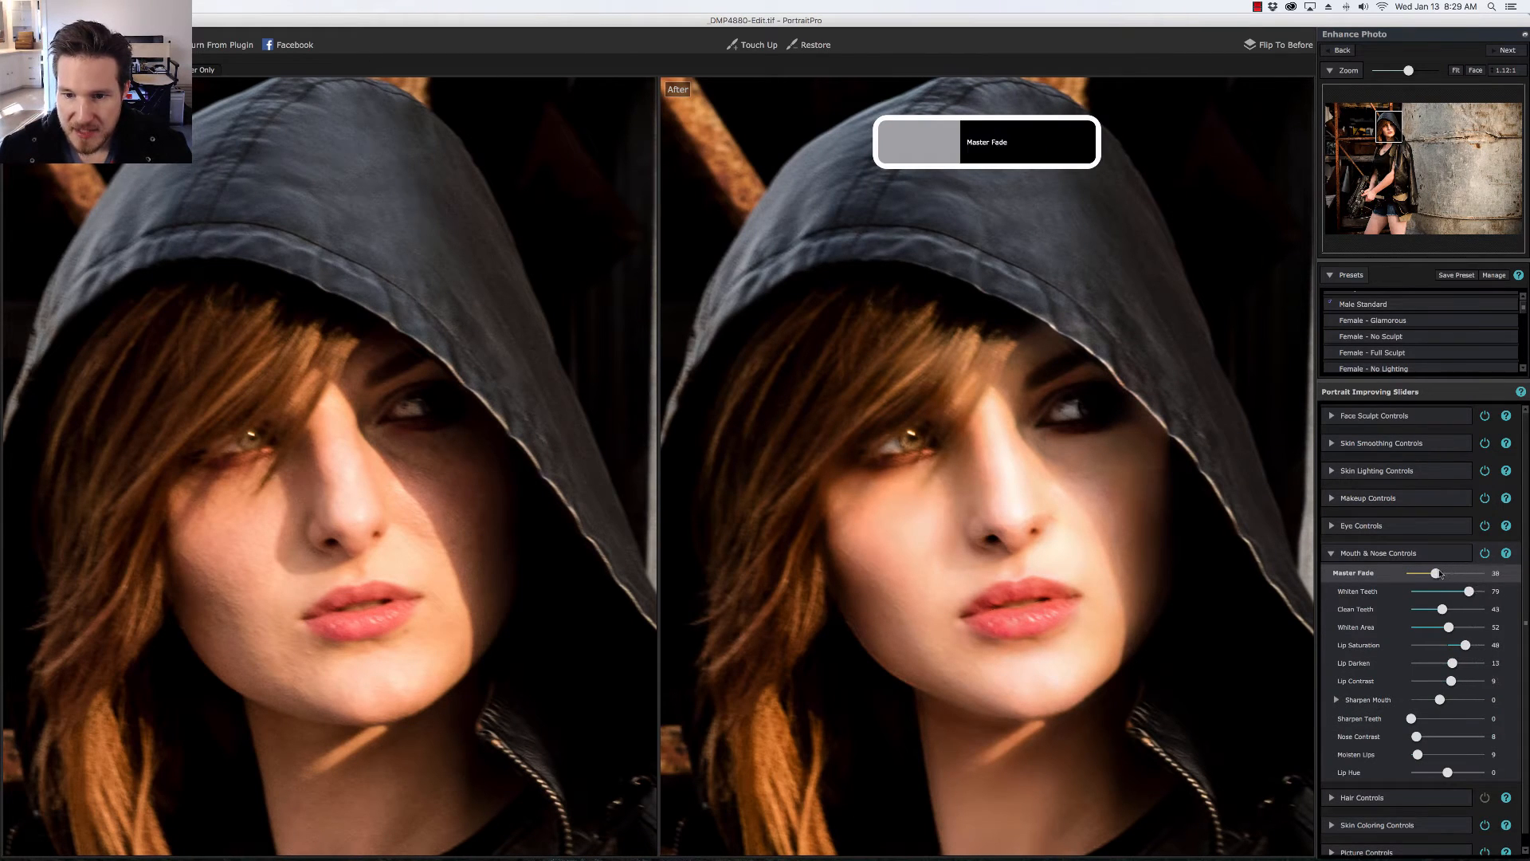
Raise the mouth Master Fade, Clean Teeth, Whiten Area and Lip Saturation sliders
left_click_drag(1435, 573, 1439, 573)
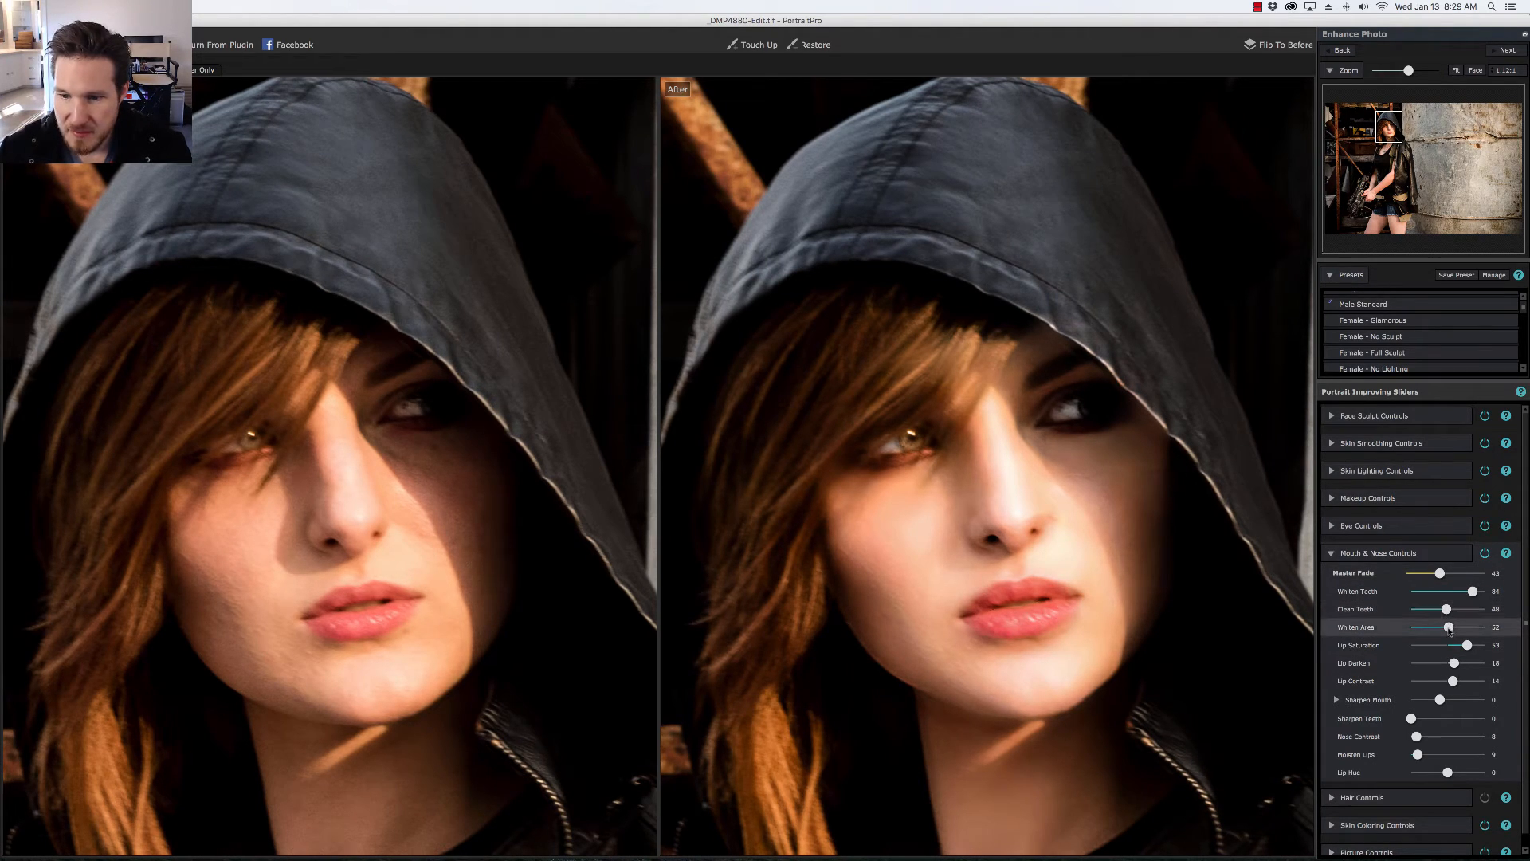
left_click_drag(1449, 609, 1448, 609)
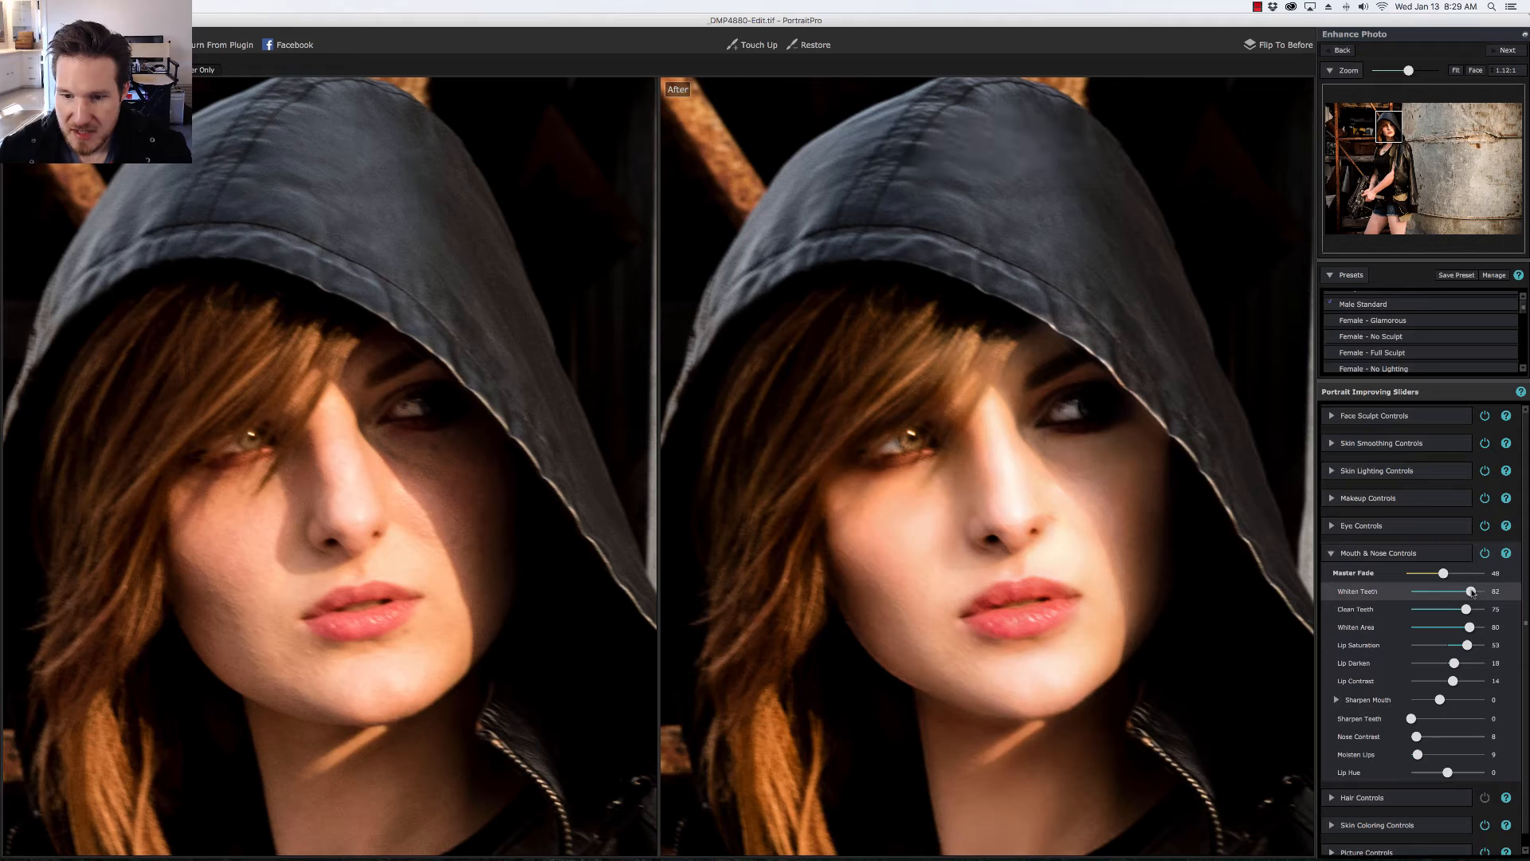
left_click_drag(1474, 590, 1466, 591)
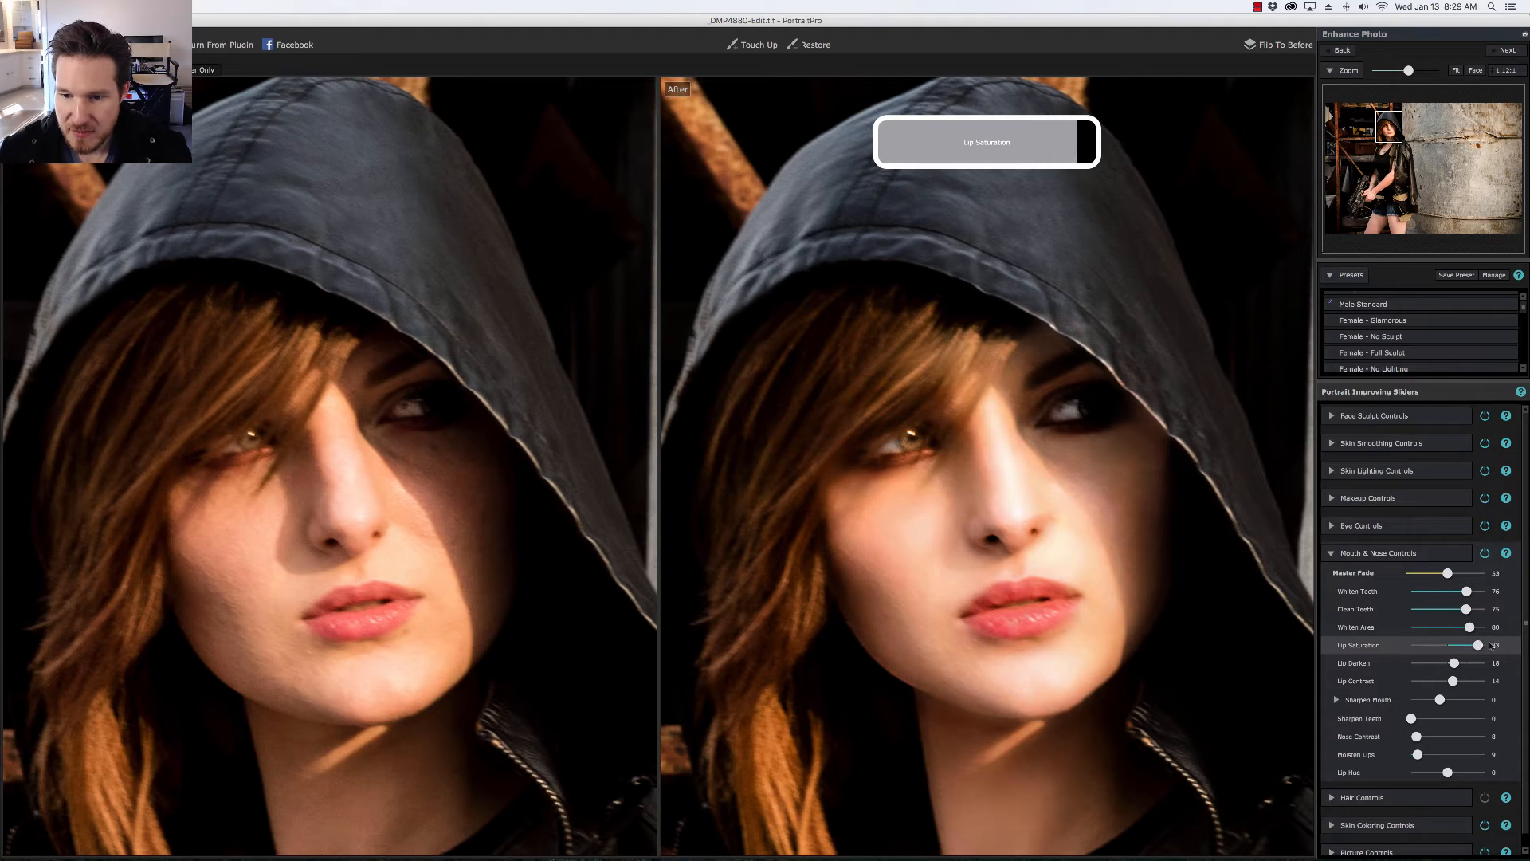
left_click_drag(1478, 644, 1462, 644)
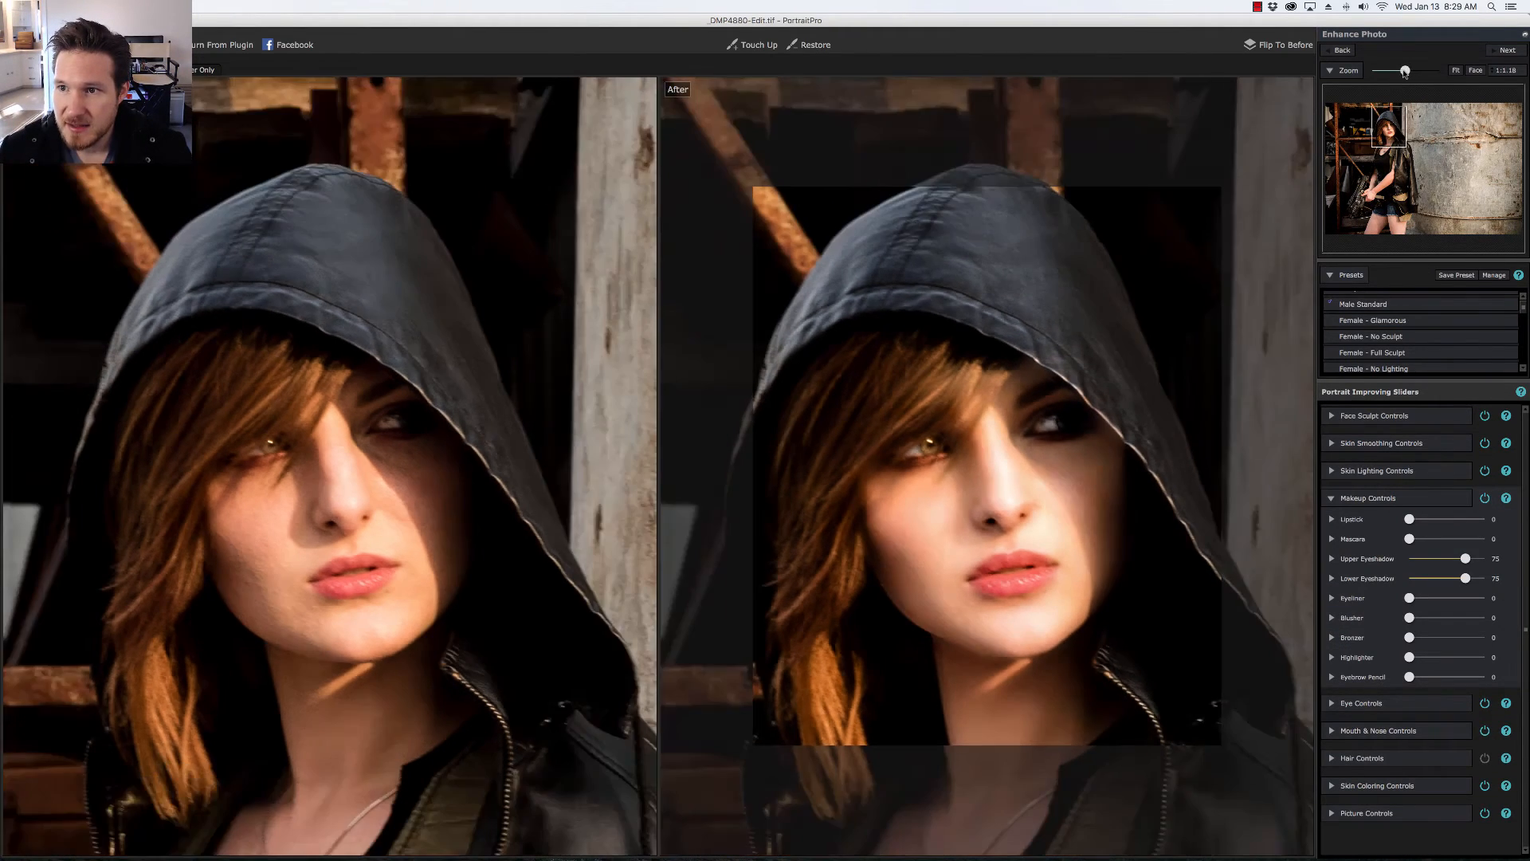
Set Lipstick to 13 and Mascara to 11 with Light Application
left_click_drag(1393, 70, 1400, 70)
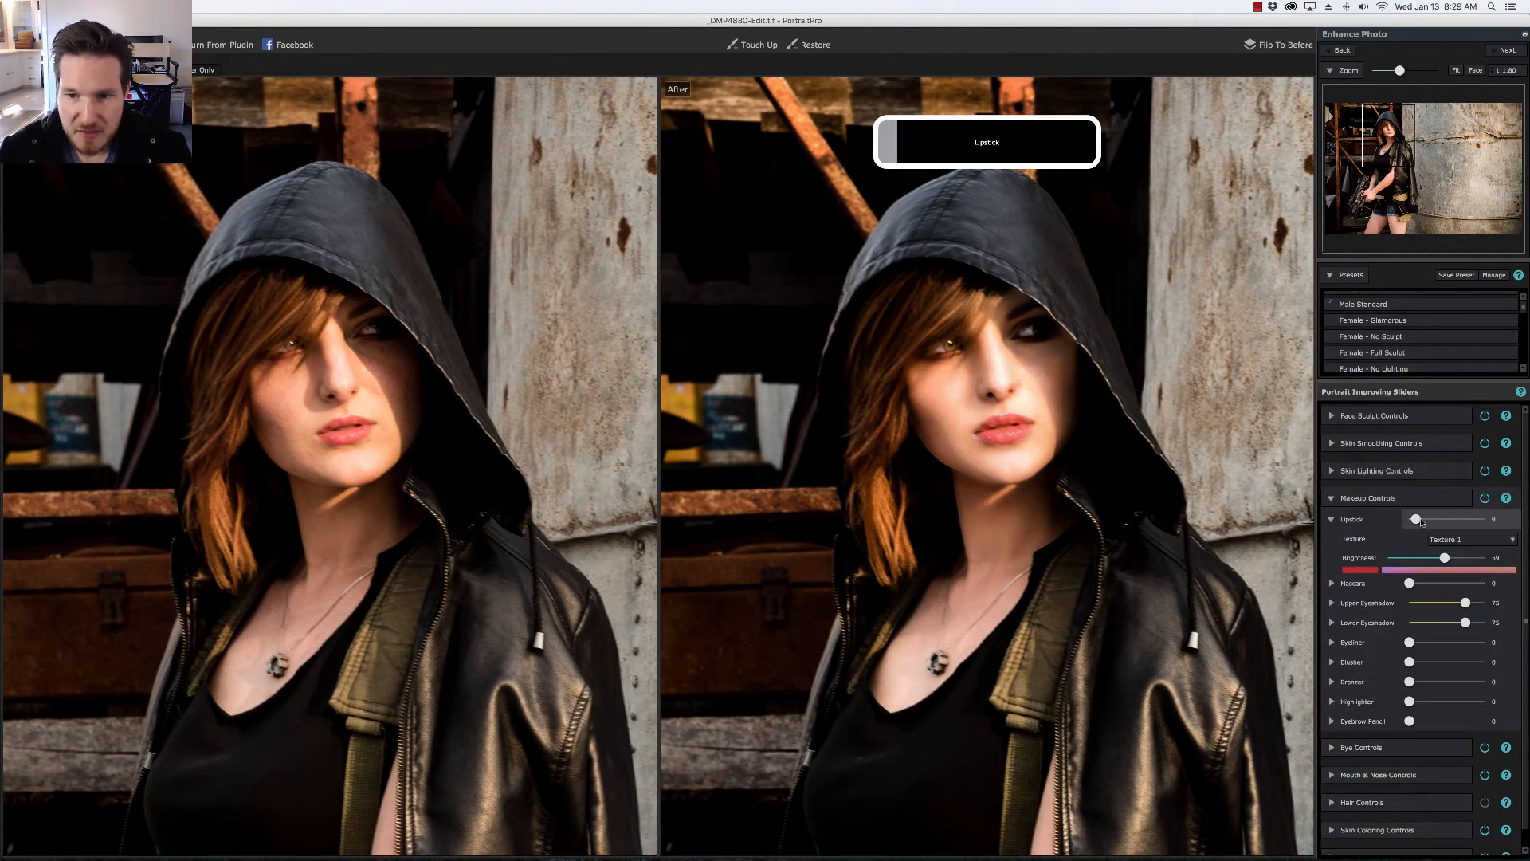
left_click_drag(1410, 518, 1418, 518)
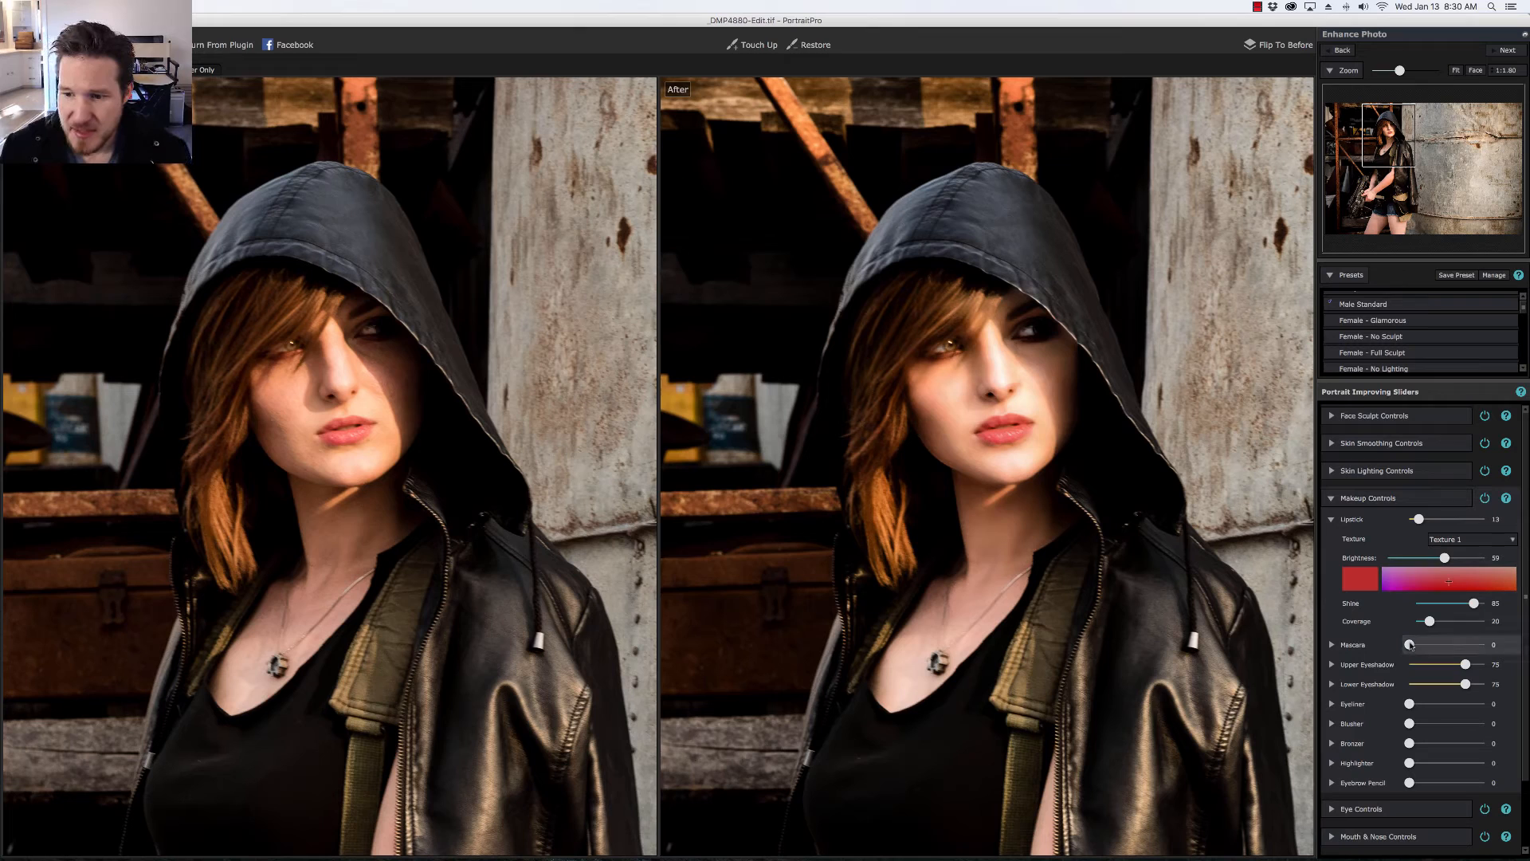
left_click_drag(1408, 644, 1422, 644)
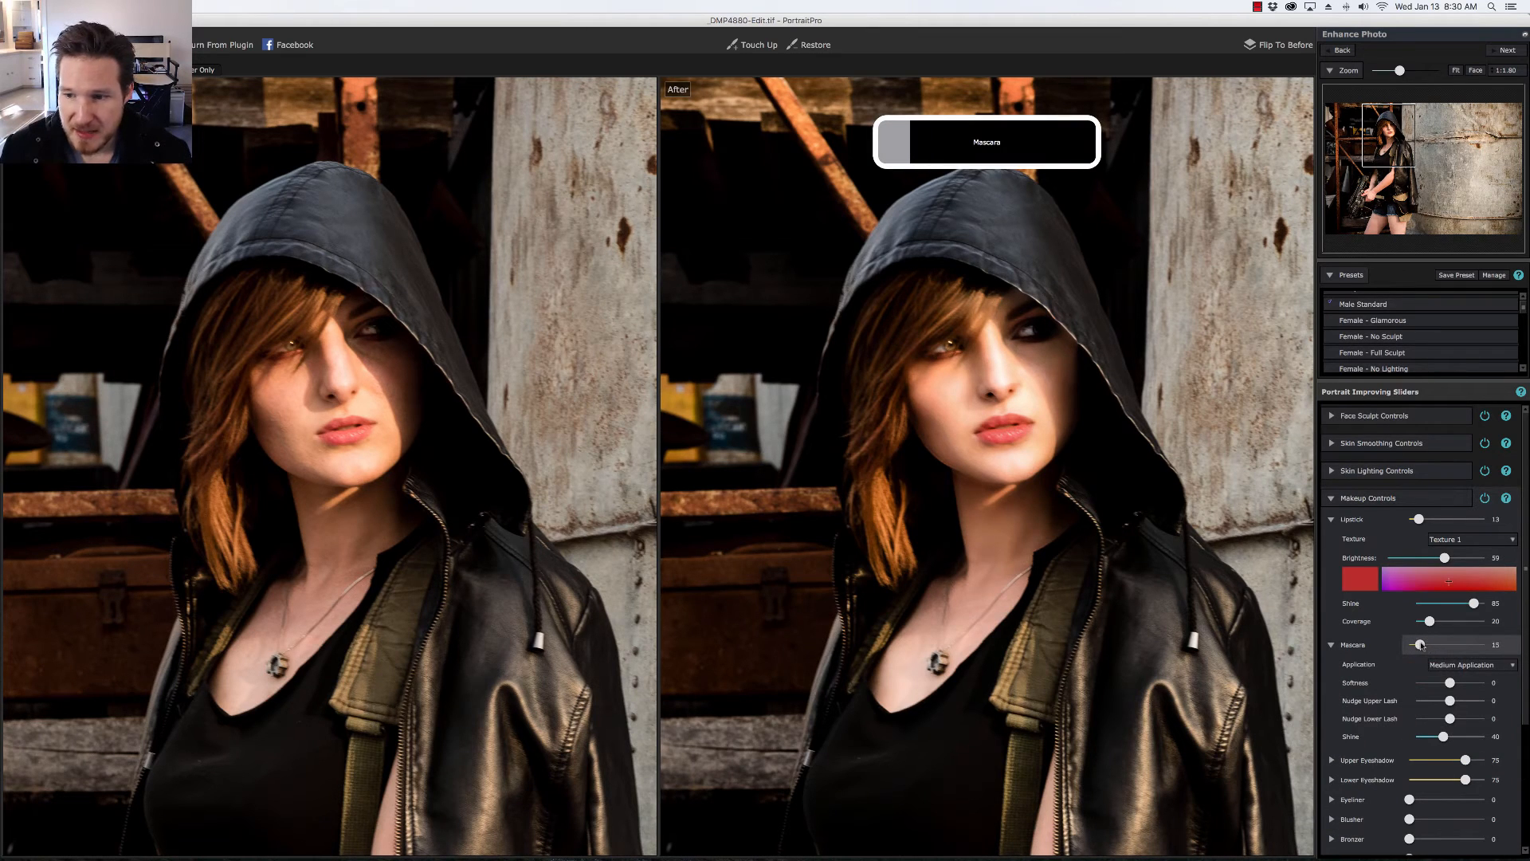
left_click_drag(1427, 644, 1418, 644)
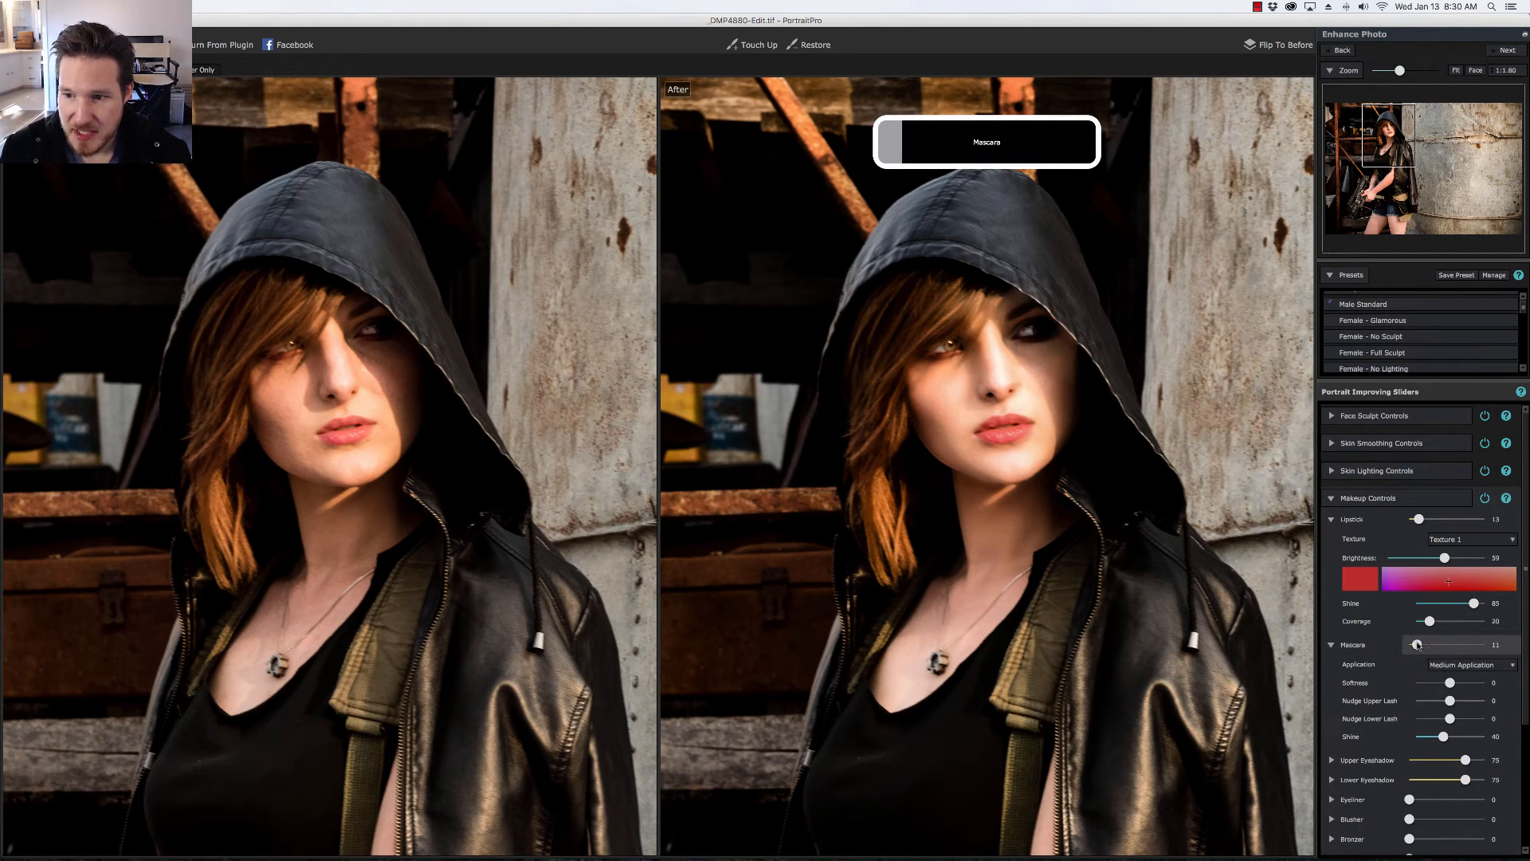
left_click(1470, 665)
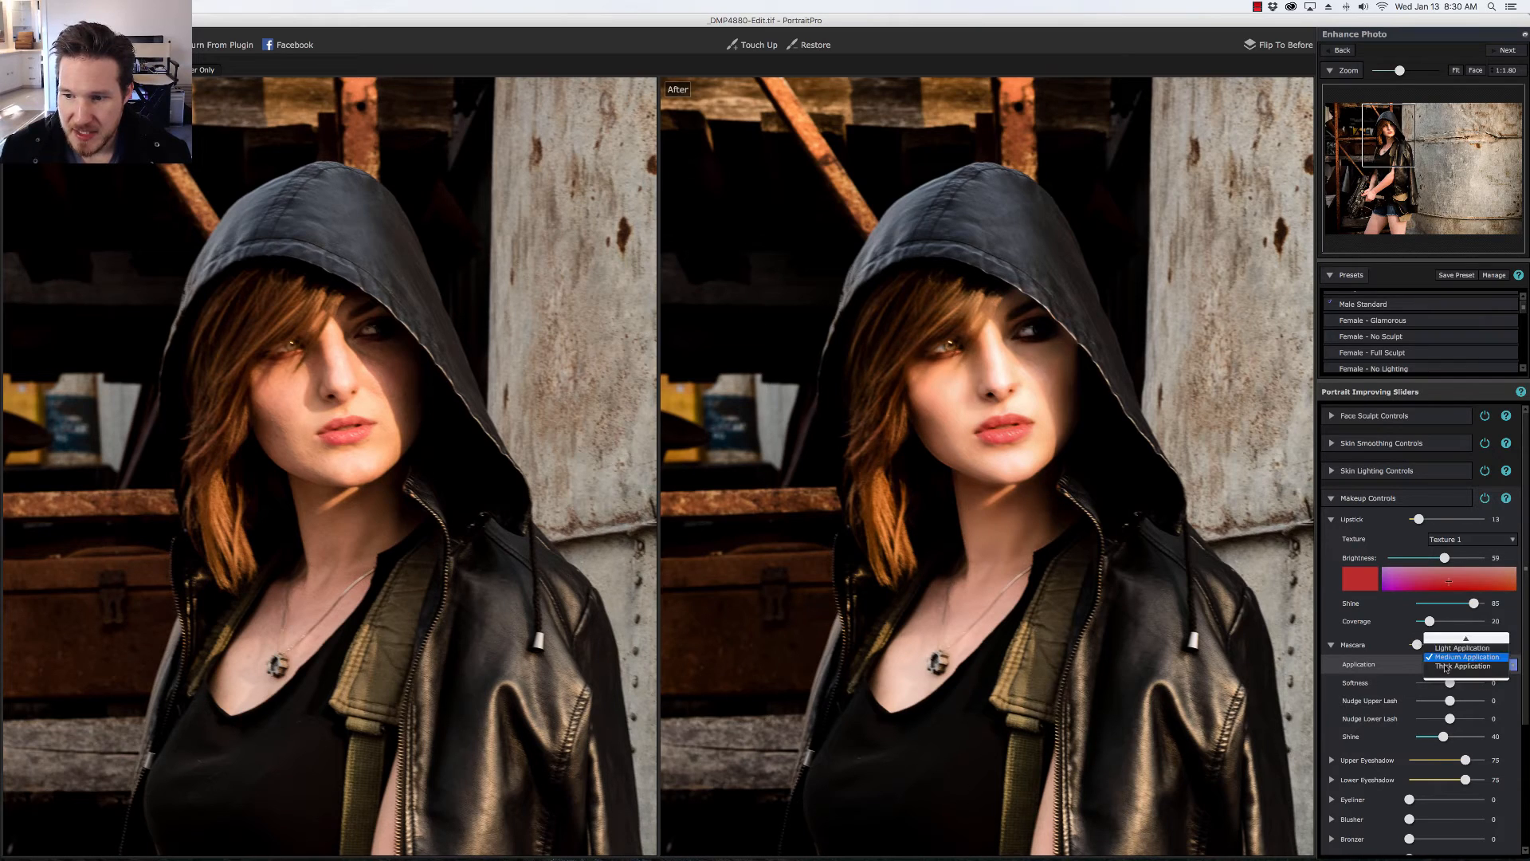
left_click(1462, 648)
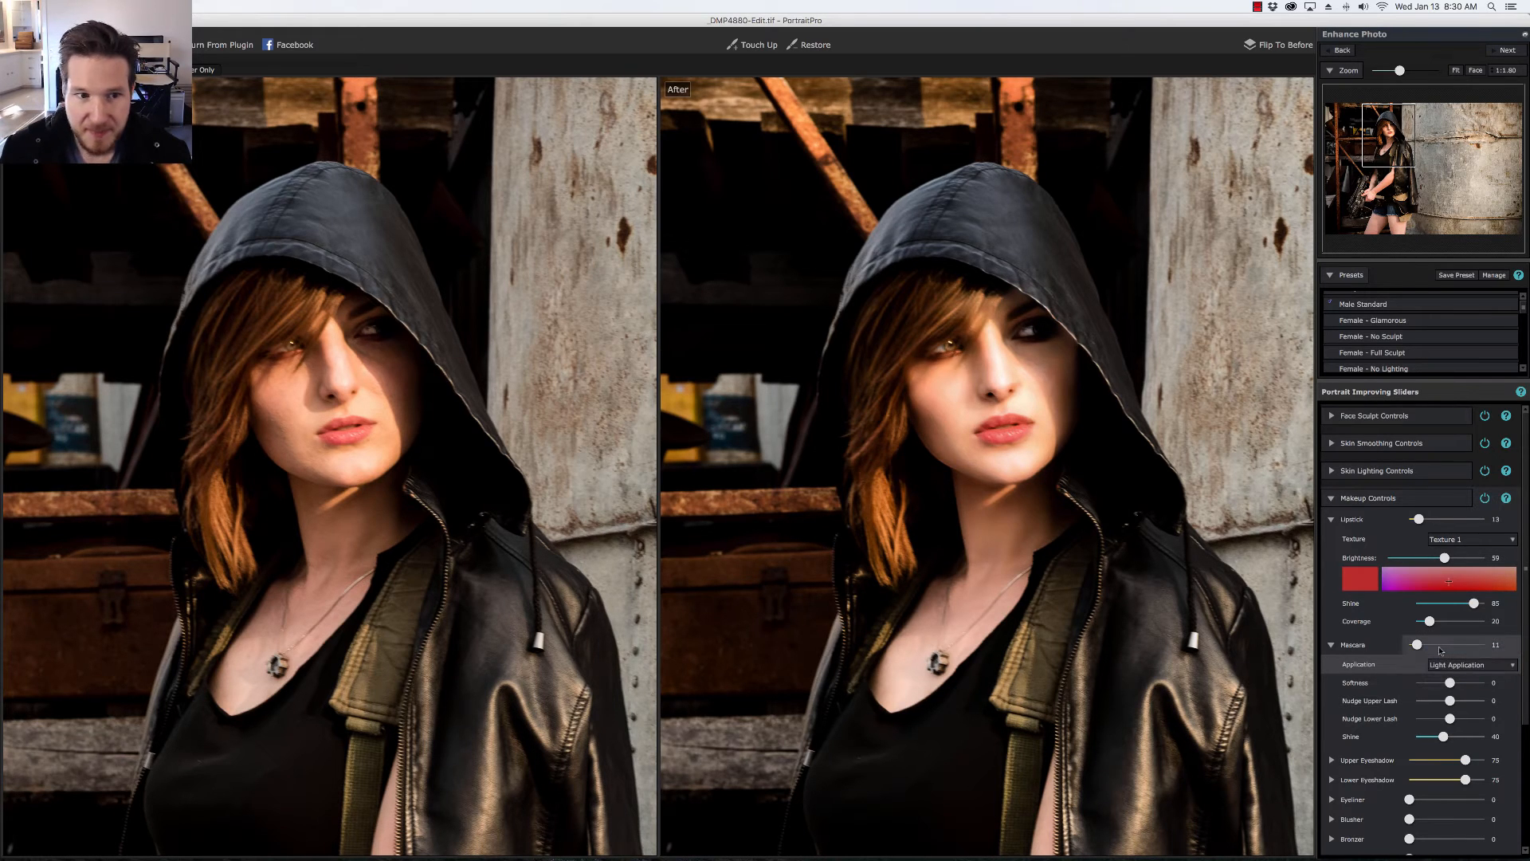
mouse_move(1404, 626)
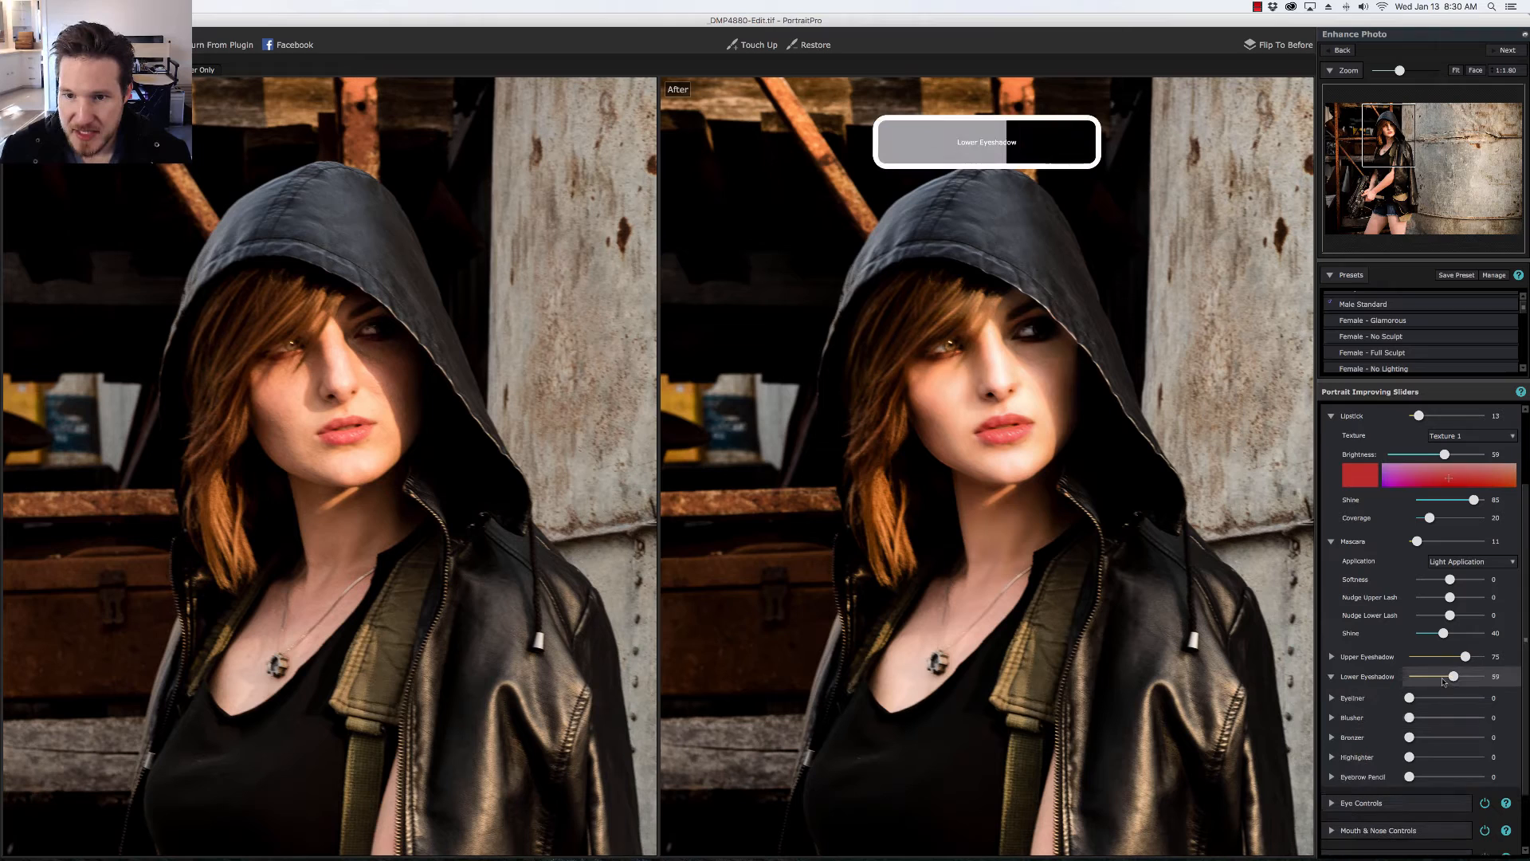
Reduce Lower Eyeshadow to about 40 and set Eyeliner to 36
left_click_drag(1454, 675, 1435, 675)
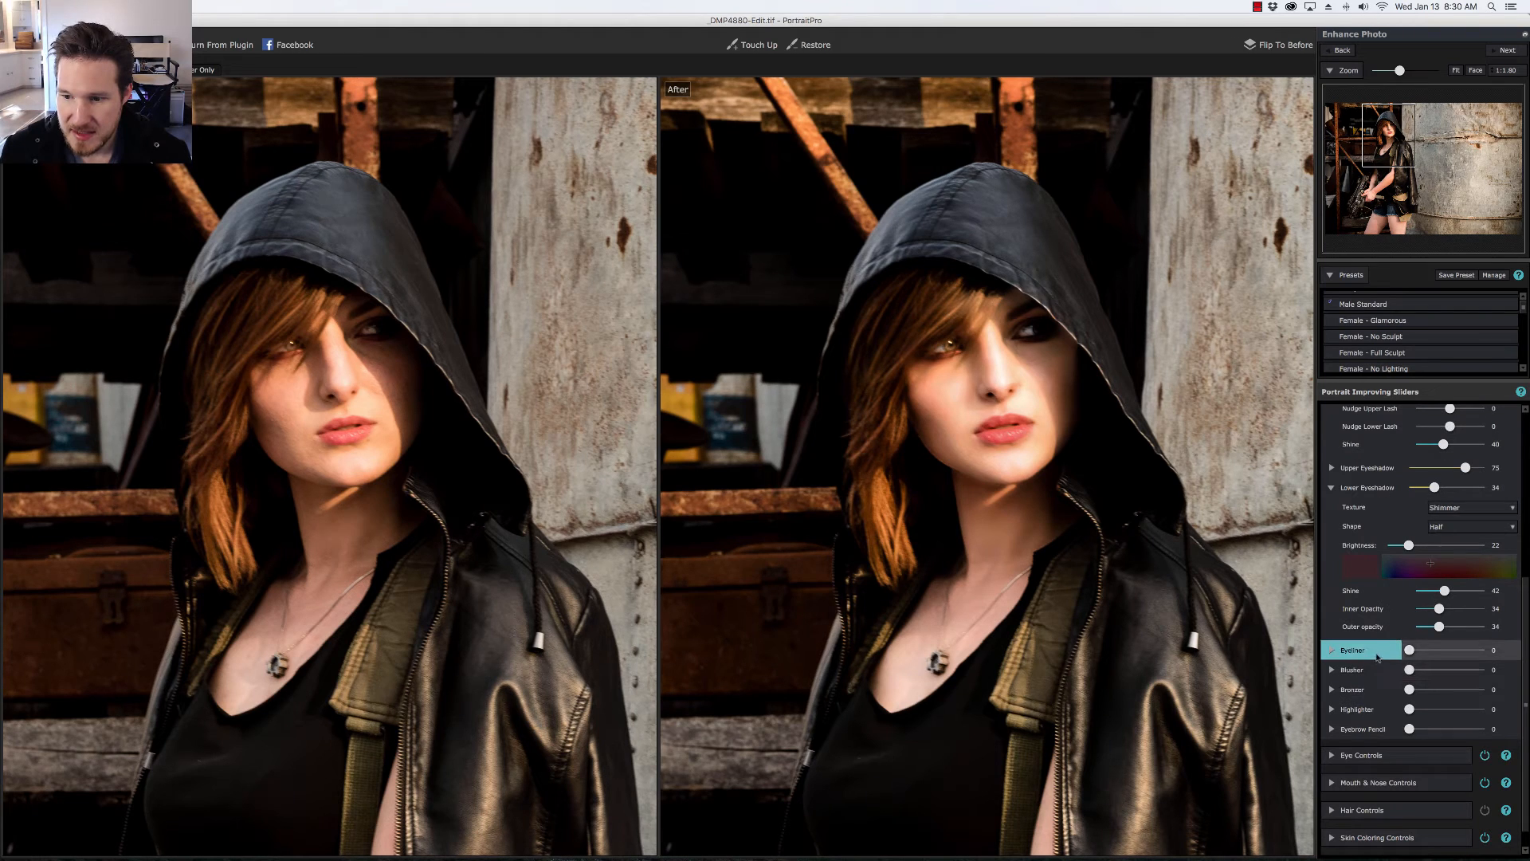
left_click(1333, 649)
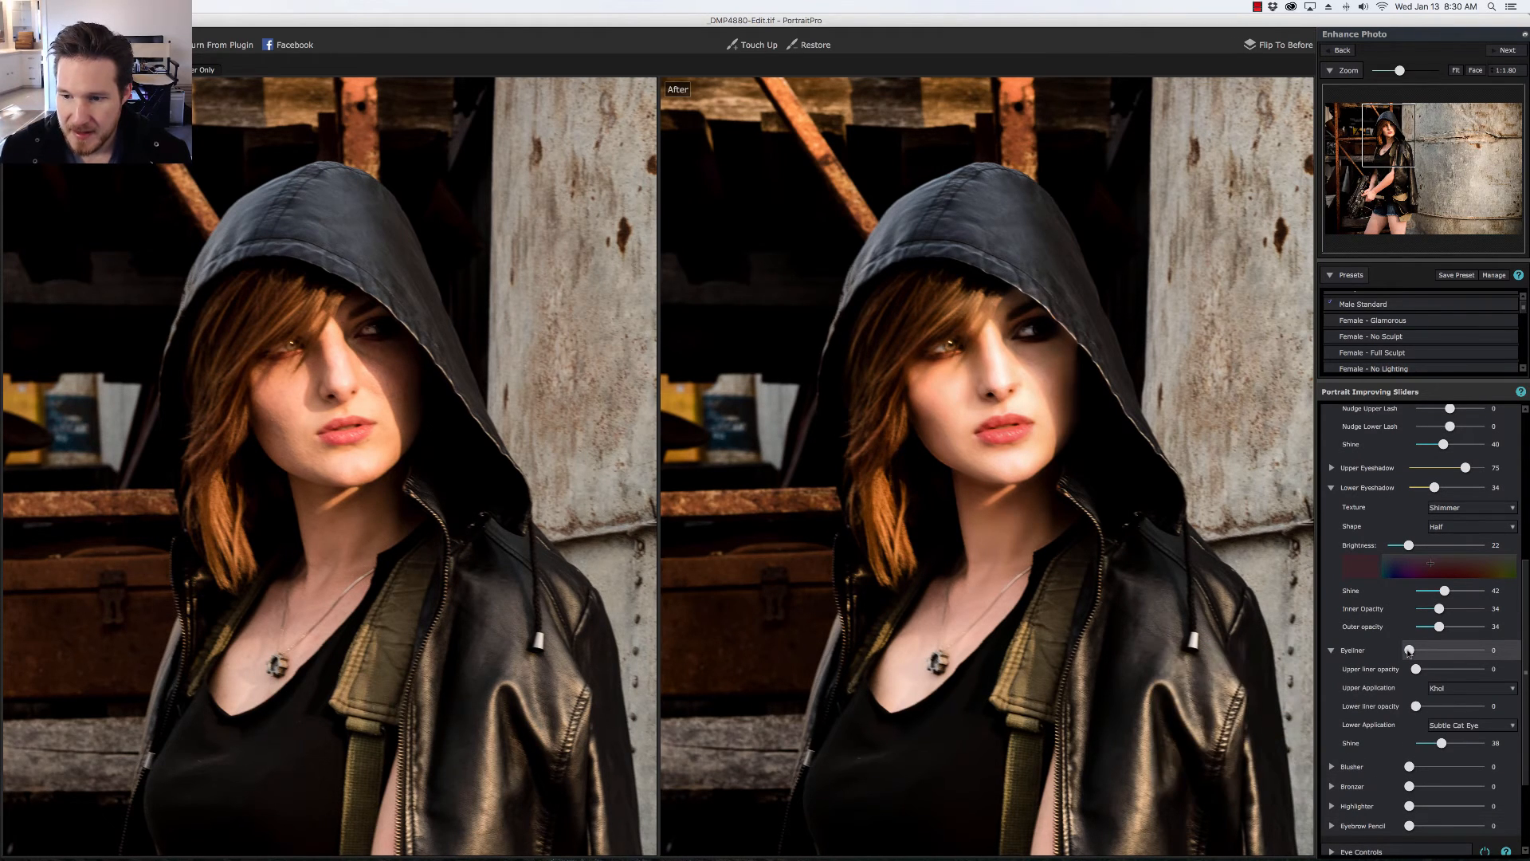
left_click_drag(1410, 651, 1419, 651)
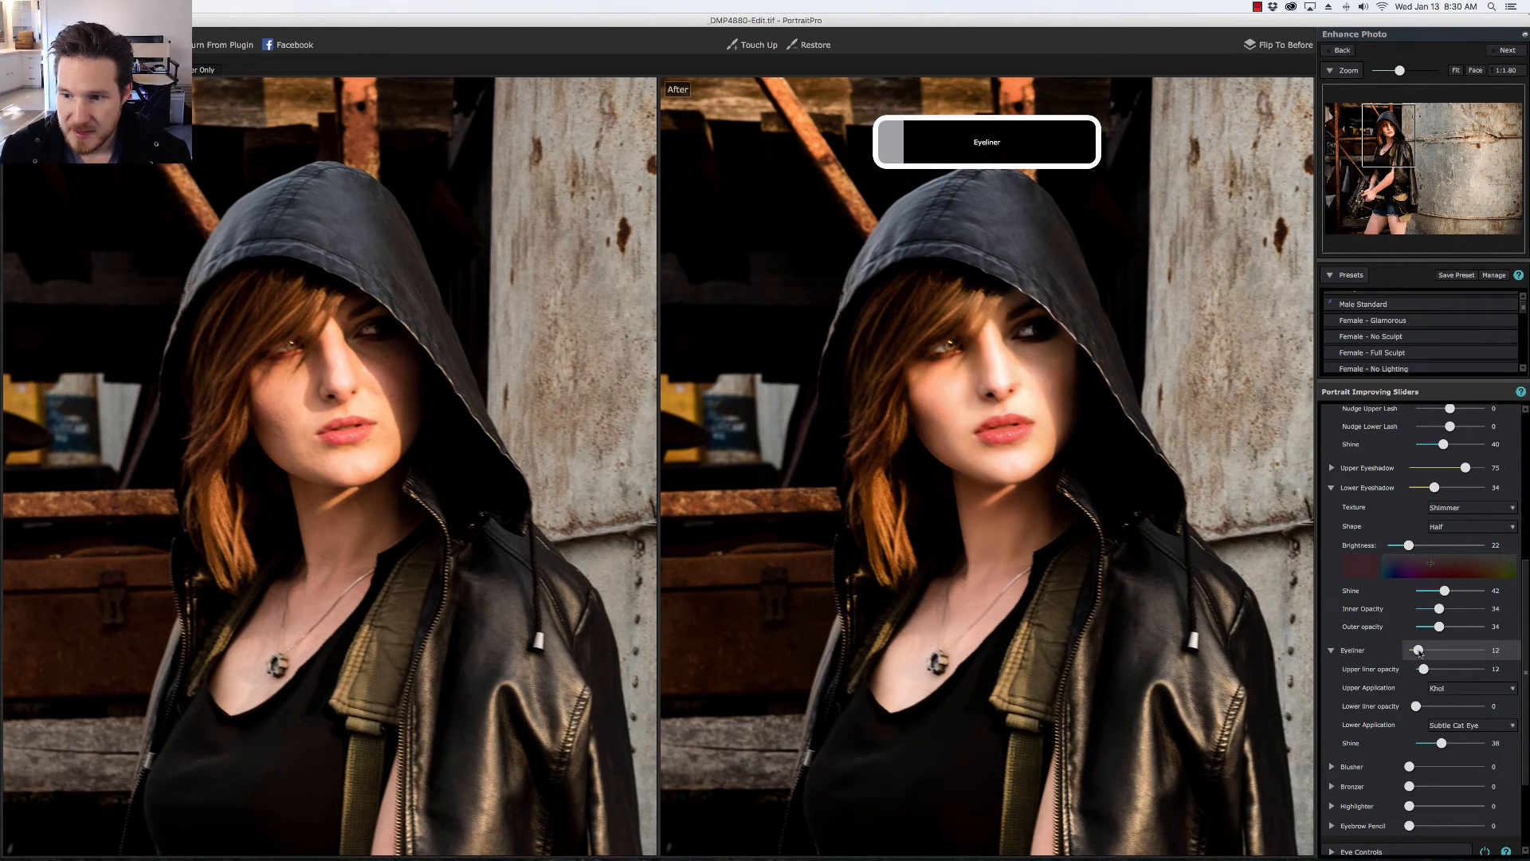
left_click_drag(1420, 652, 1434, 651)
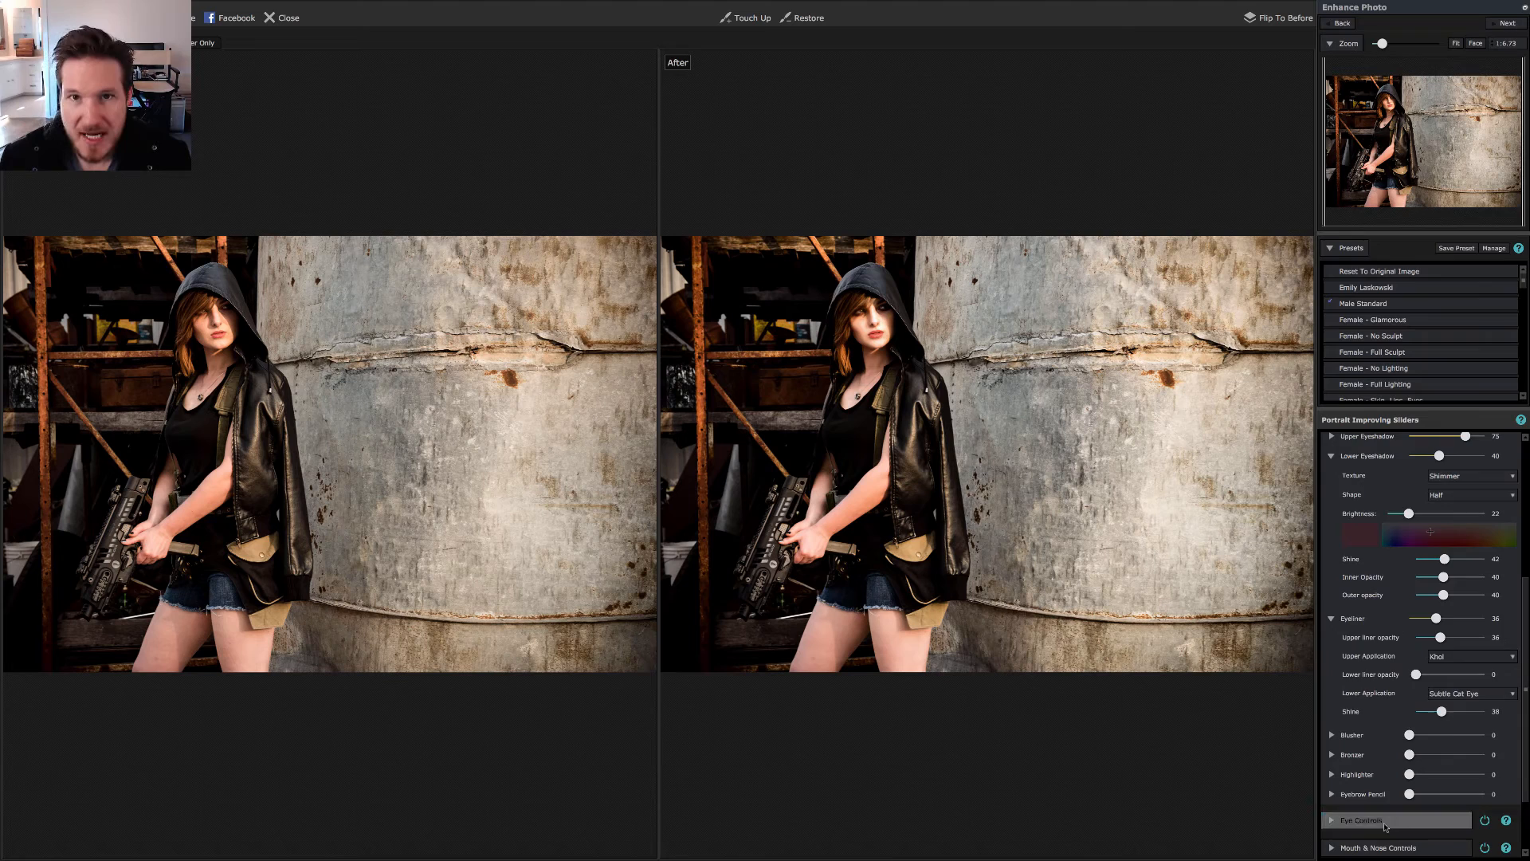
Raise the eye Master Fade from 44 to about 61, then collapse Eye Controls
left_click(1358, 821)
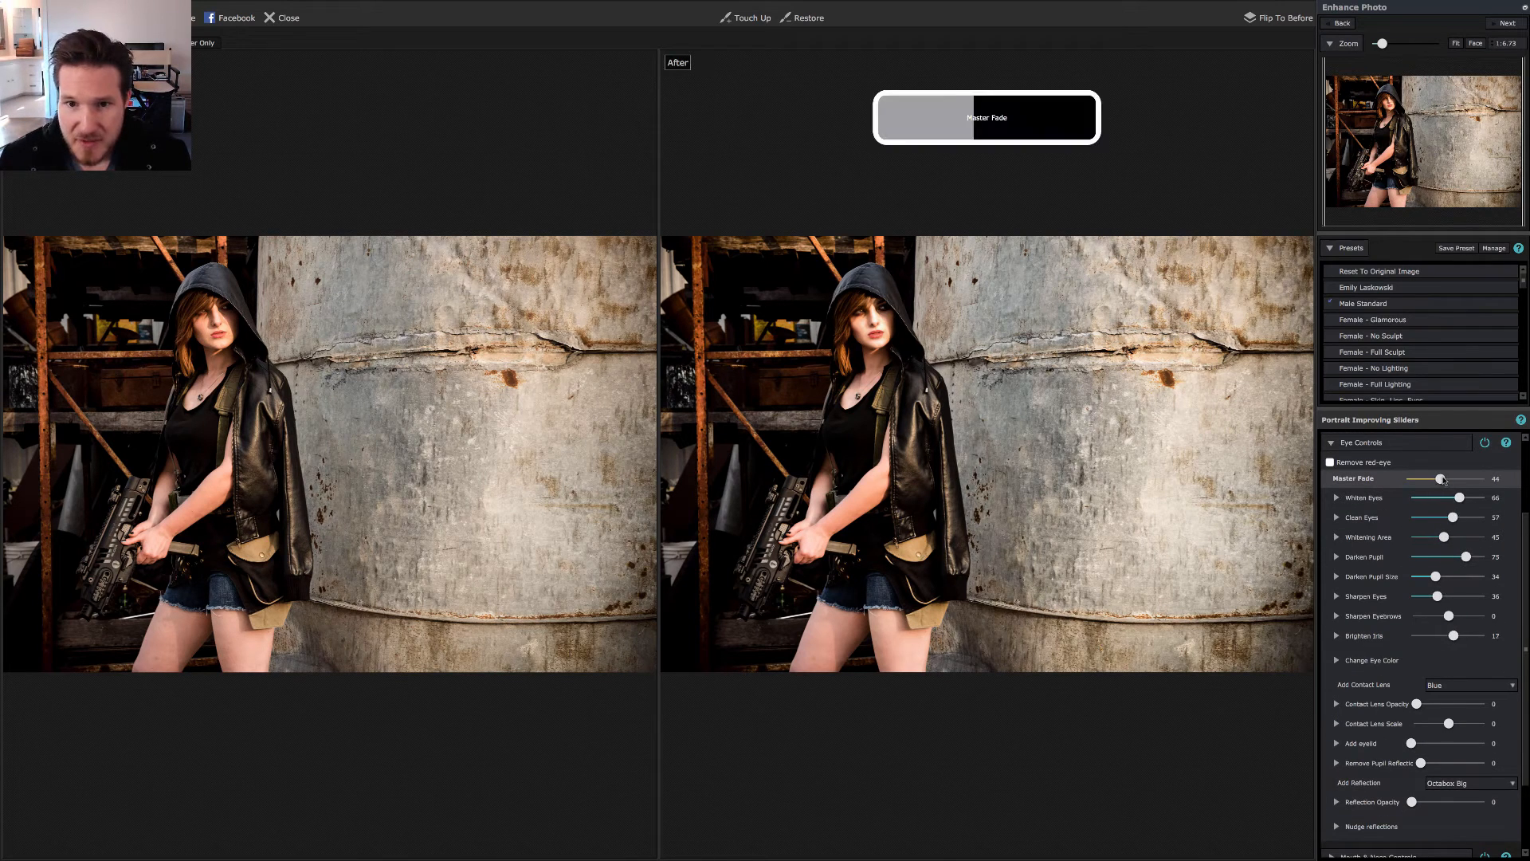
left_click_drag(1436, 478, 1457, 478)
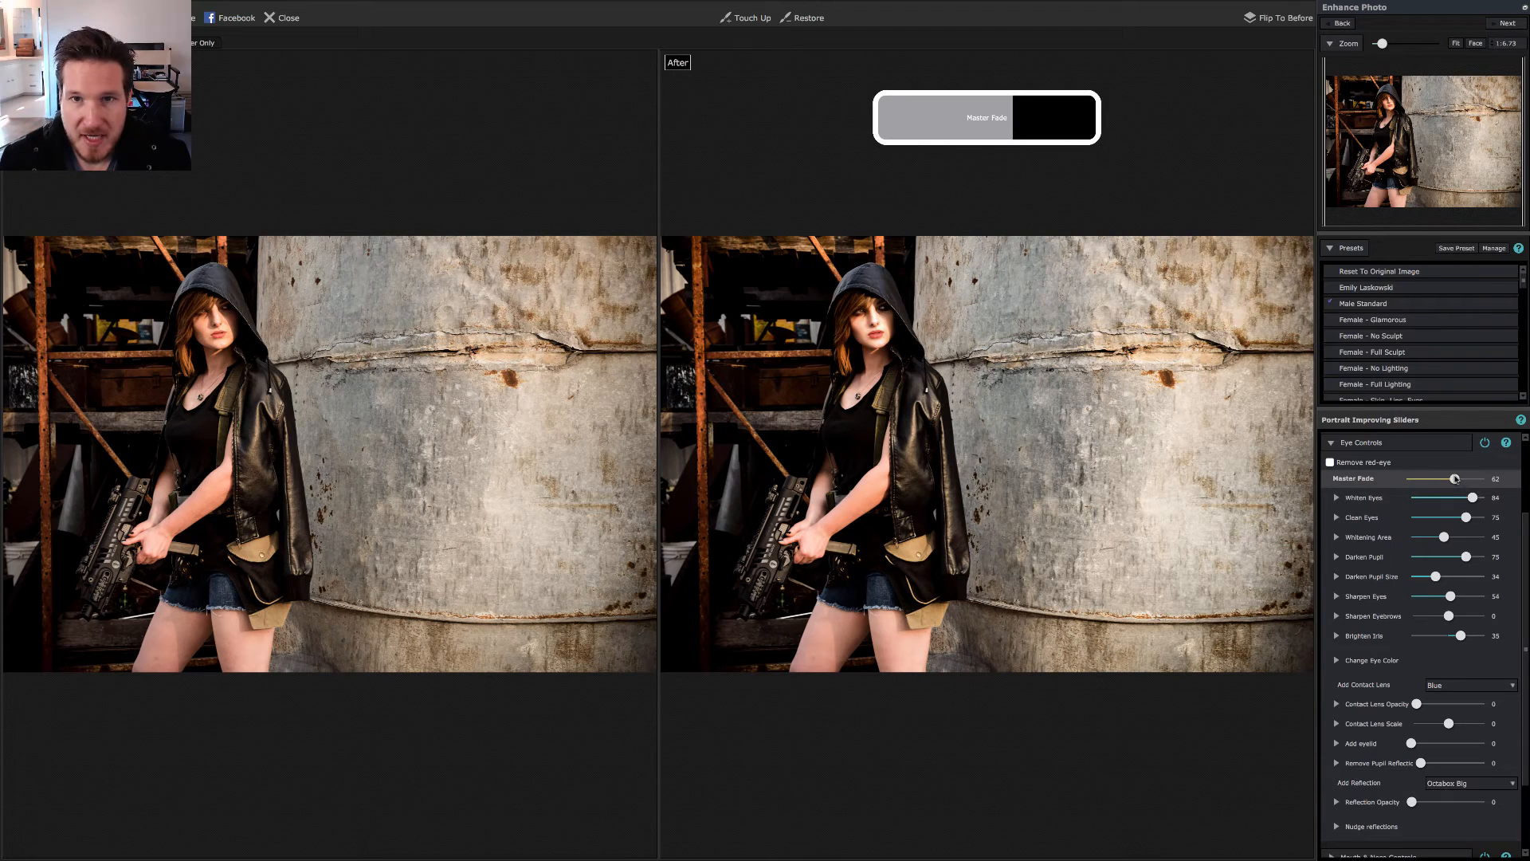
left_click_drag(1461, 478, 1453, 479)
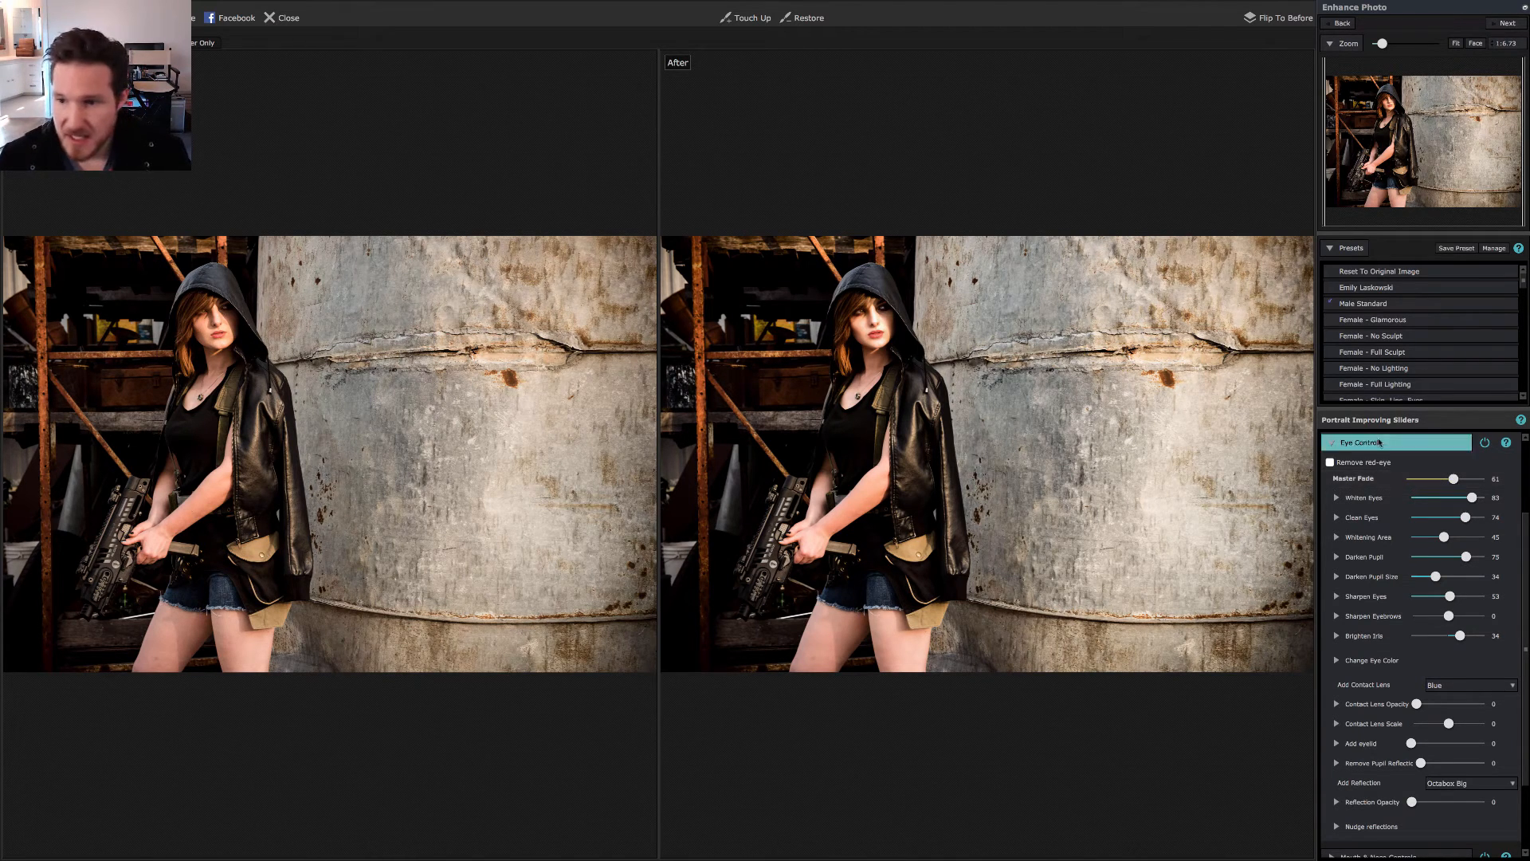
left_click(1333, 442)
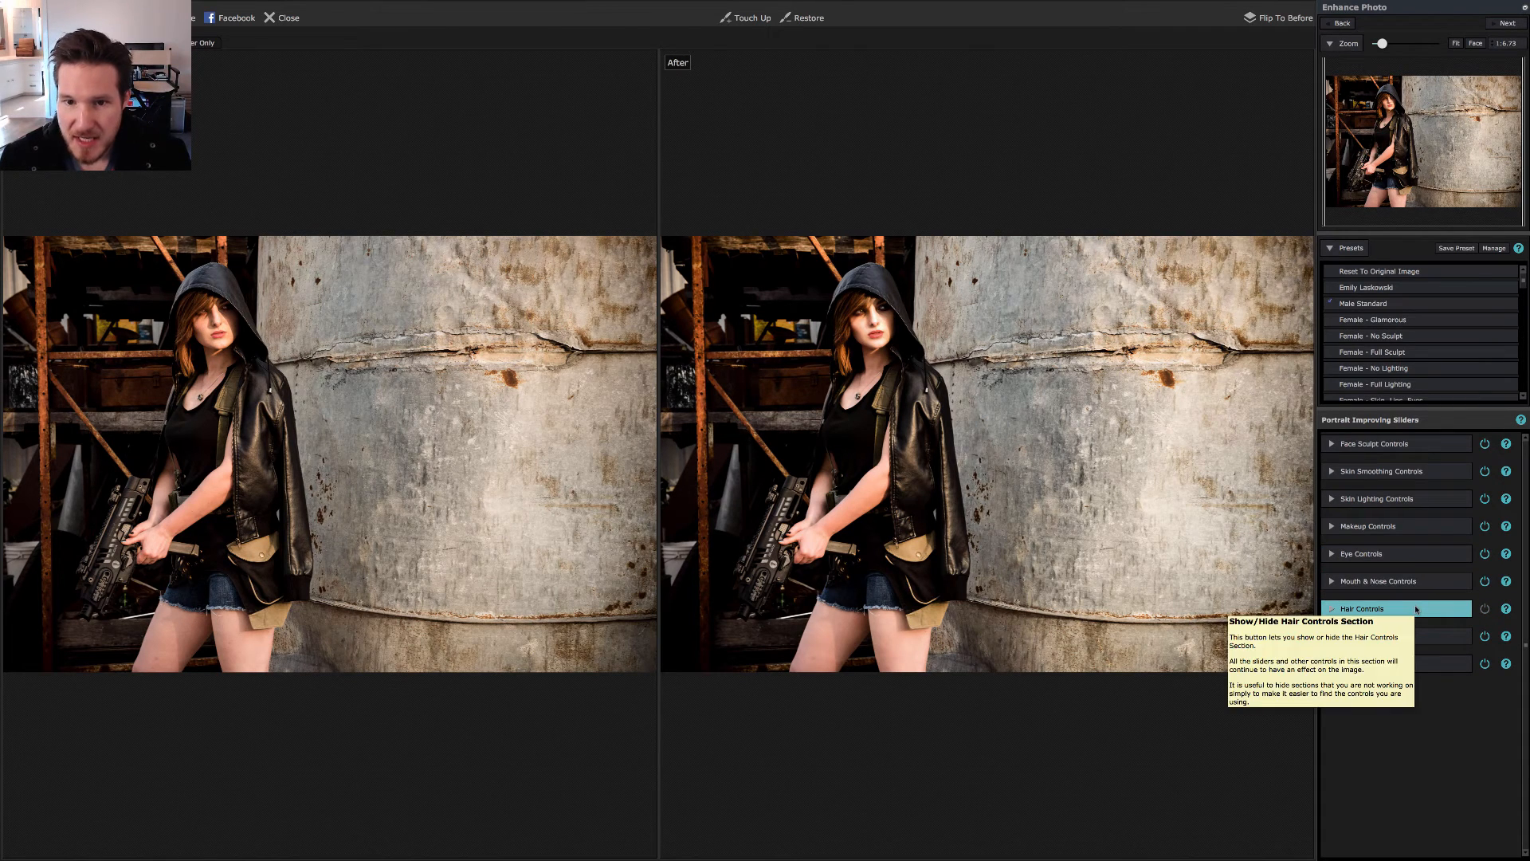
Zoom in on her head and open the hair area for editing
left_click(1331, 608)
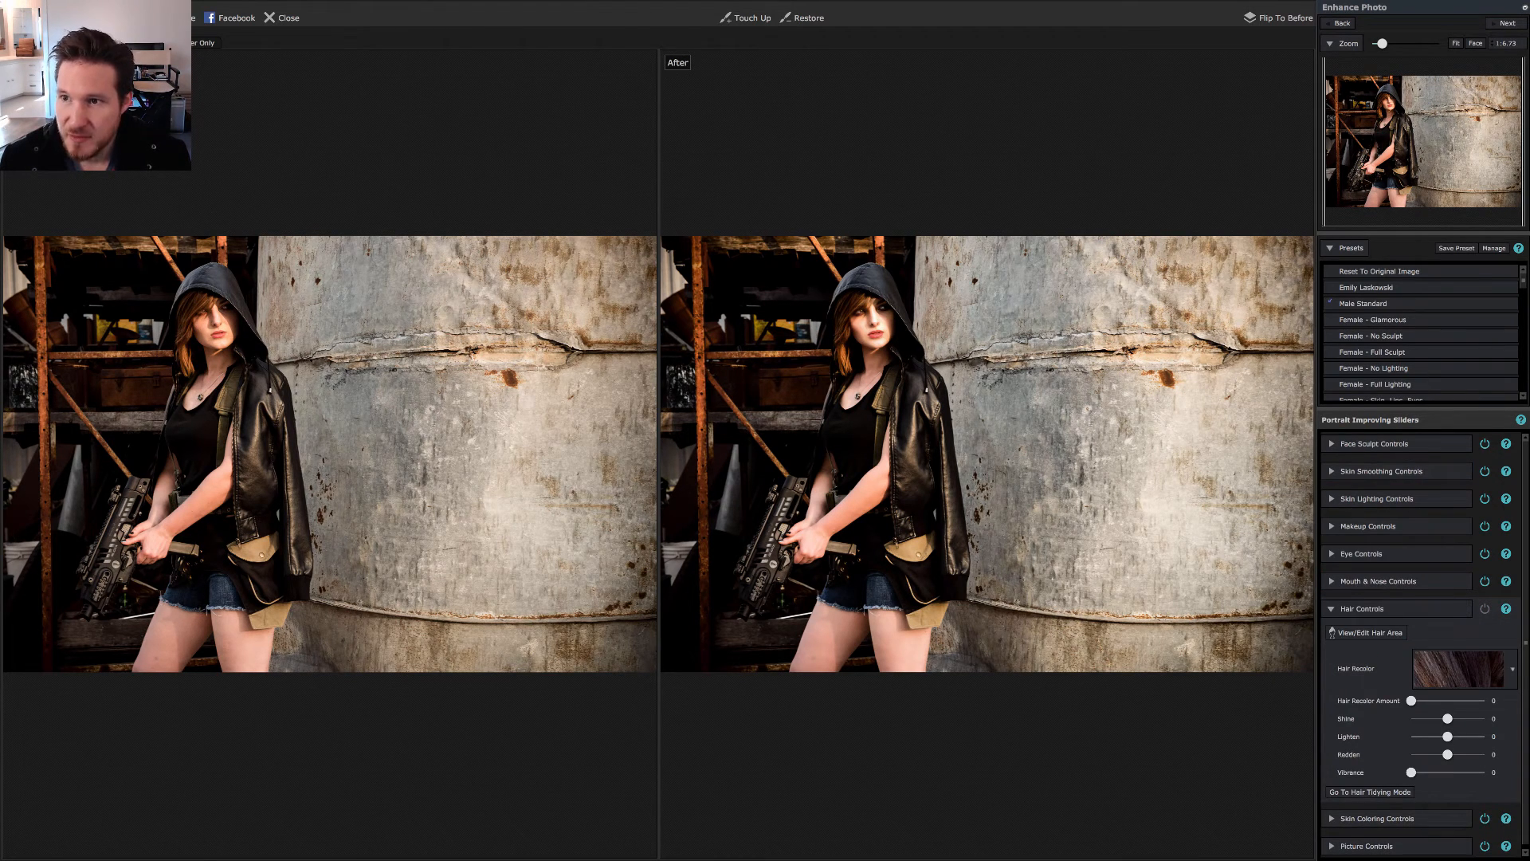
left_click_drag(1380, 44, 1406, 44)
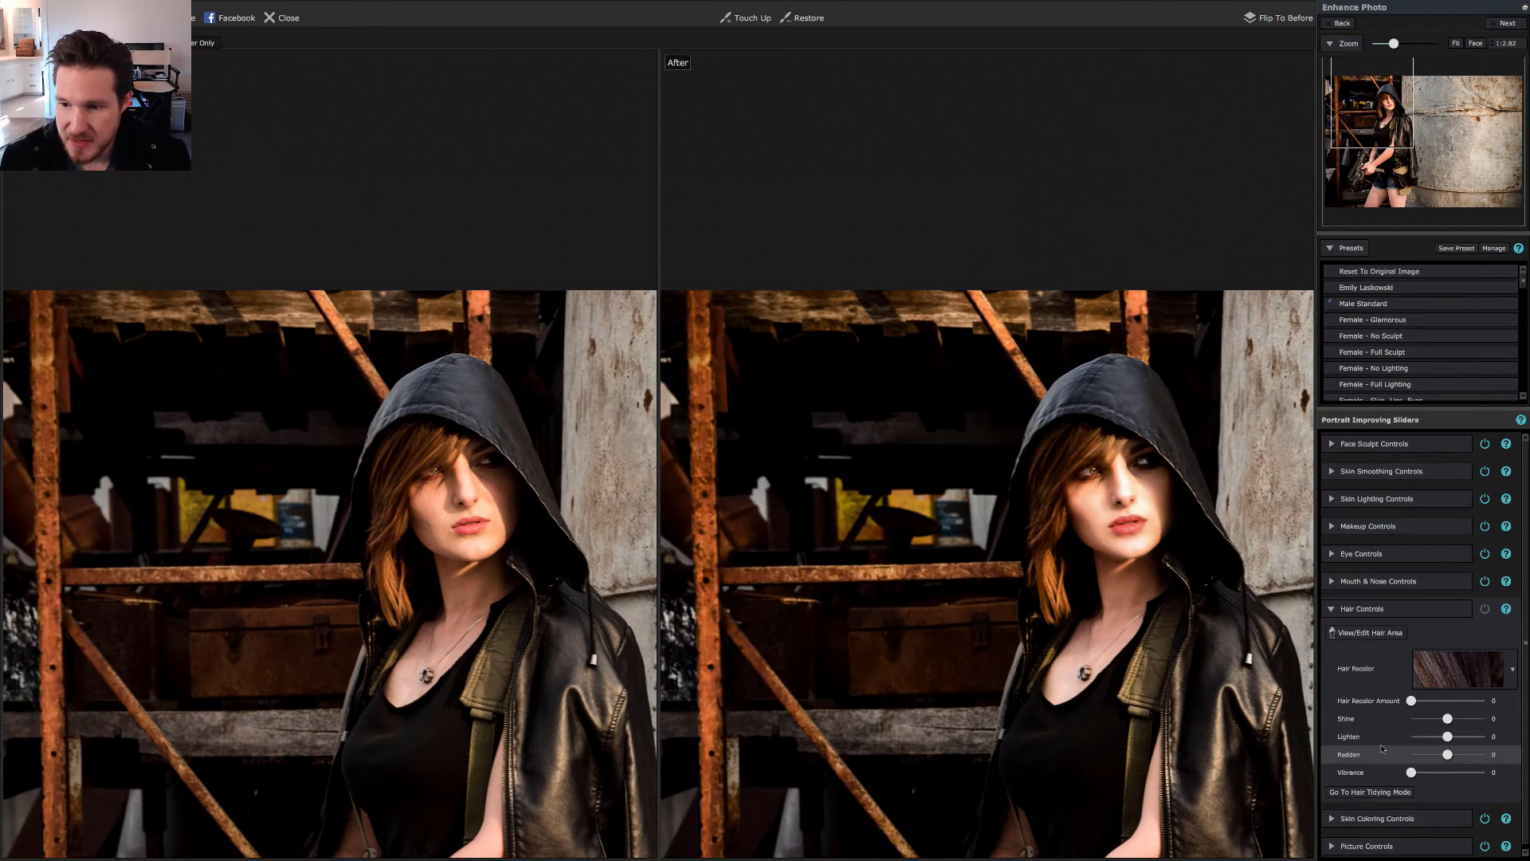
left_click(1370, 633)
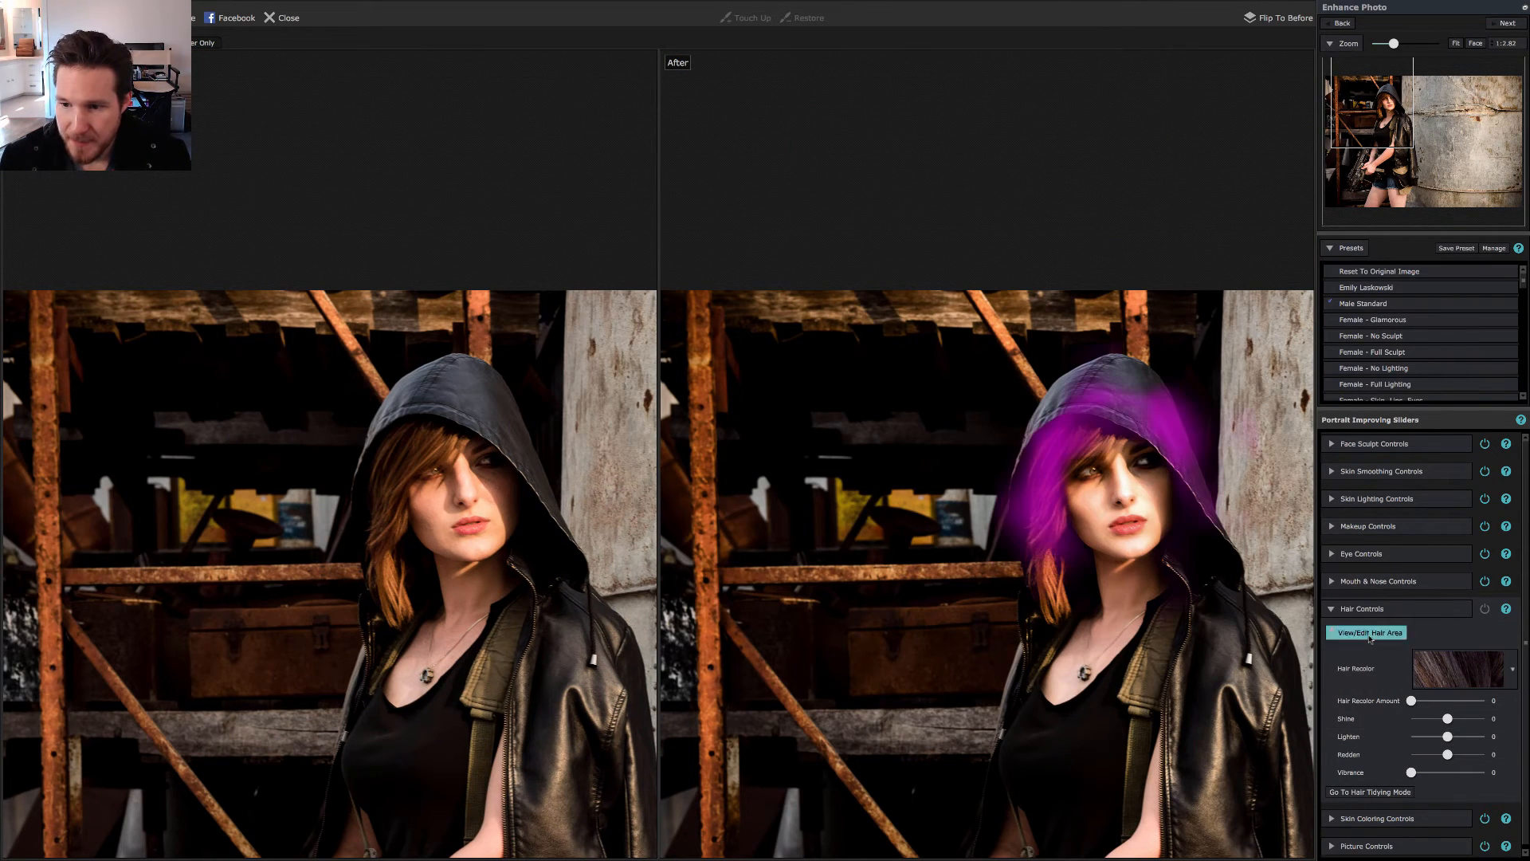
left_click(1367, 632)
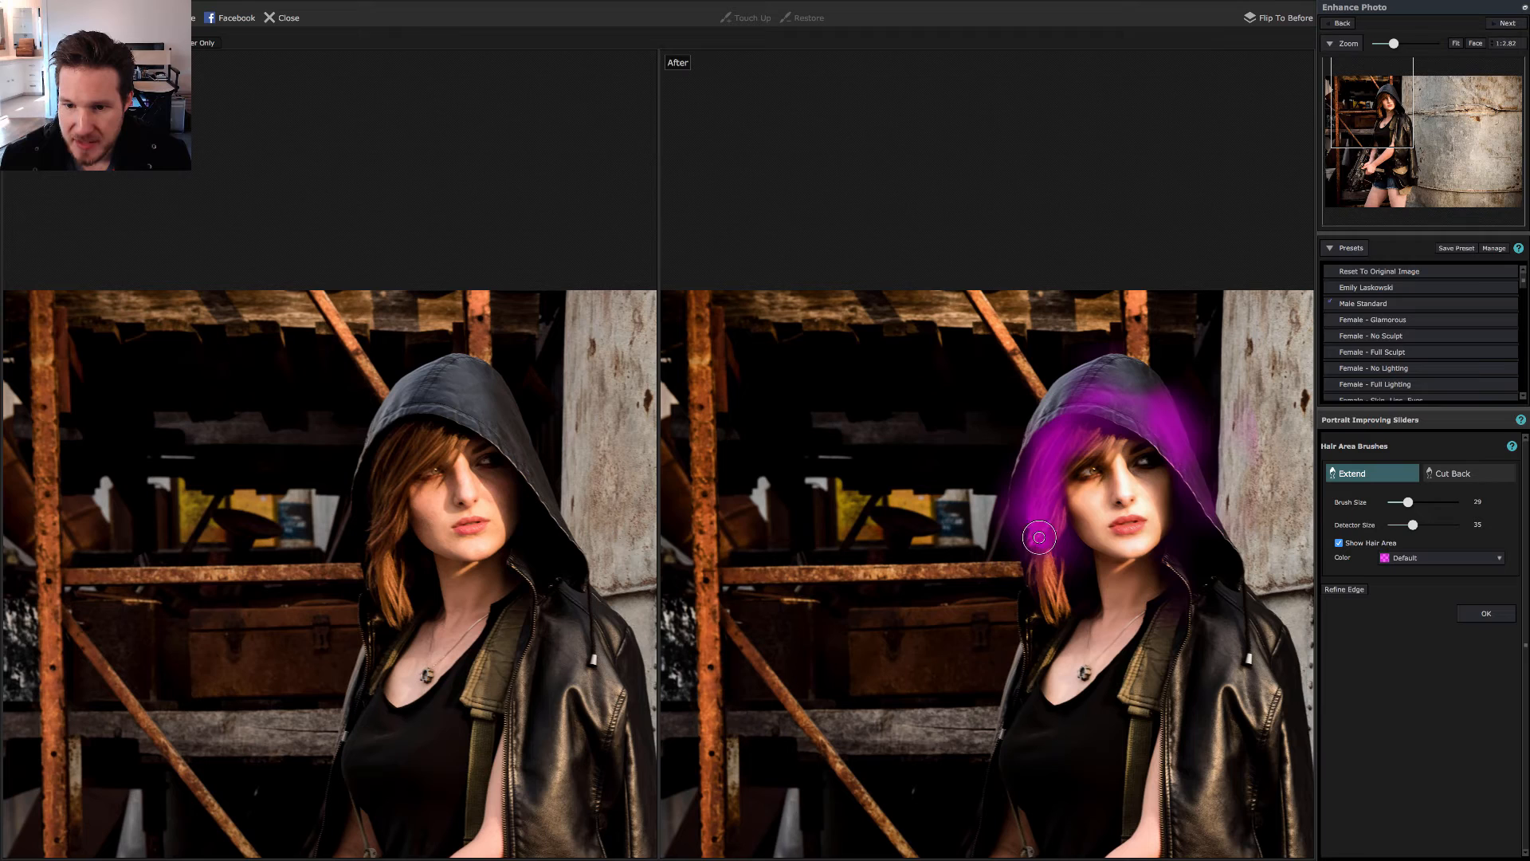
Extend the hair mask over the left strands and cut it back off the hood
left_click_drag(1040, 536, 1044, 479)
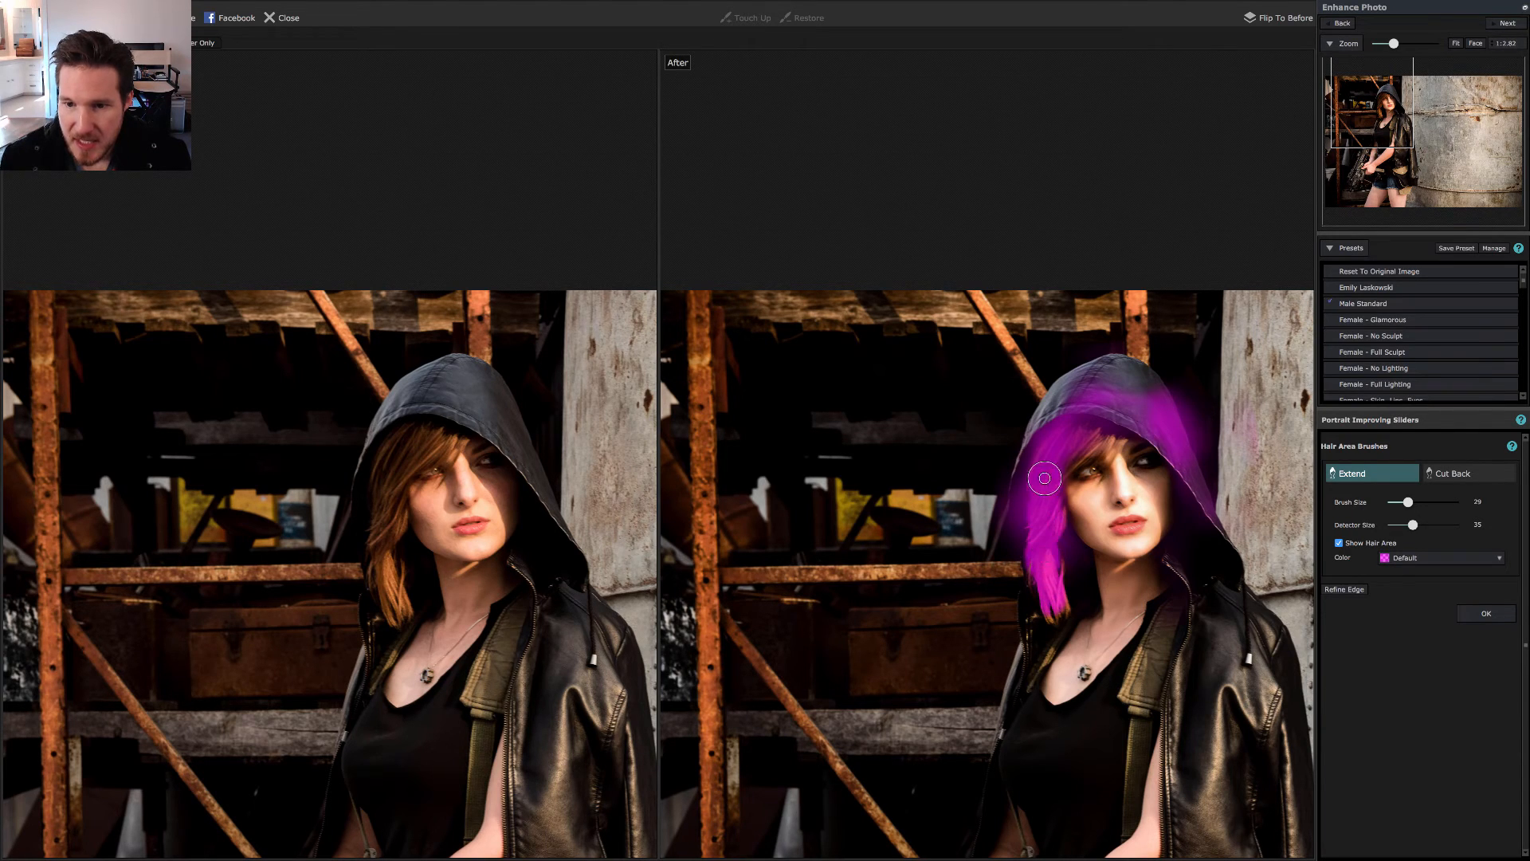
left_click_drag(1045, 478, 1108, 442)
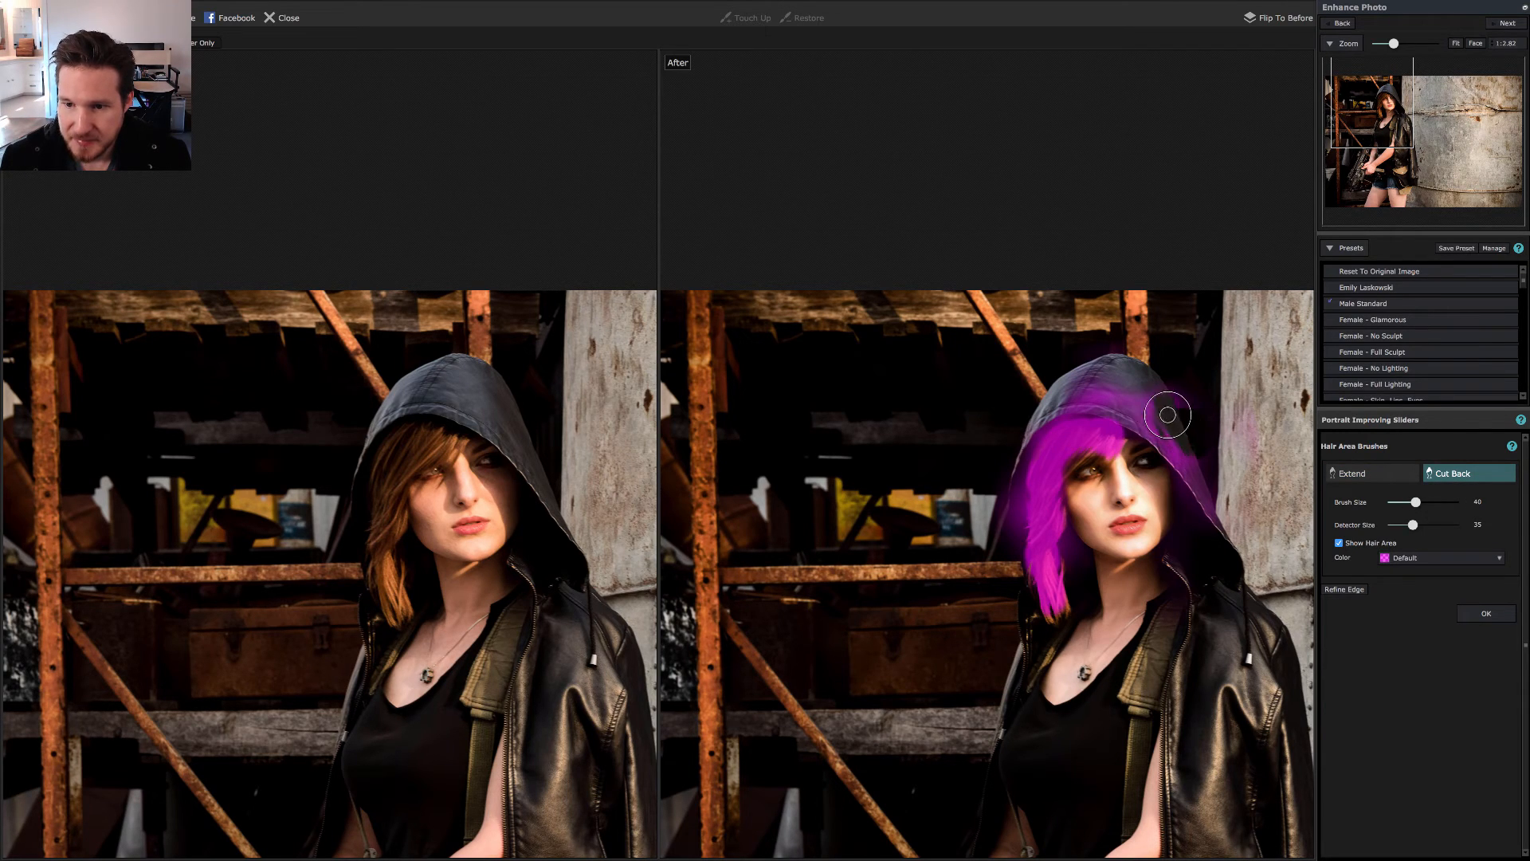
left_click_drag(1167, 415, 1095, 387)
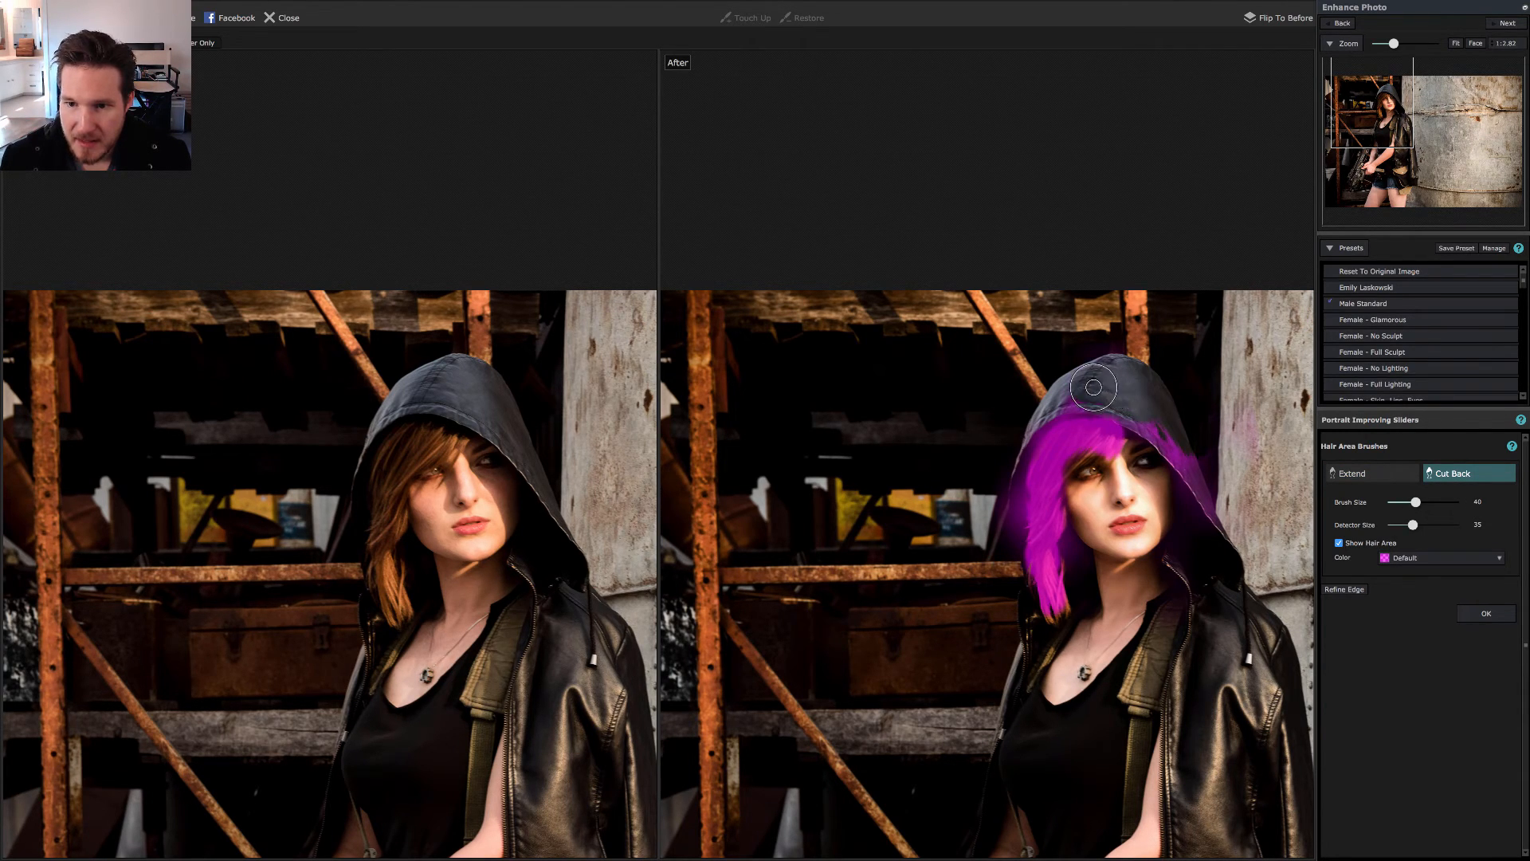
left_click_drag(1093, 388, 1195, 447)
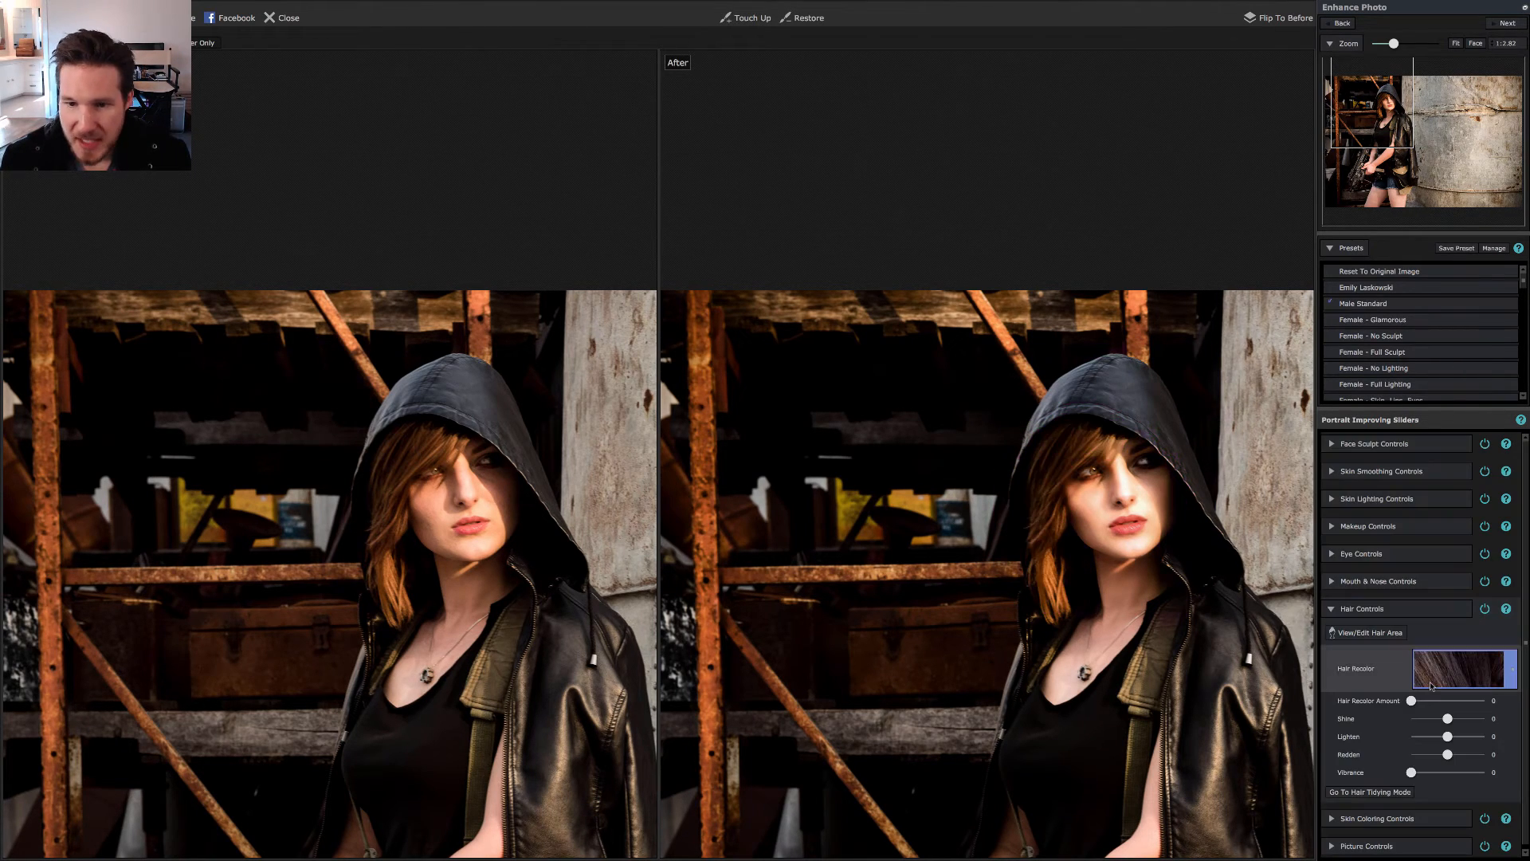
mouse_move(1465, 668)
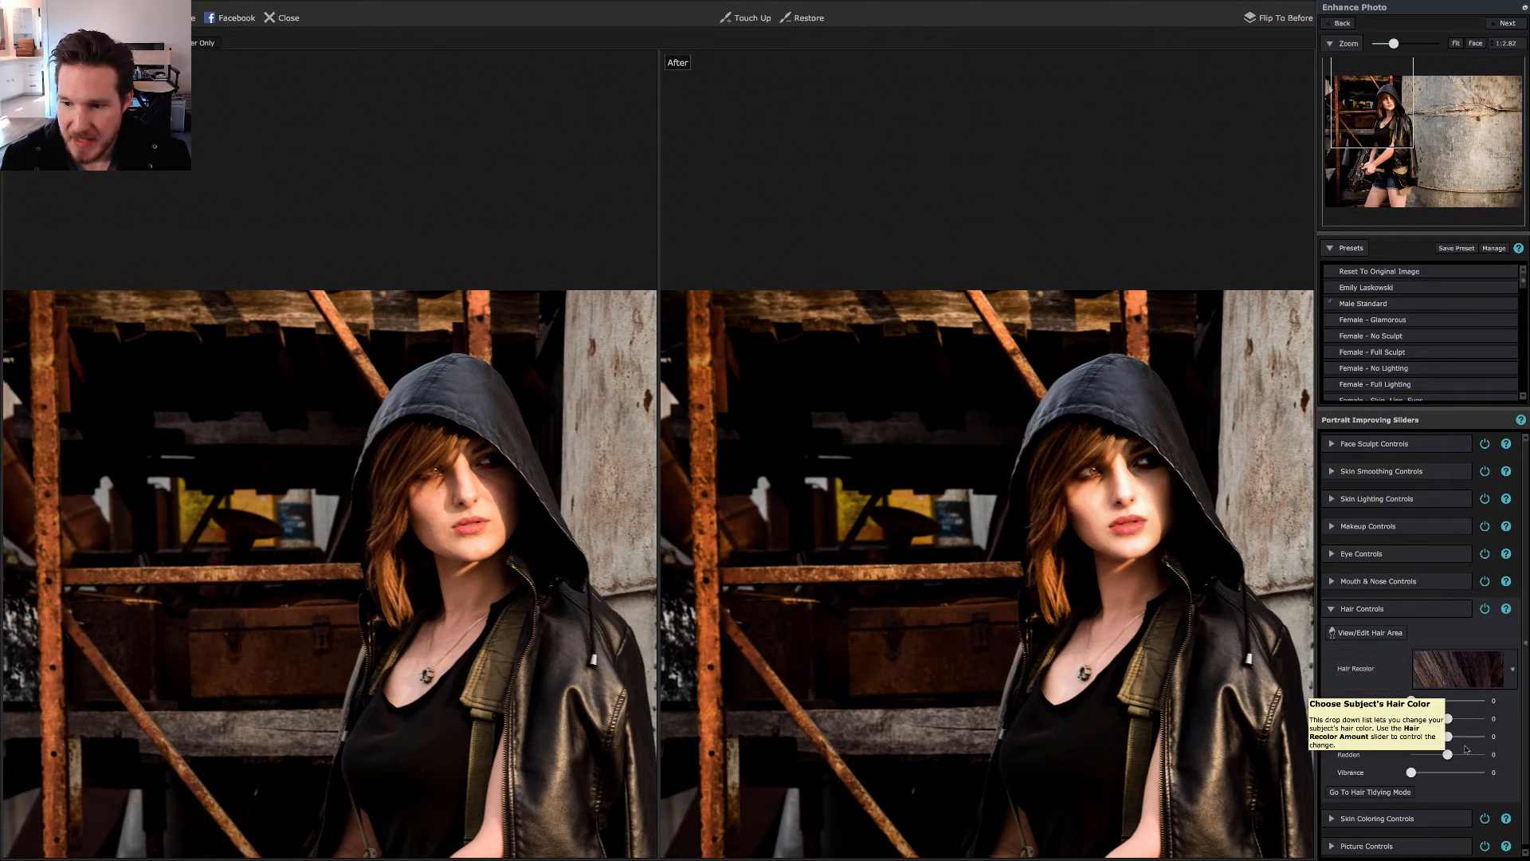
In hair tidying mode, set Smooth Hair to about 41 with softness near 49
left_click(1369, 791)
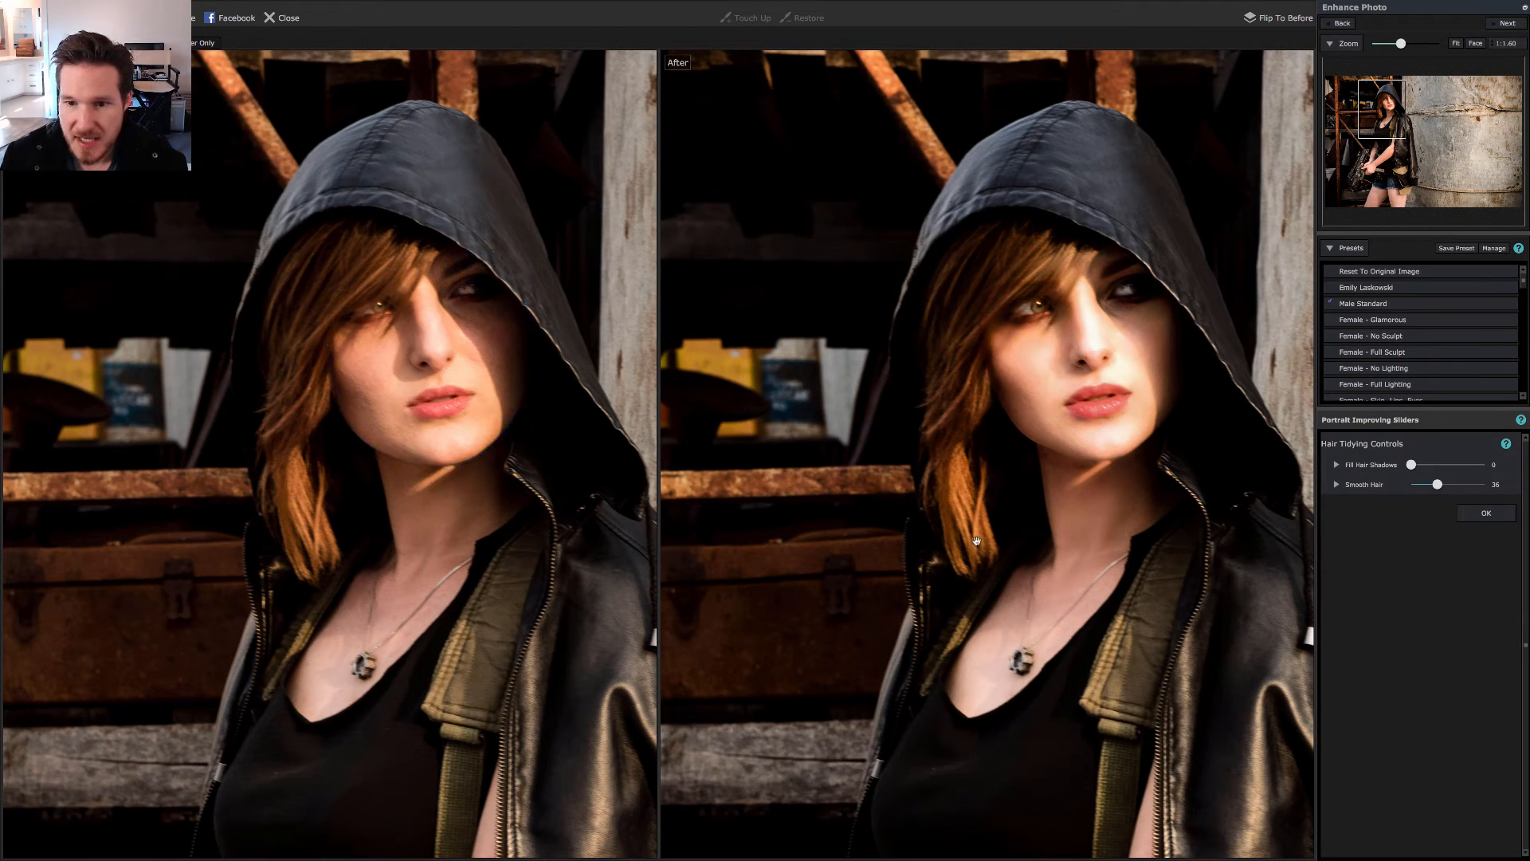
left_click_drag(1436, 483, 1462, 484)
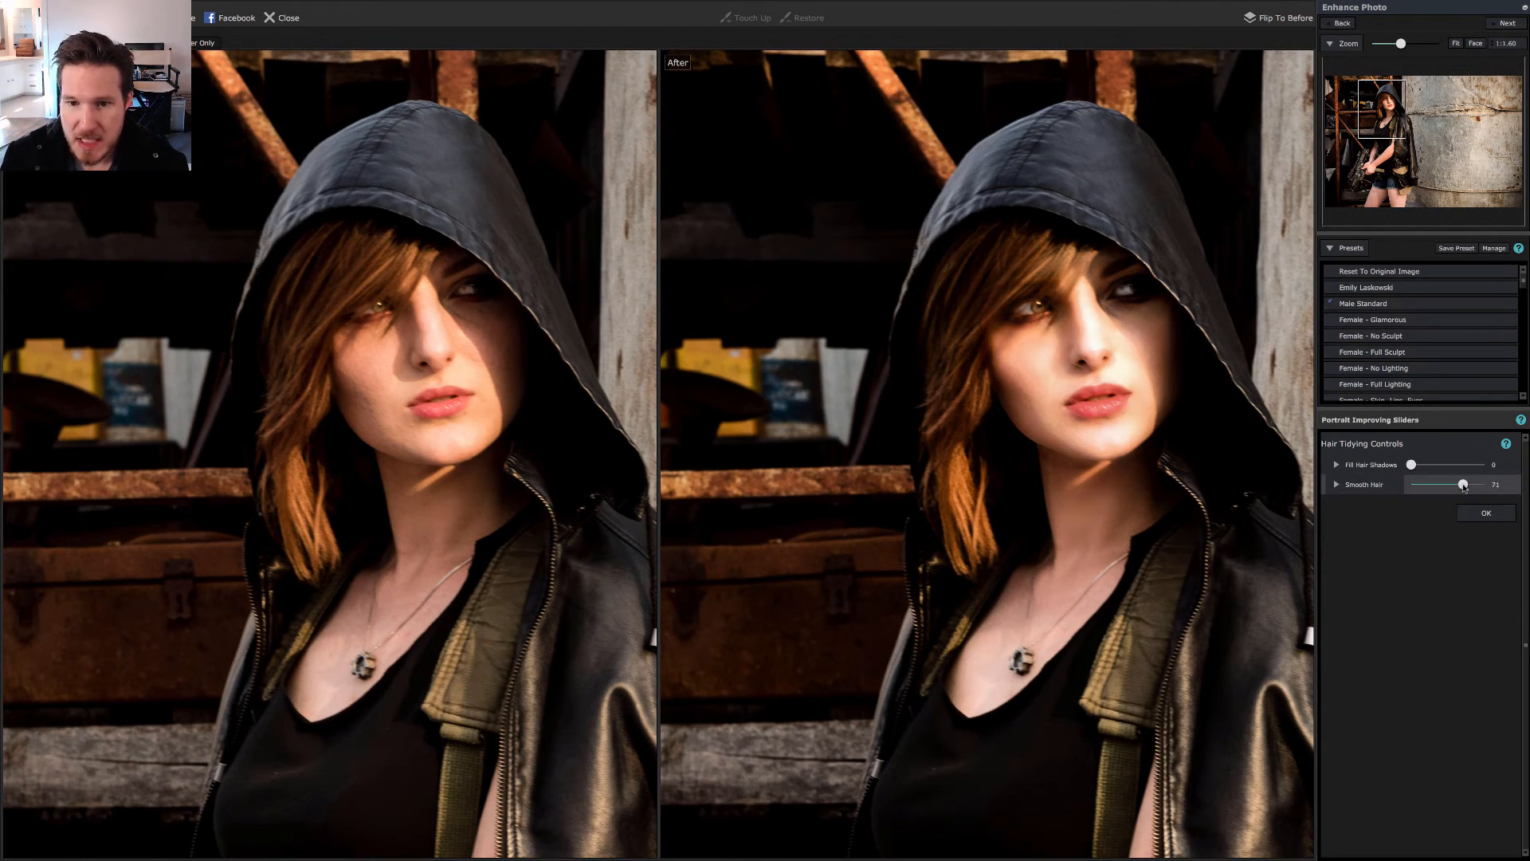
left_click(1338, 484)
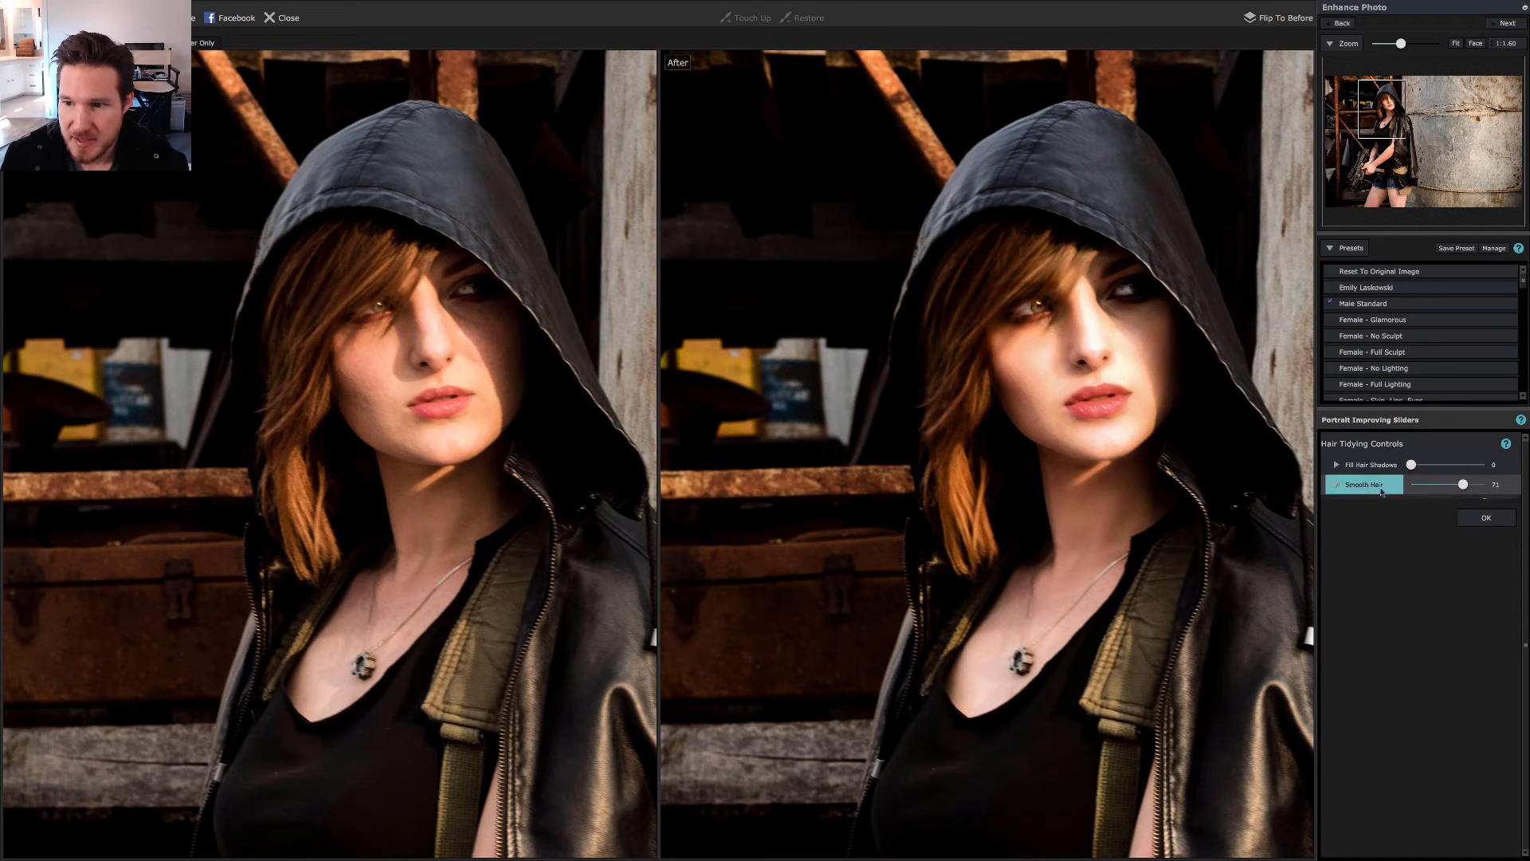
left_click(1337, 484)
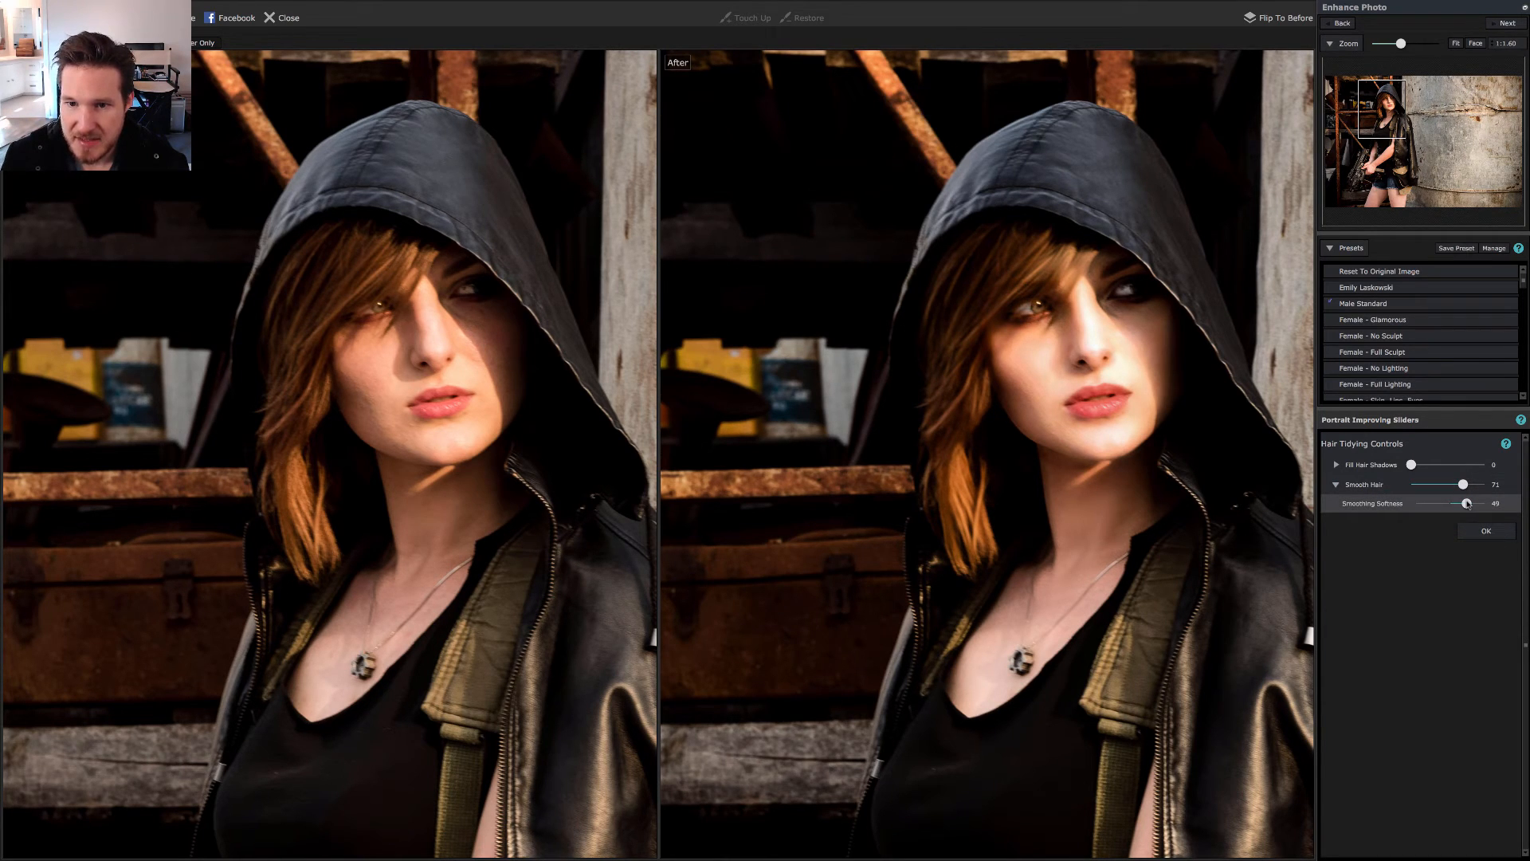
left_click_drag(1462, 484, 1442, 484)
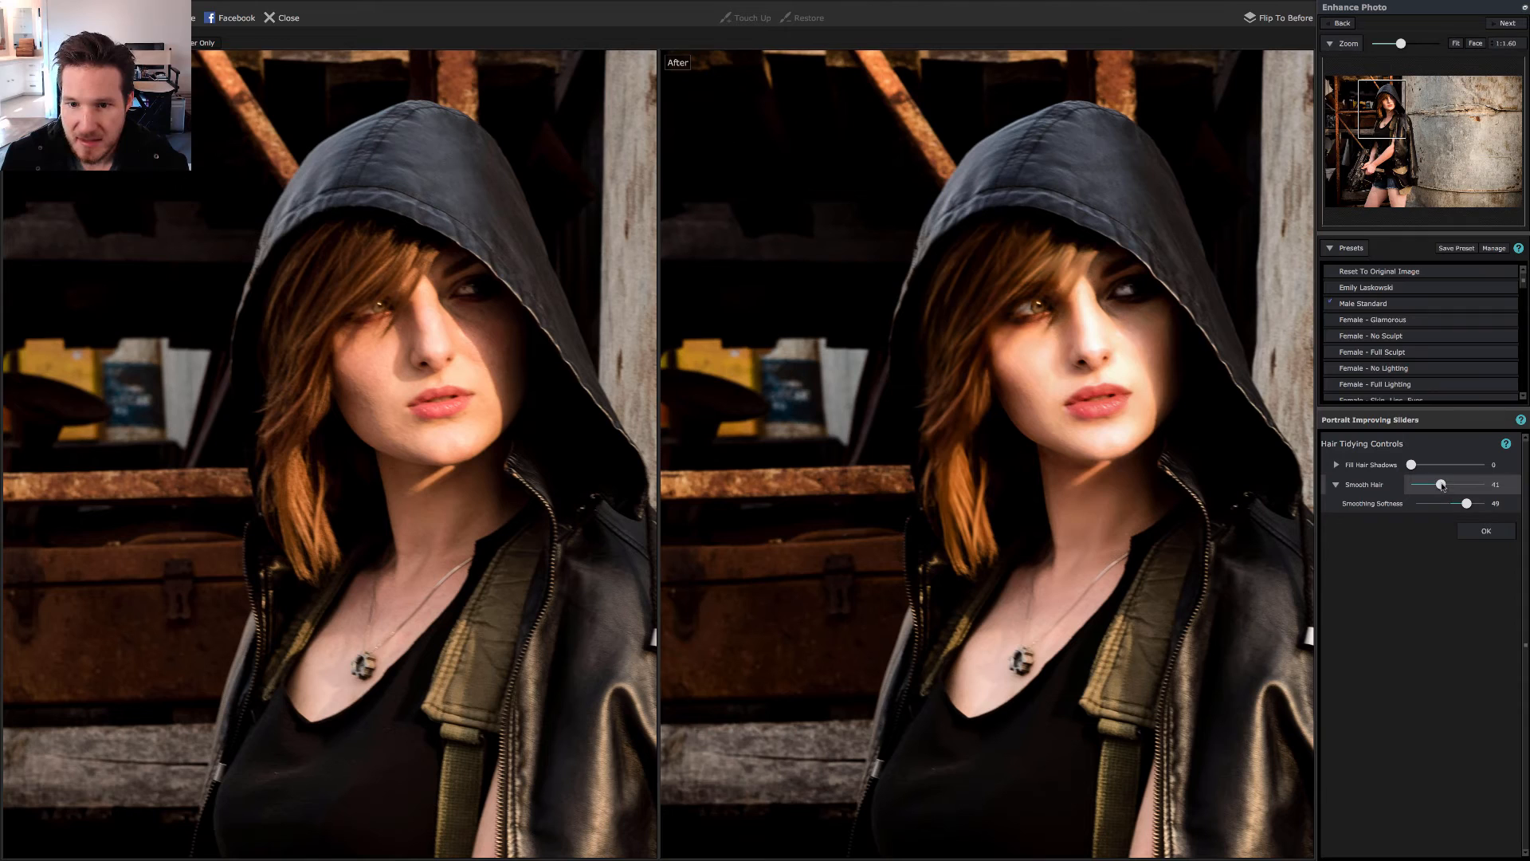
left_click_drag(1465, 503, 1471, 503)
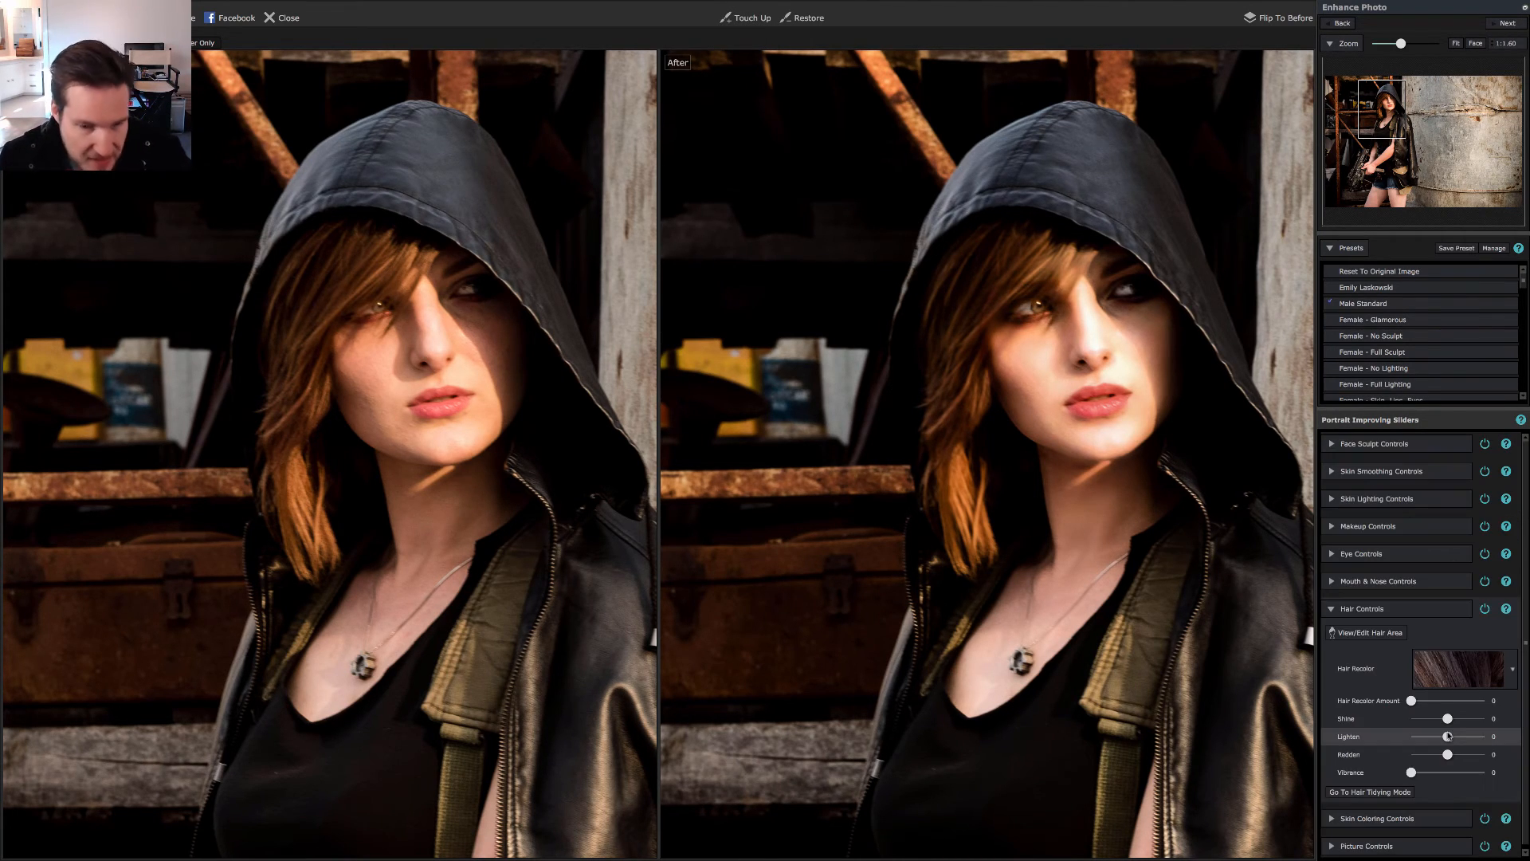
Zoom to fit the full portrait, collapse Hair Controls and expand Skin Lighting Controls
left_click(1387, 384)
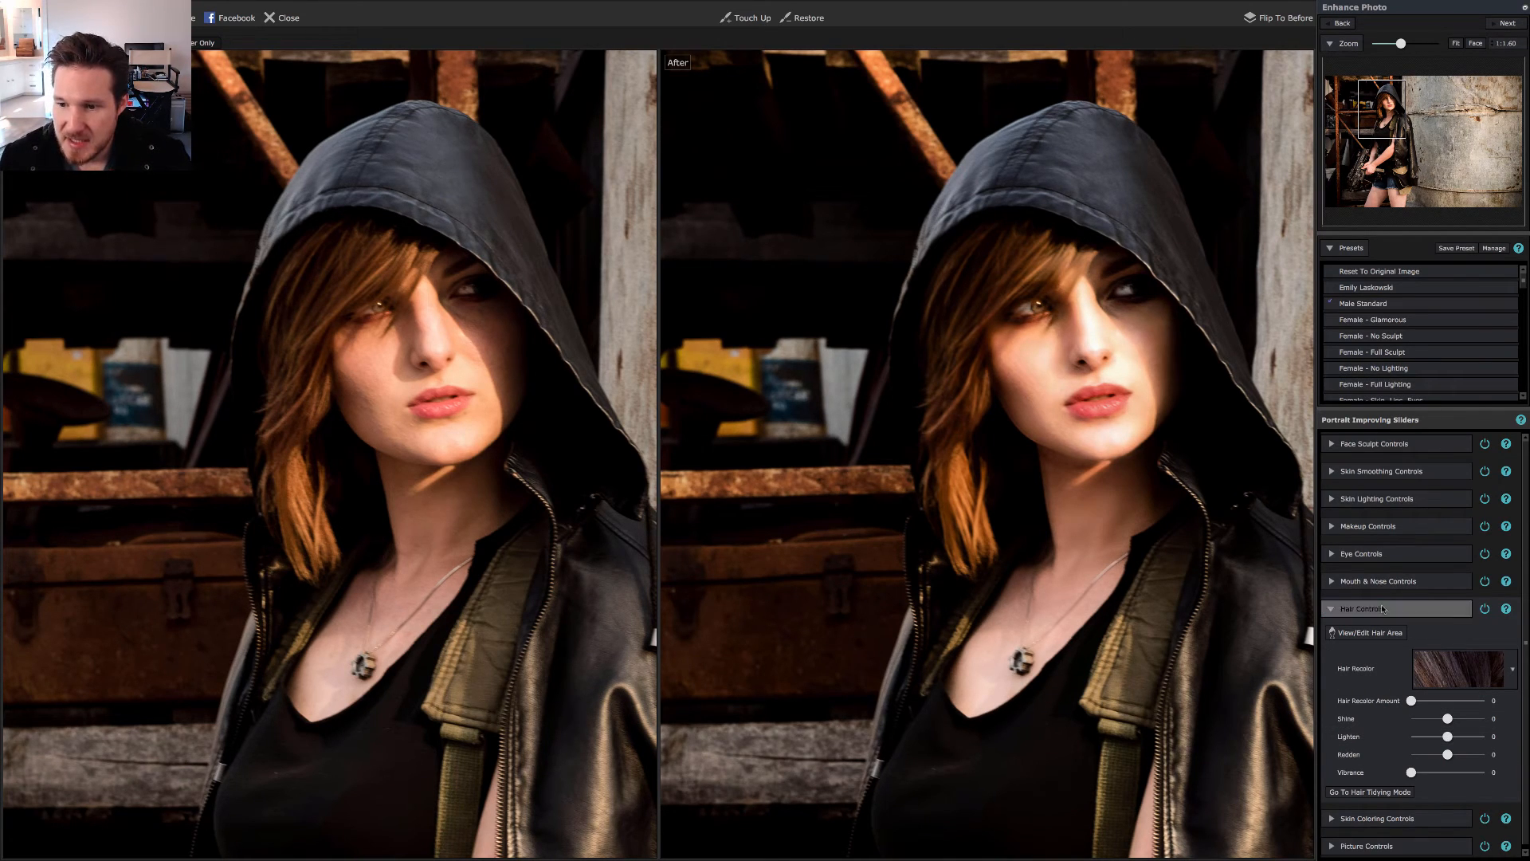
left_click(1363, 608)
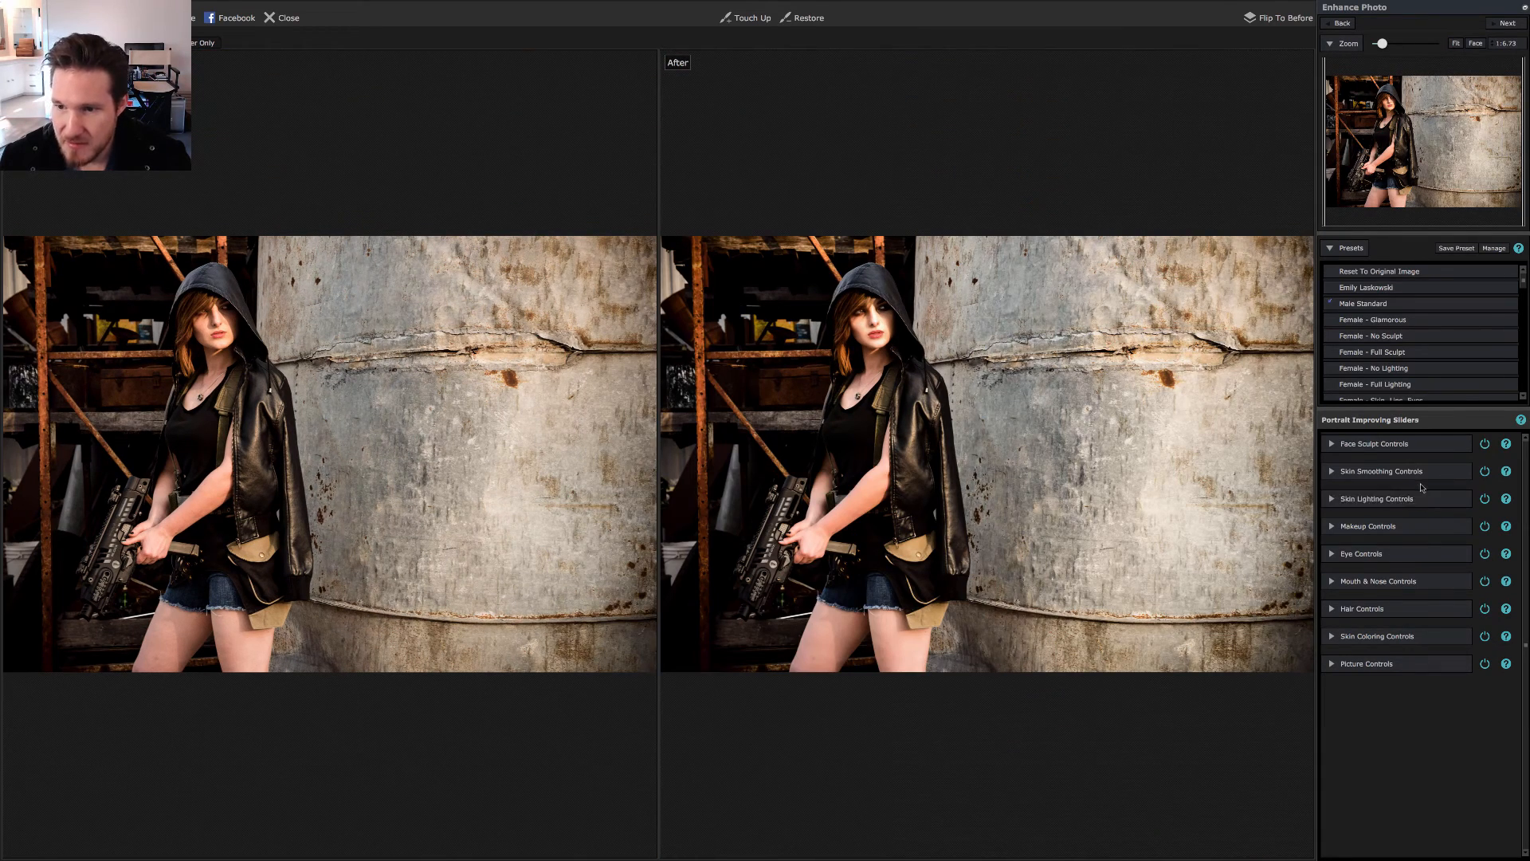
left_click(1378, 498)
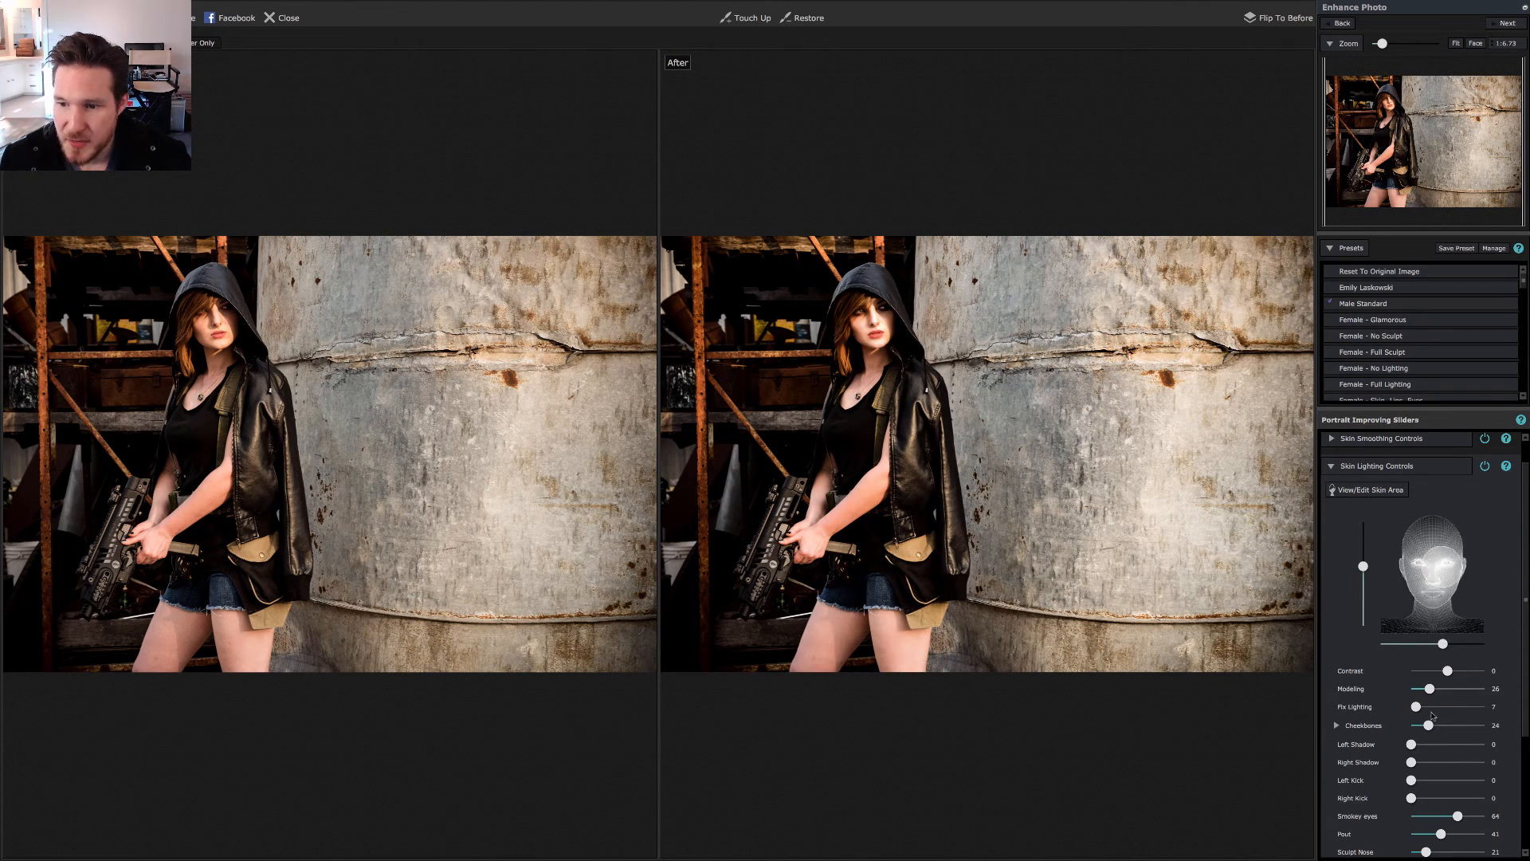
Set skin lighting contrast to 57, modeling to 20 and cheekbones to 39
left_click_drag(1451, 670, 1464, 671)
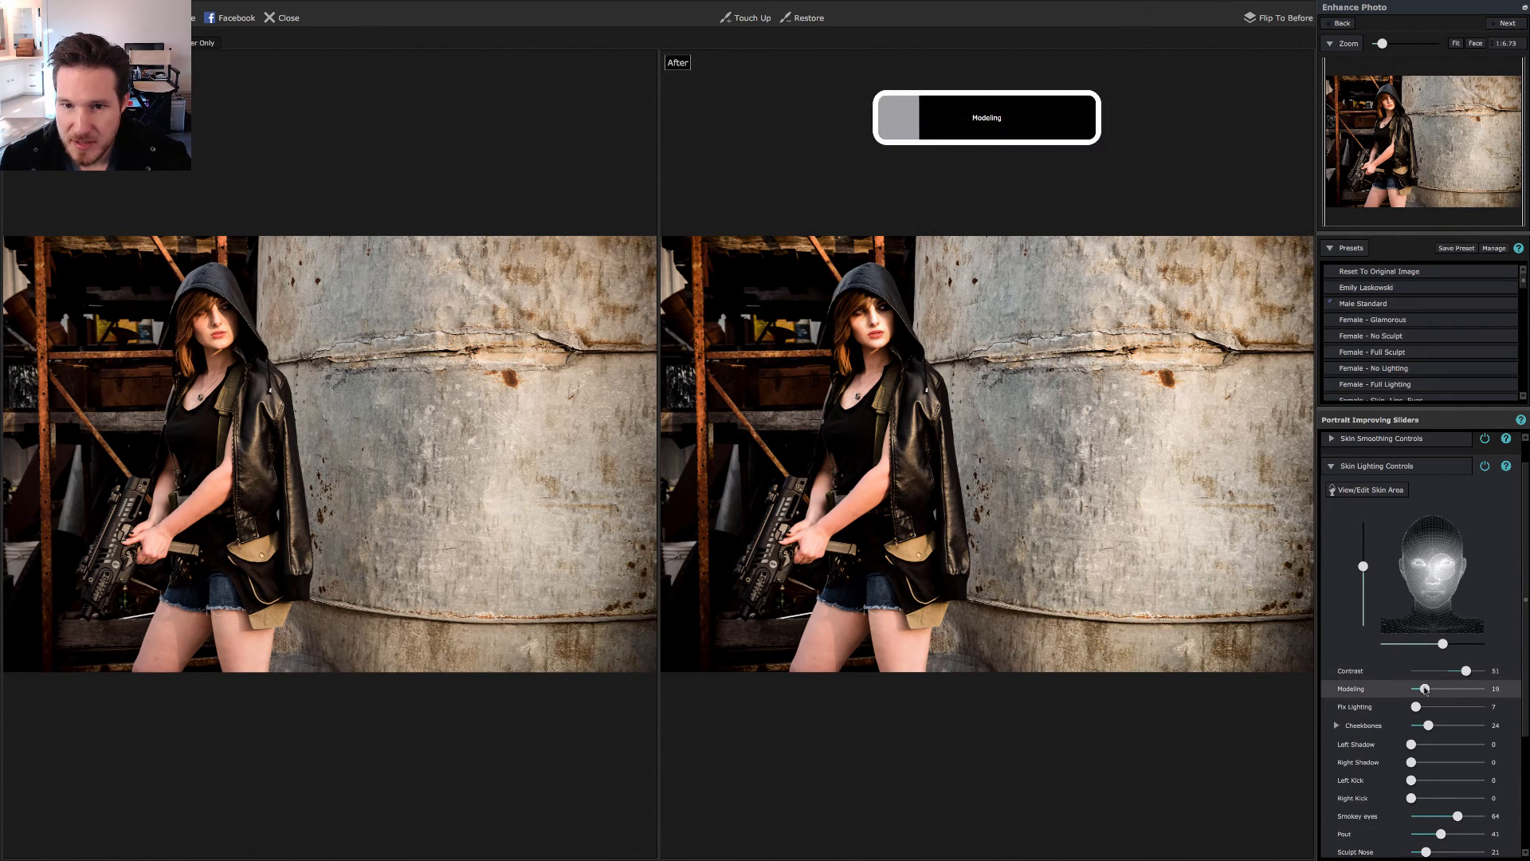
left_click_drag(1420, 687, 1427, 688)
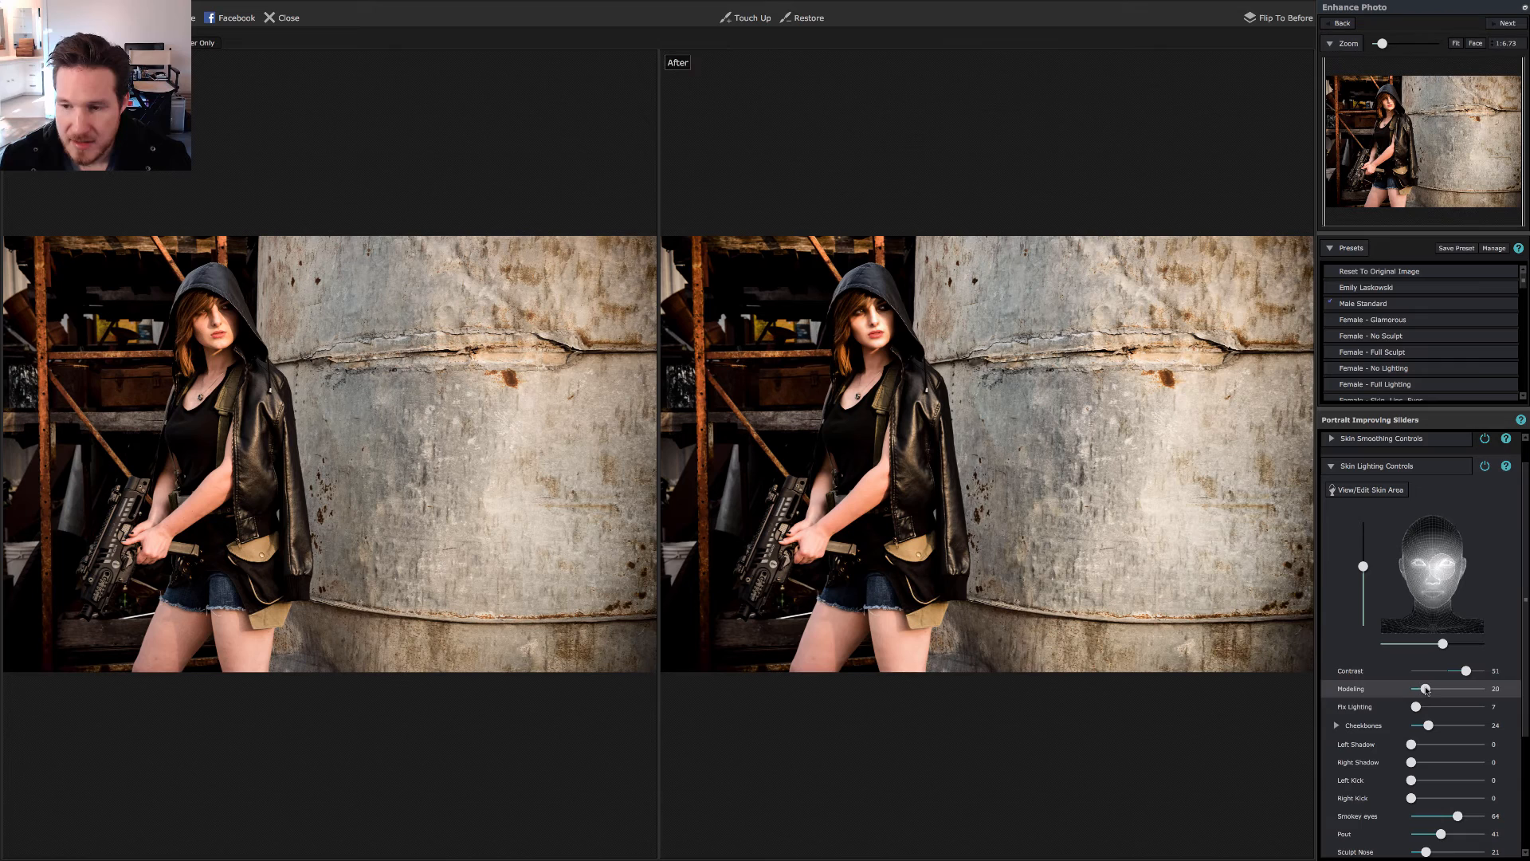
left_click_drag(1465, 670, 1471, 670)
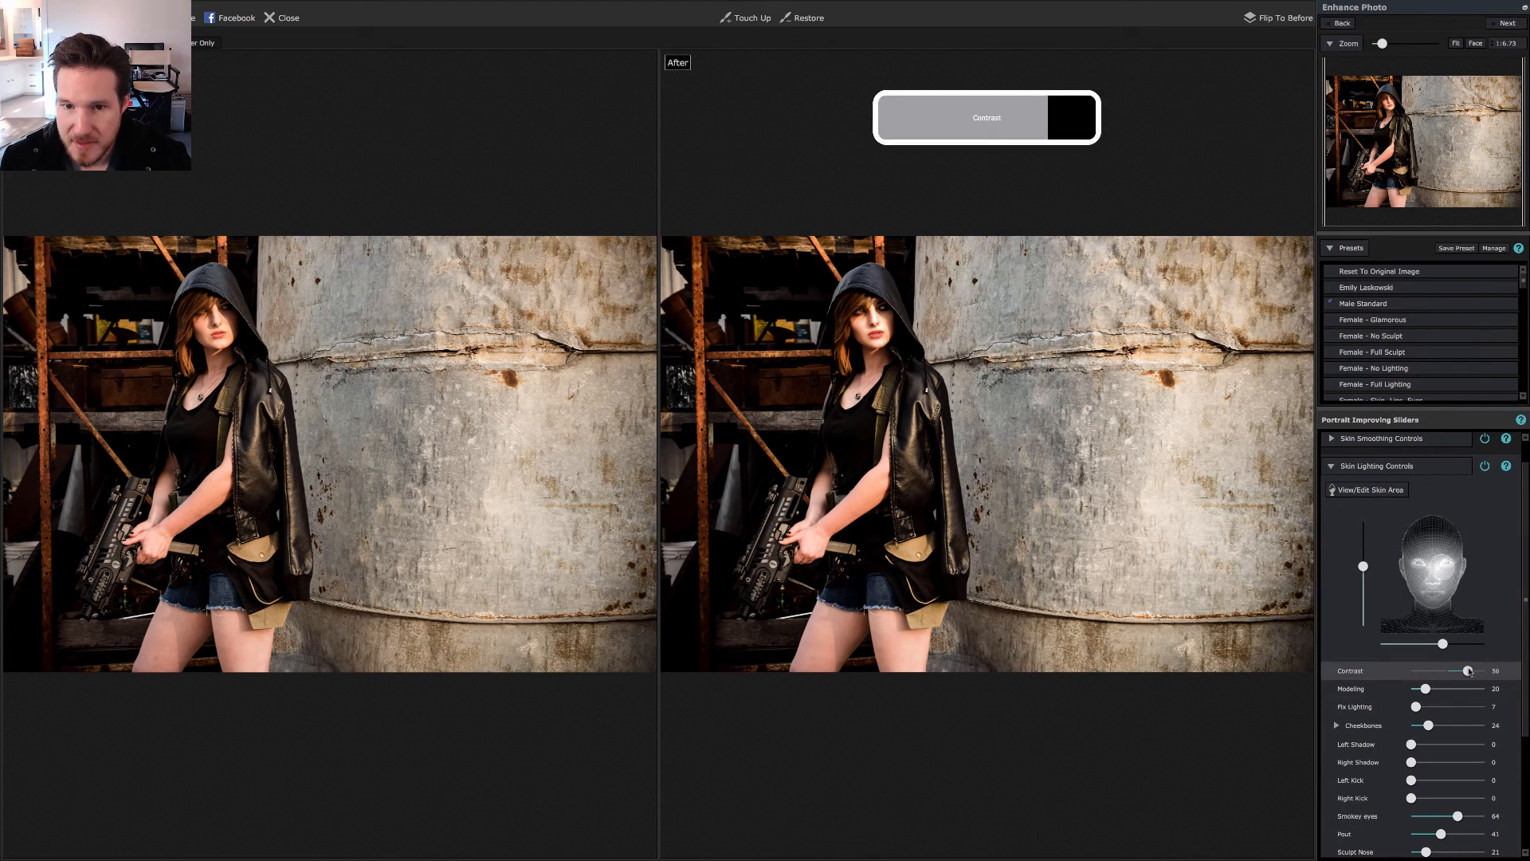
left_click_drag(1465, 670, 1469, 671)
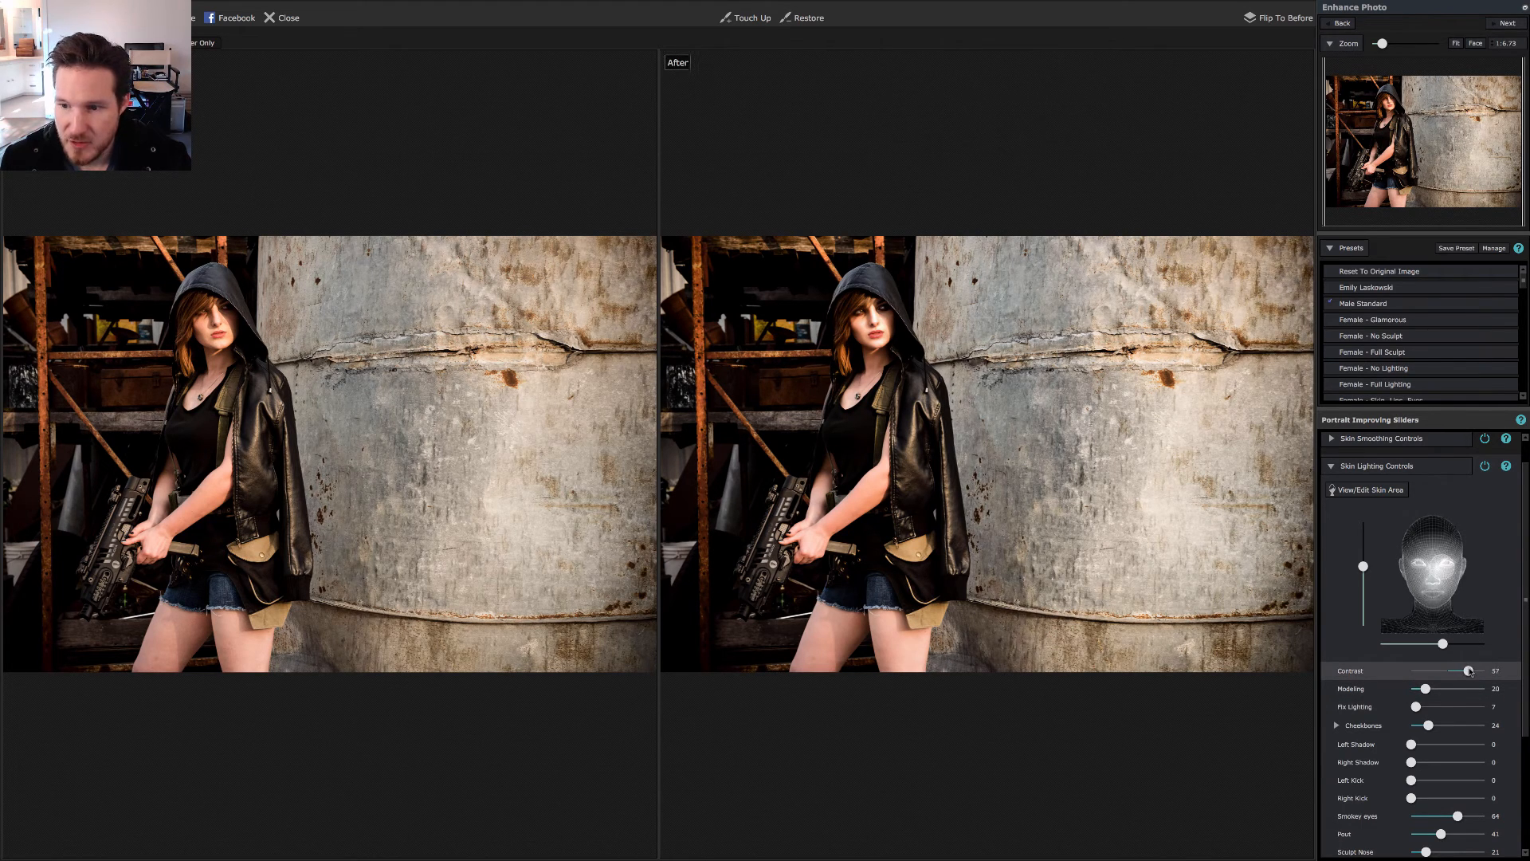
left_click_drag(1426, 725, 1437, 725)
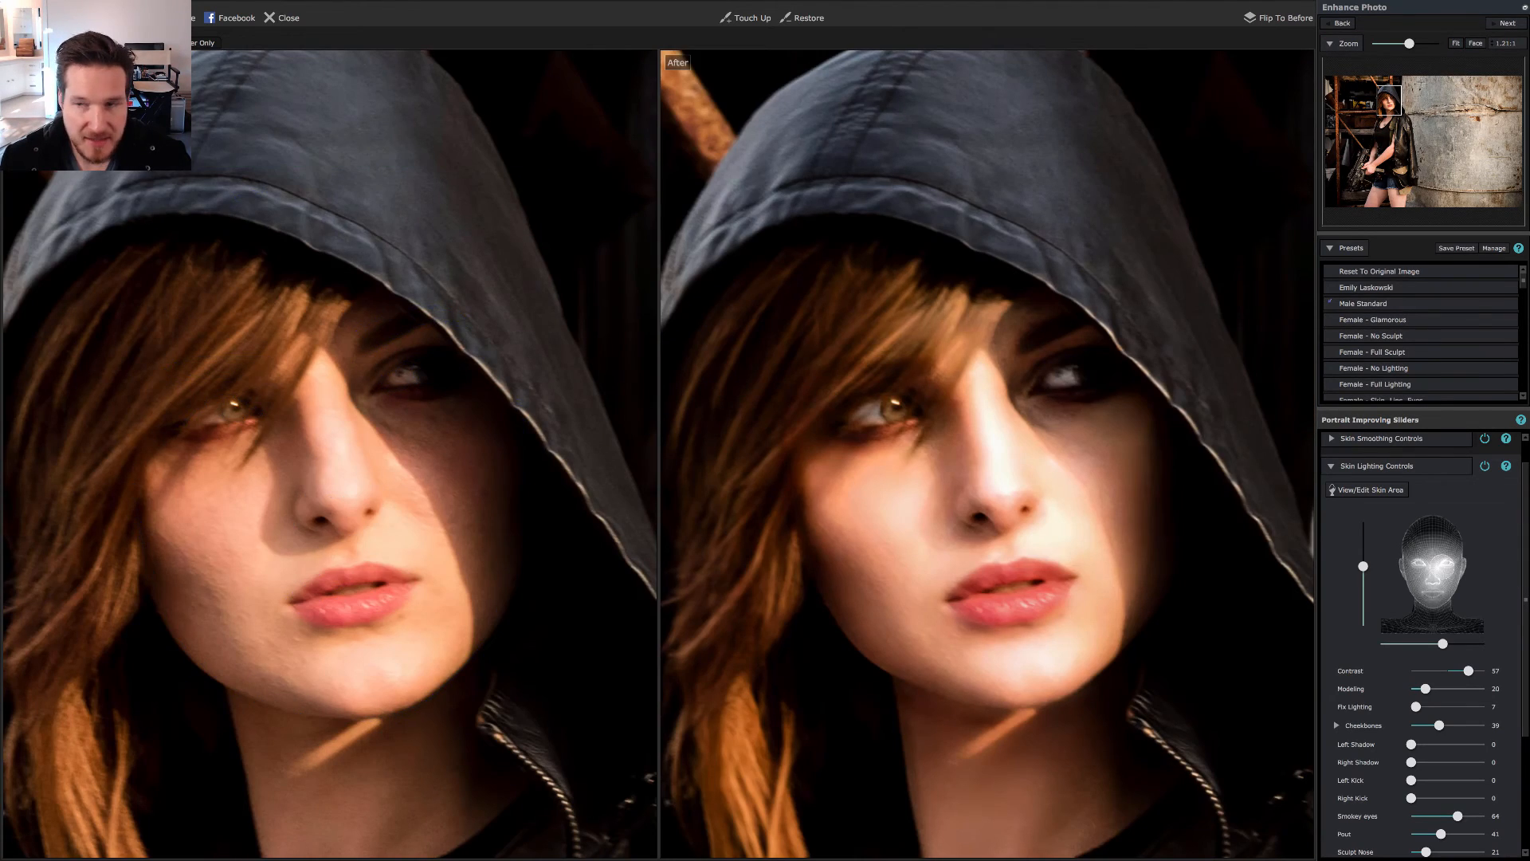
left_click_drag(1412, 43, 1393, 43)
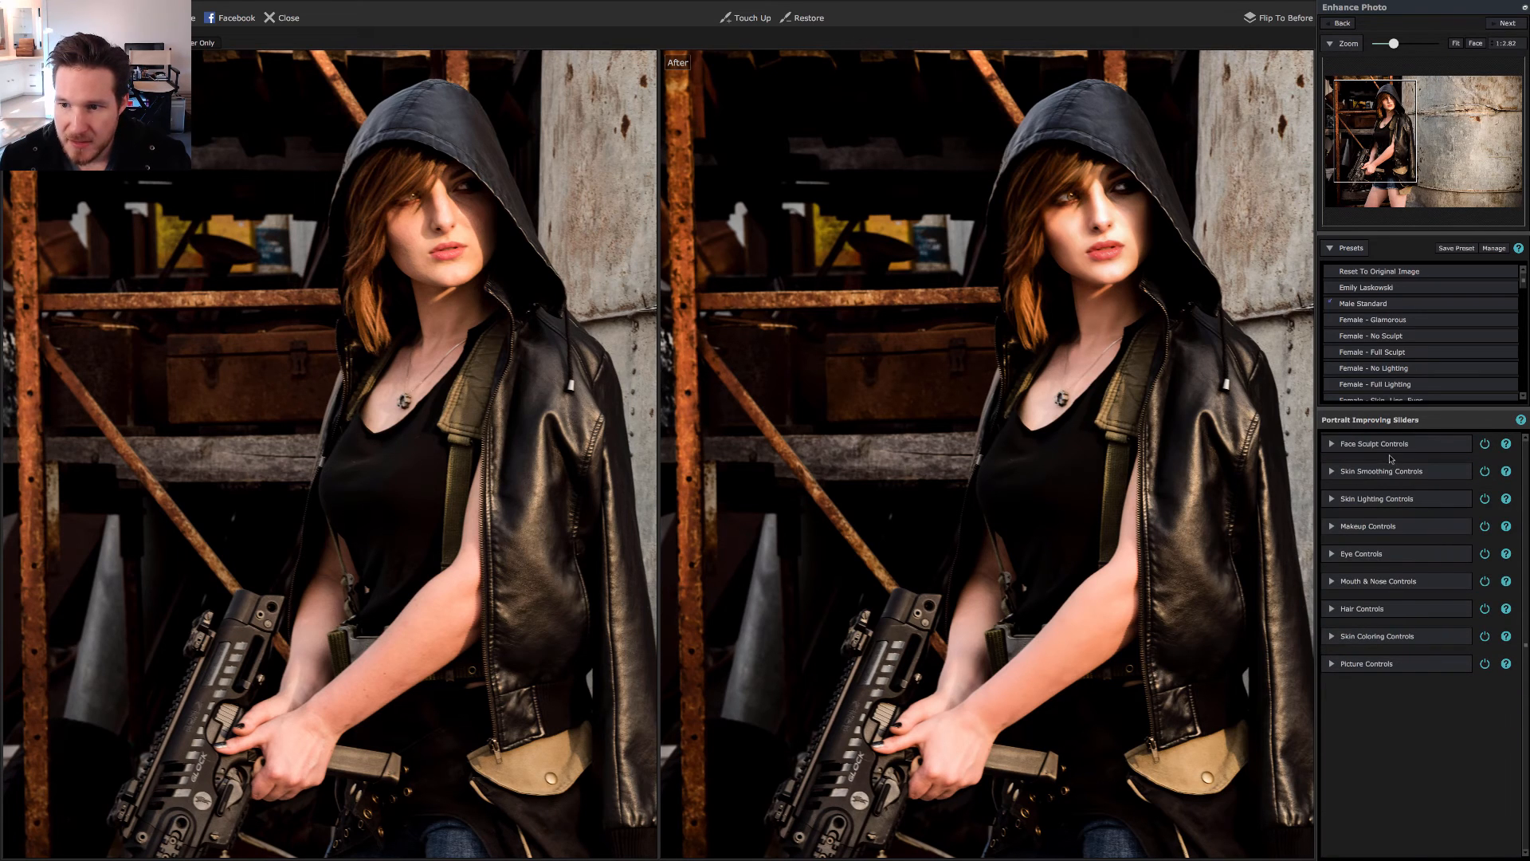
Expand Face Sculpt Controls and set its Master Fade to 77
left_click(1332, 444)
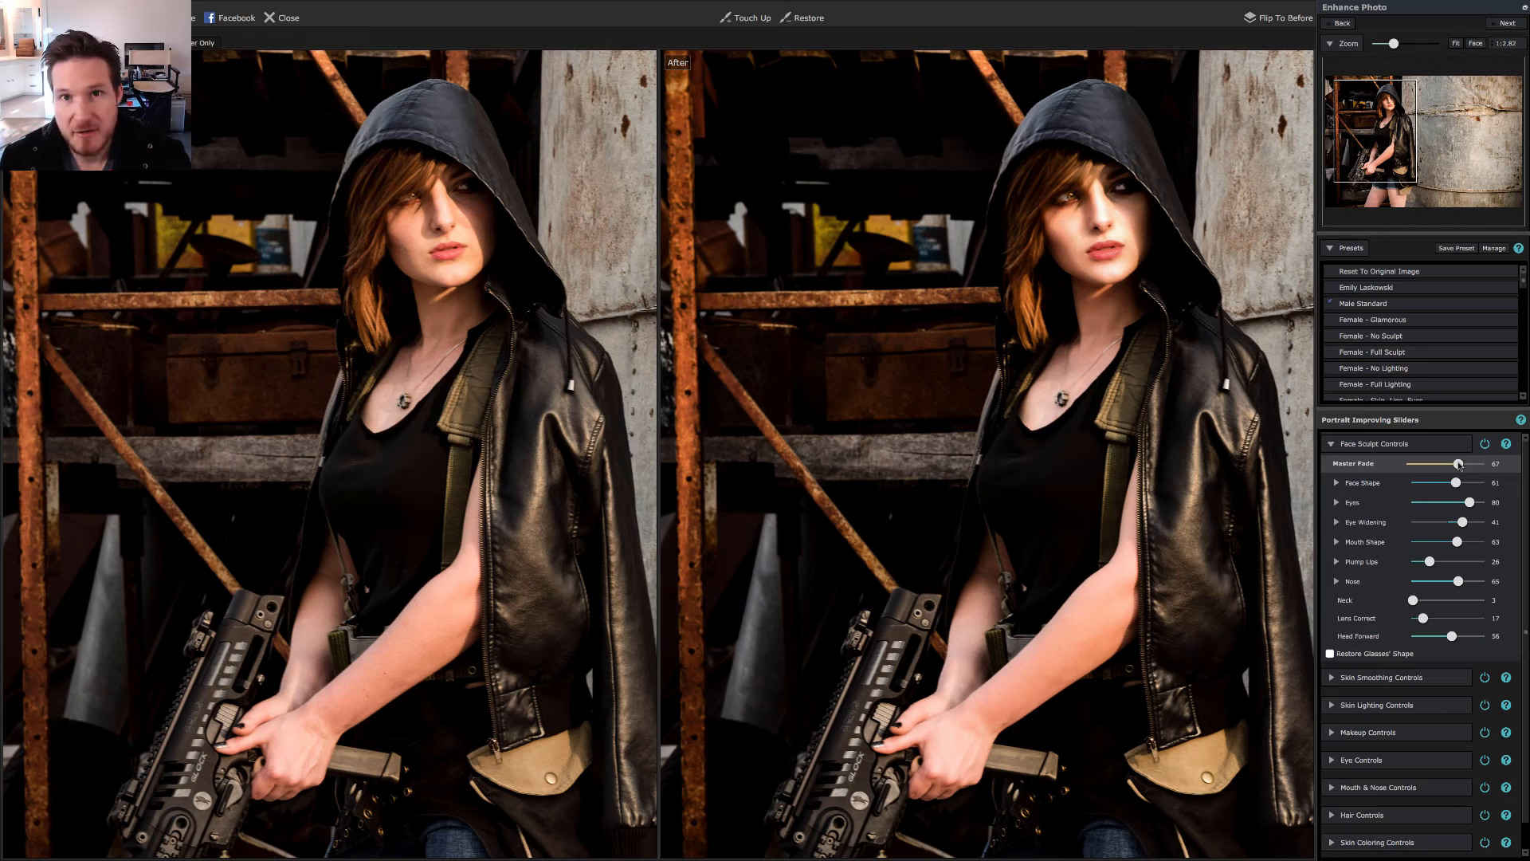
left_click_drag(1458, 463, 1456, 464)
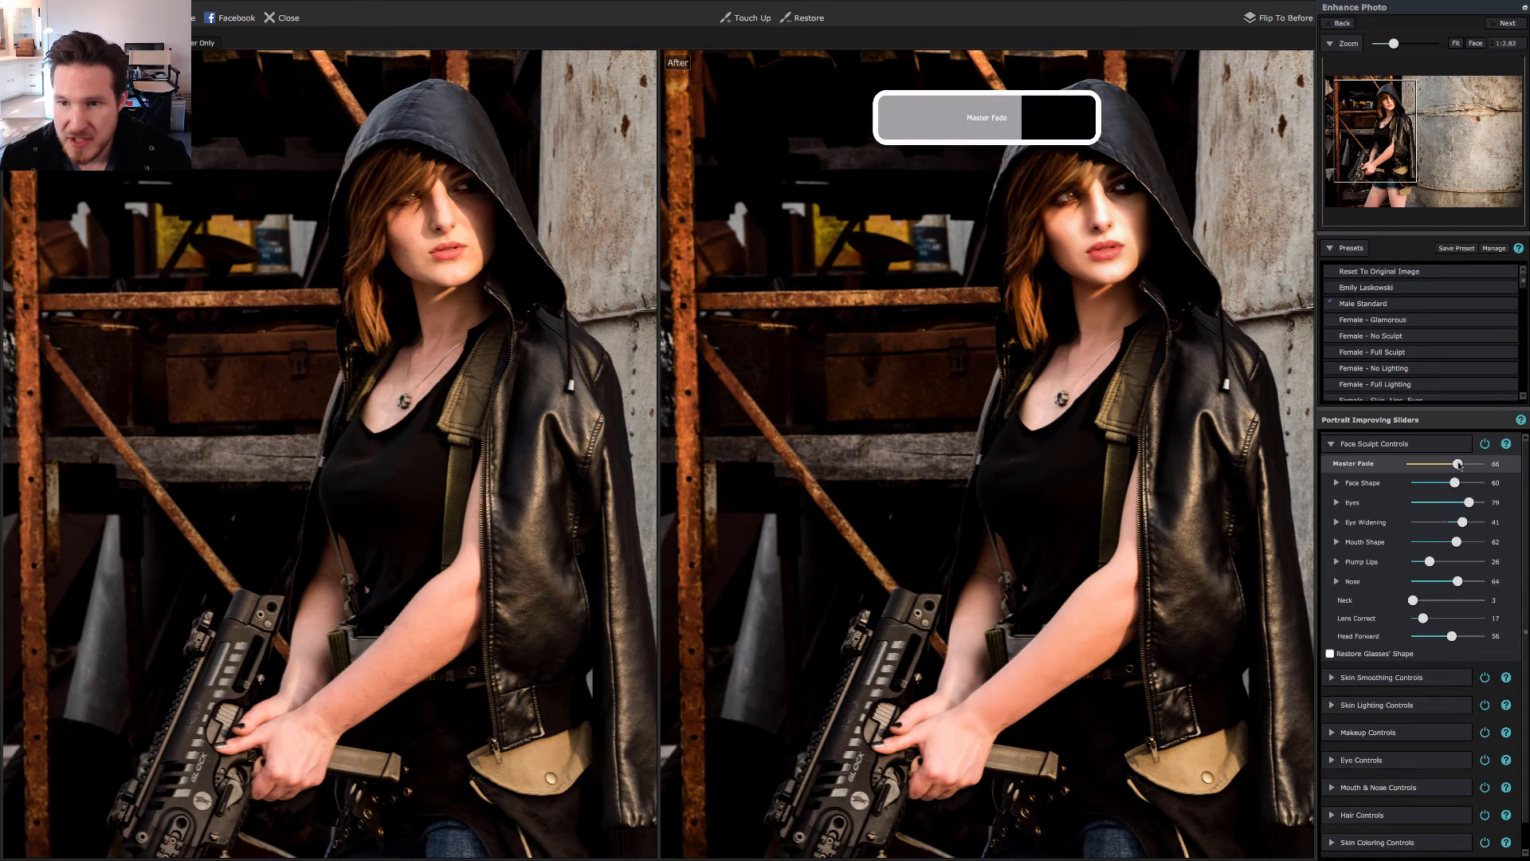
left_click_drag(1460, 464, 1448, 464)
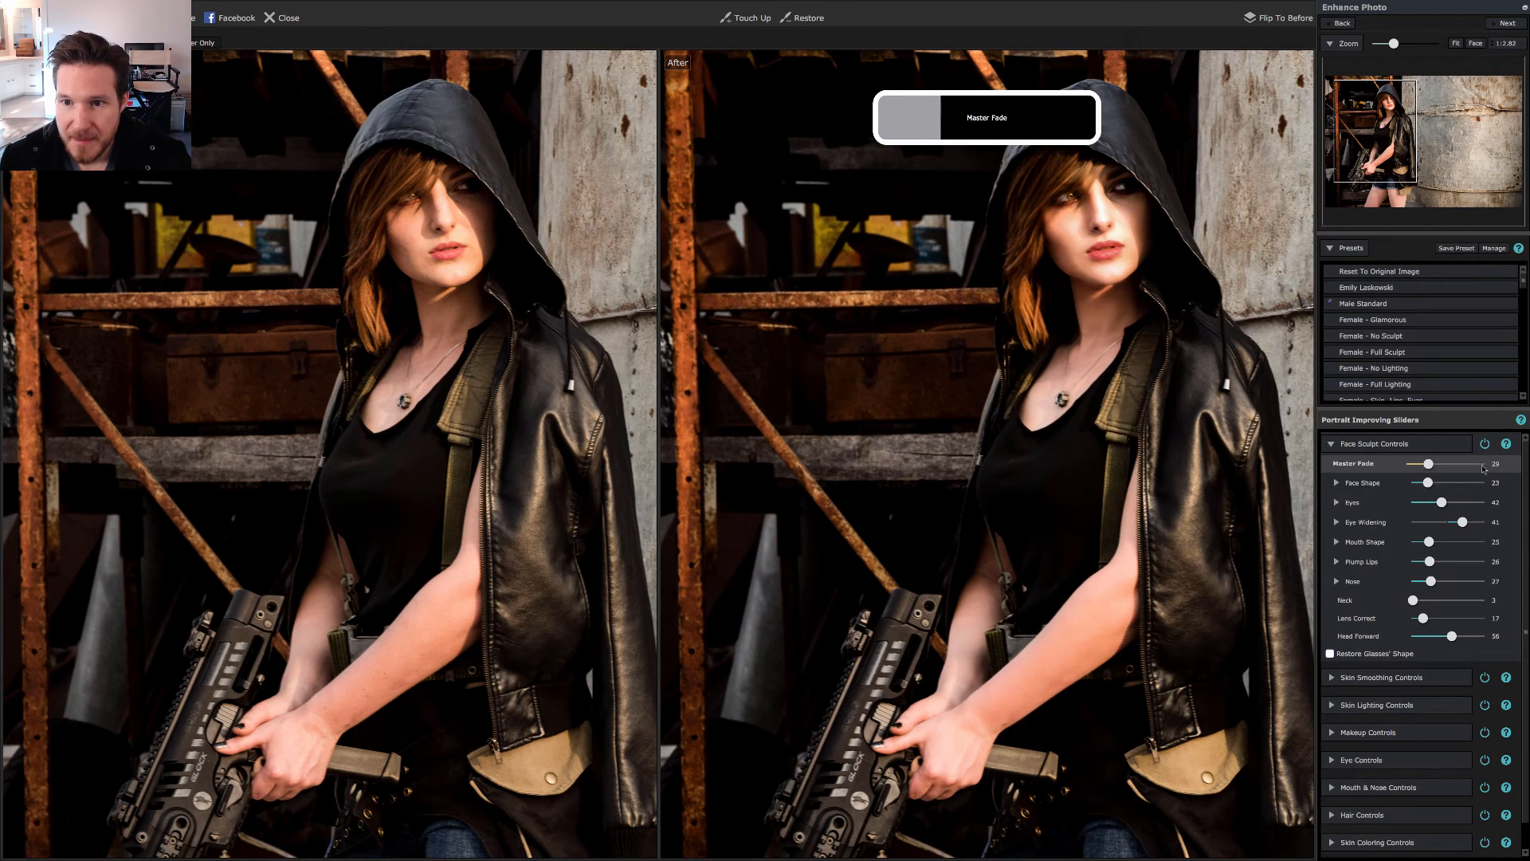
left_click_drag(1449, 464, 1464, 463)
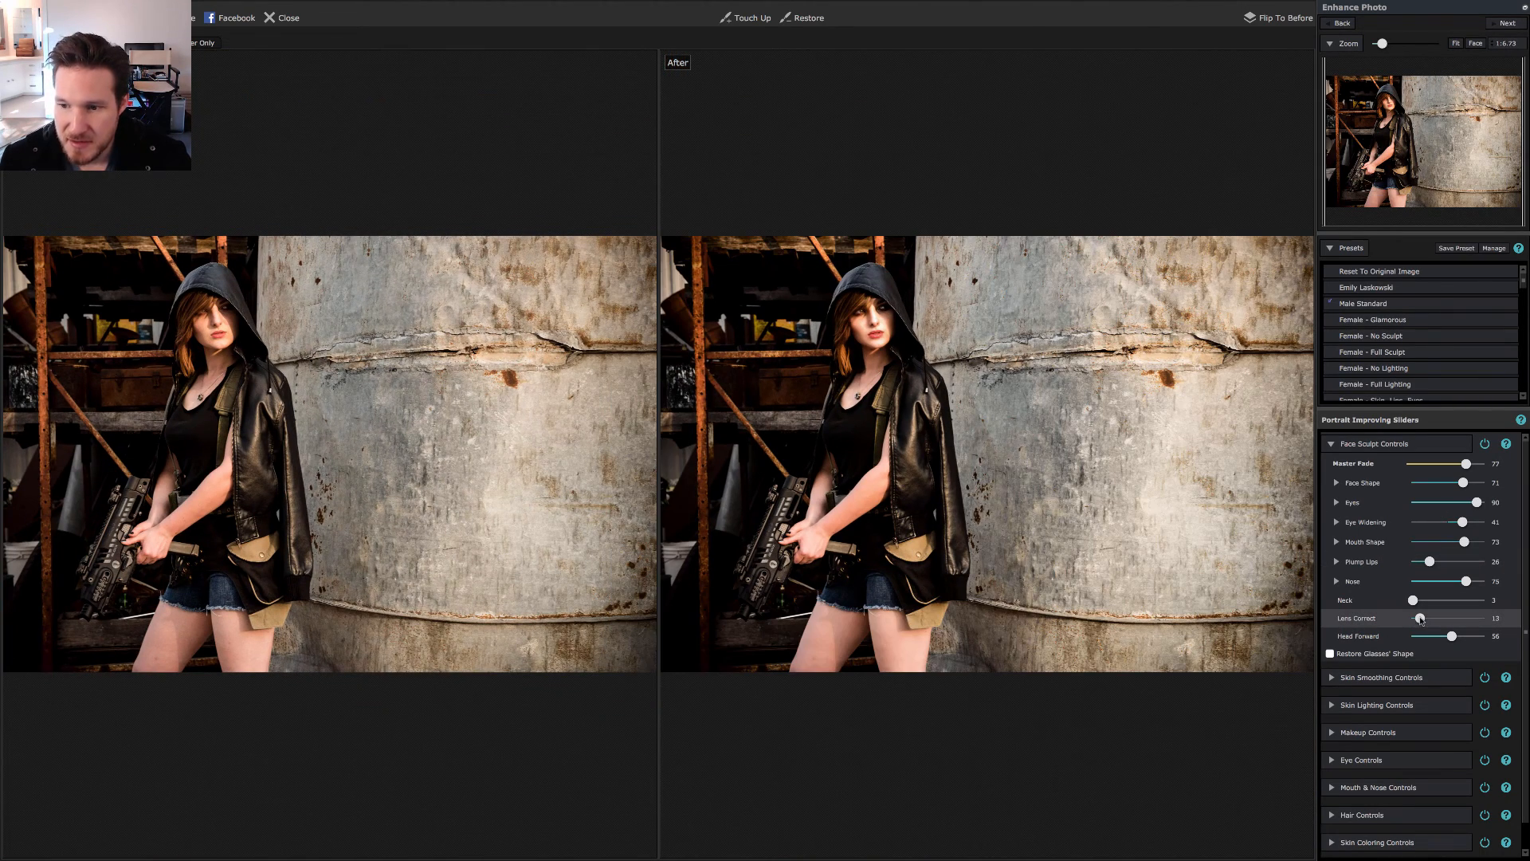
Set Lens Correct to about 88 and Head Forward to about 63
left_click_drag(1420, 617, 1488, 618)
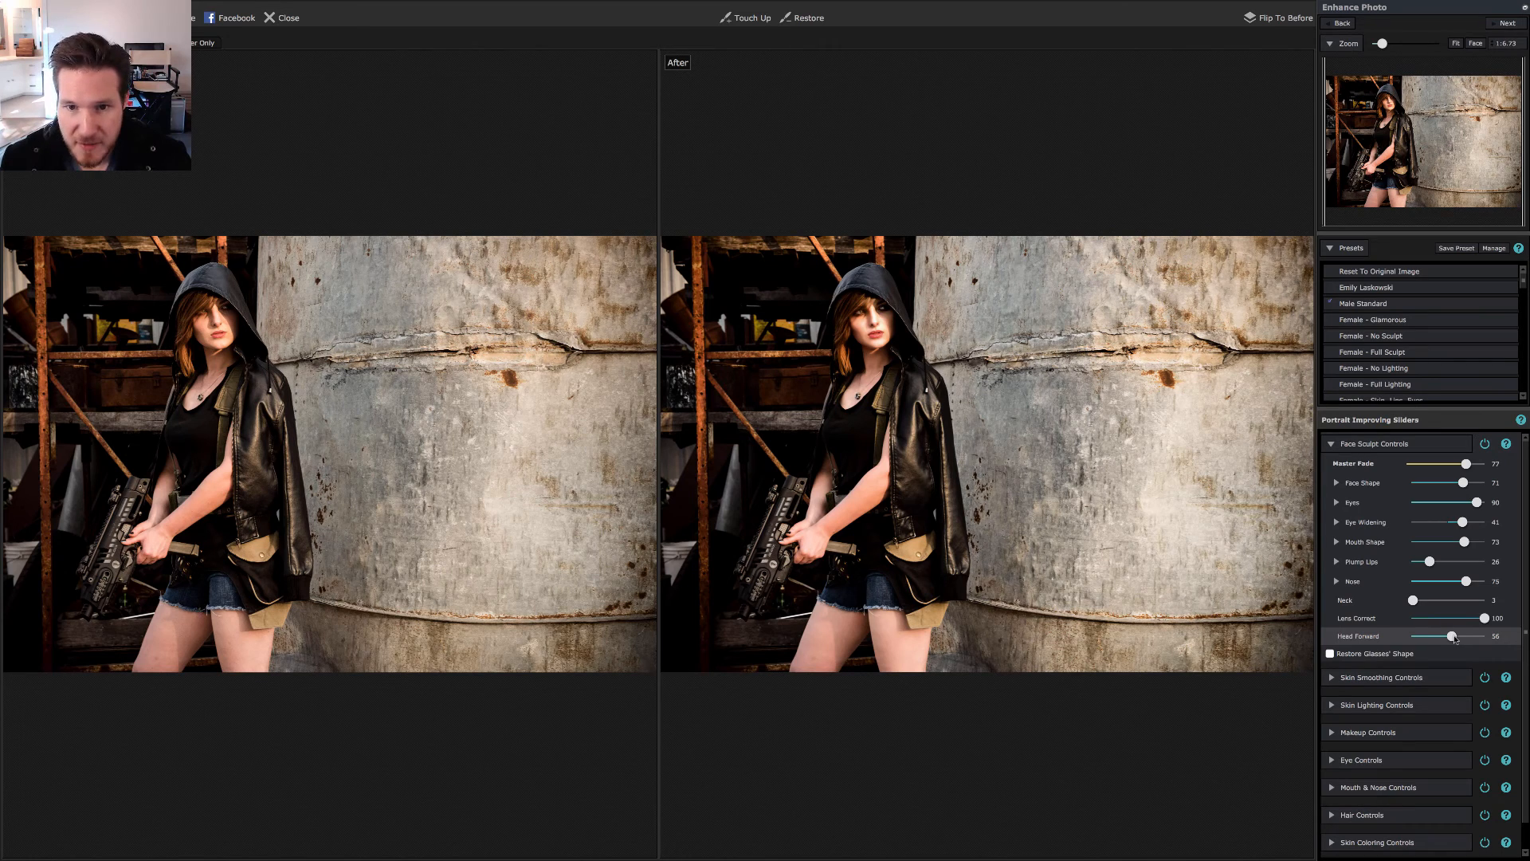
left_click_drag(1453, 636, 1486, 636)
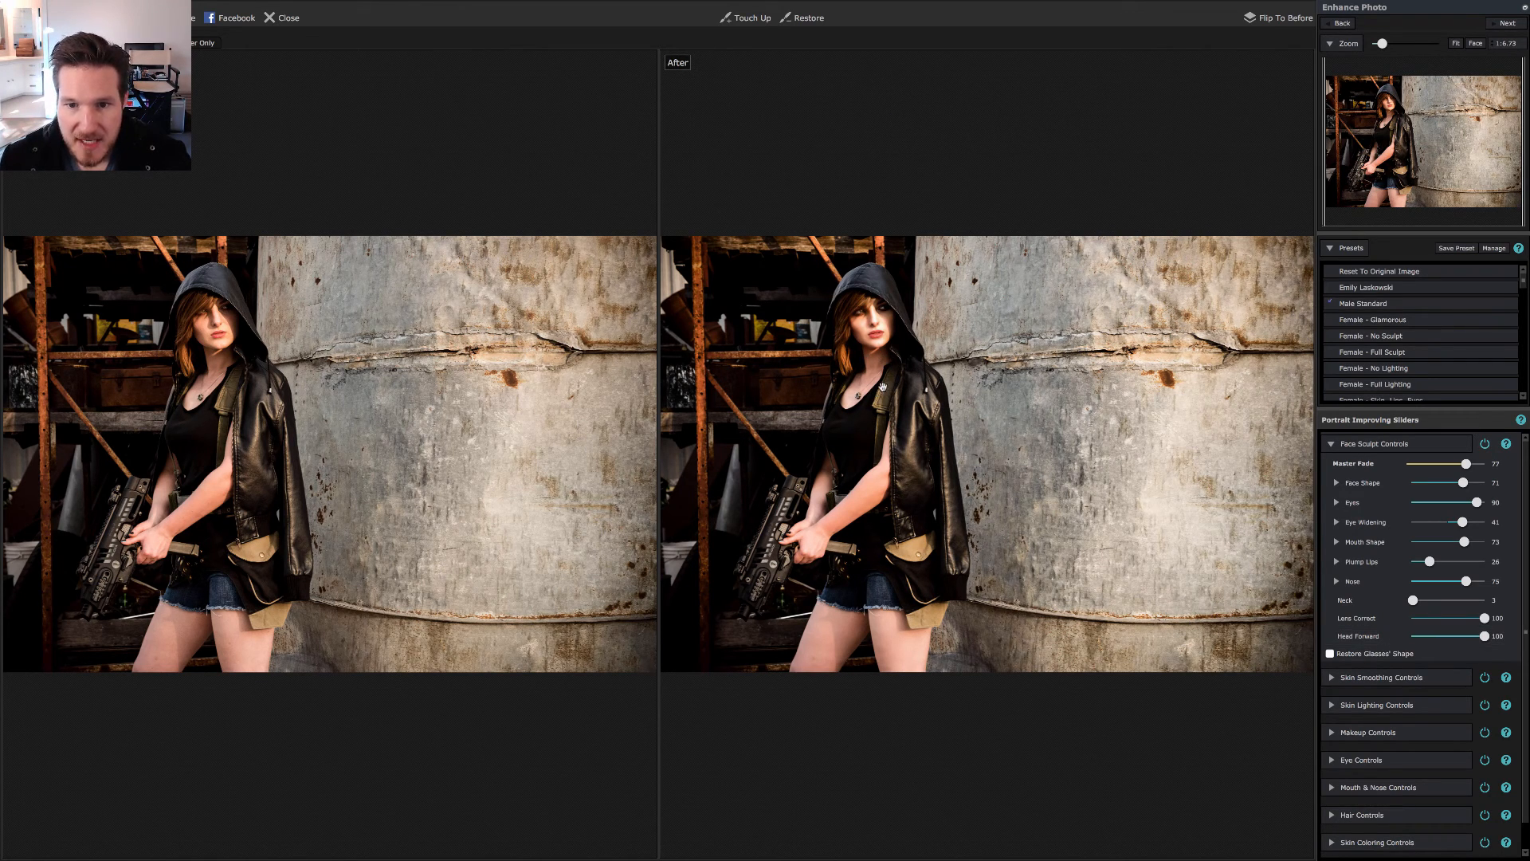
mouse_move(1496, 656)
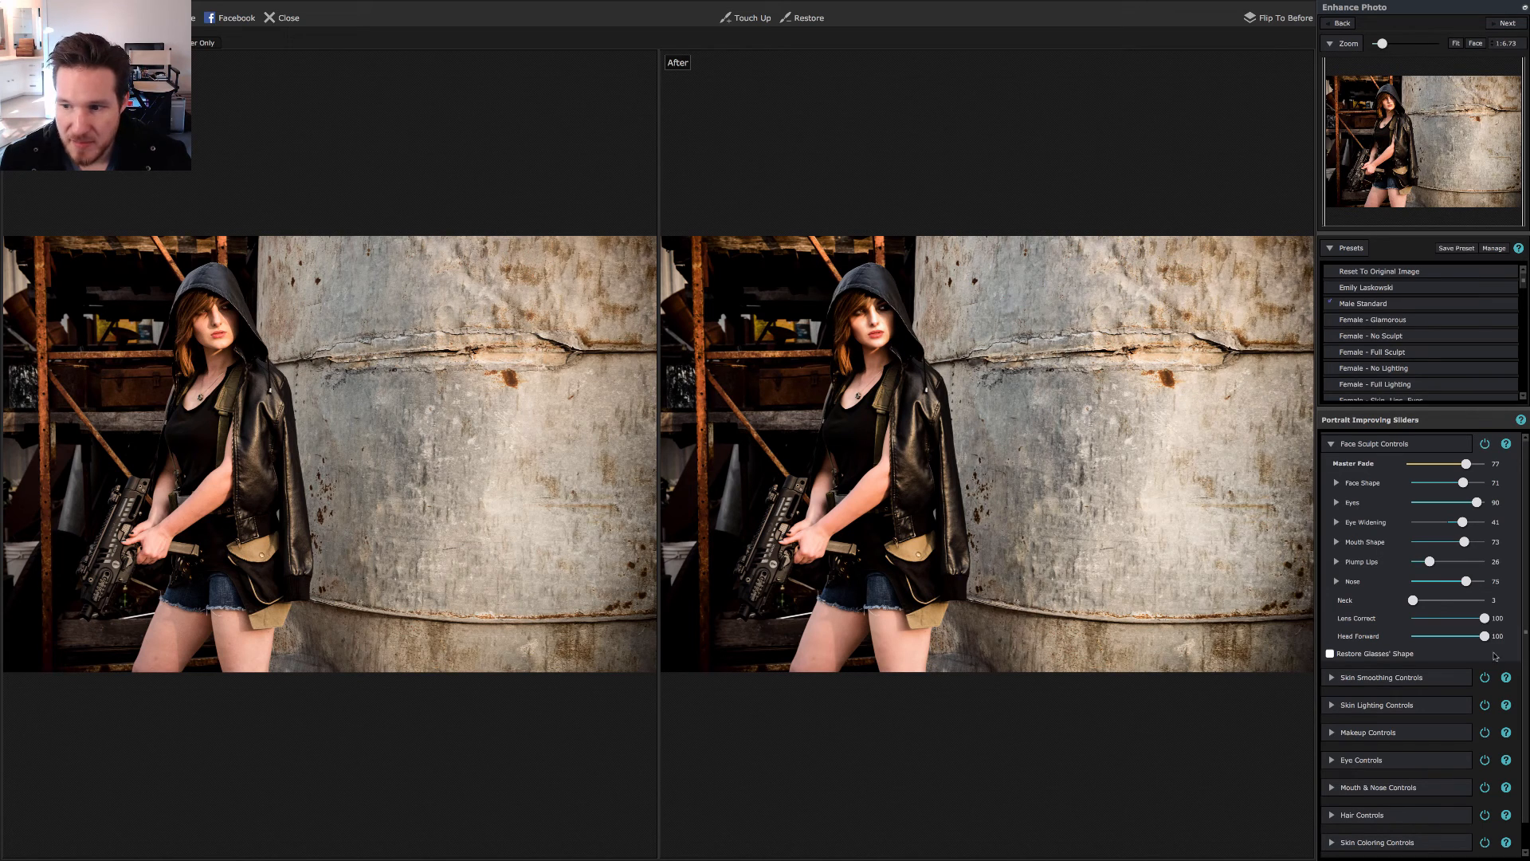
left_click_drag(1510, 635, 1458, 635)
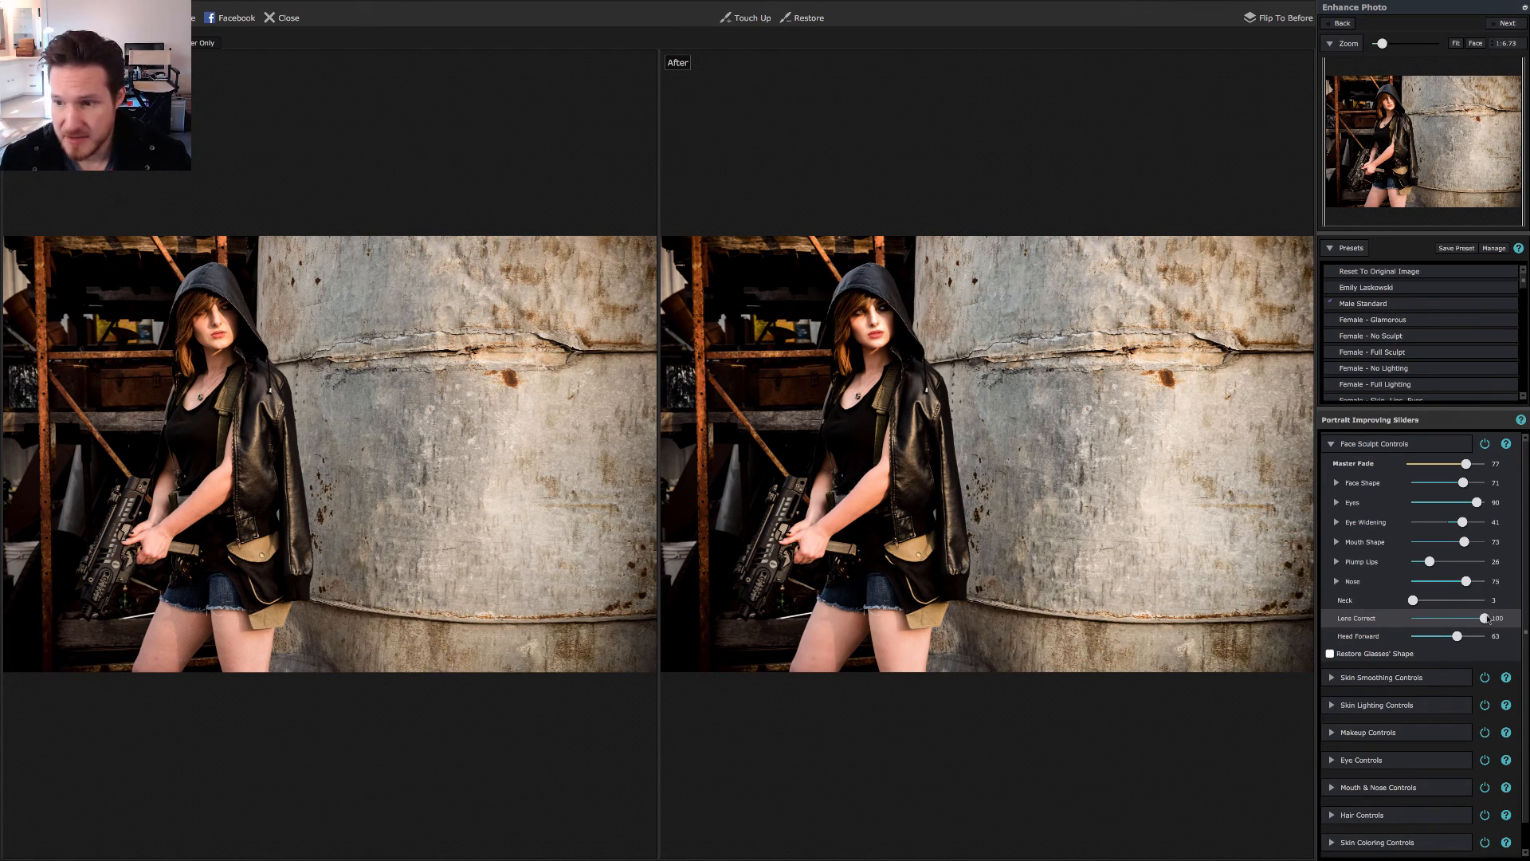
left_click_drag(1484, 618, 1475, 618)
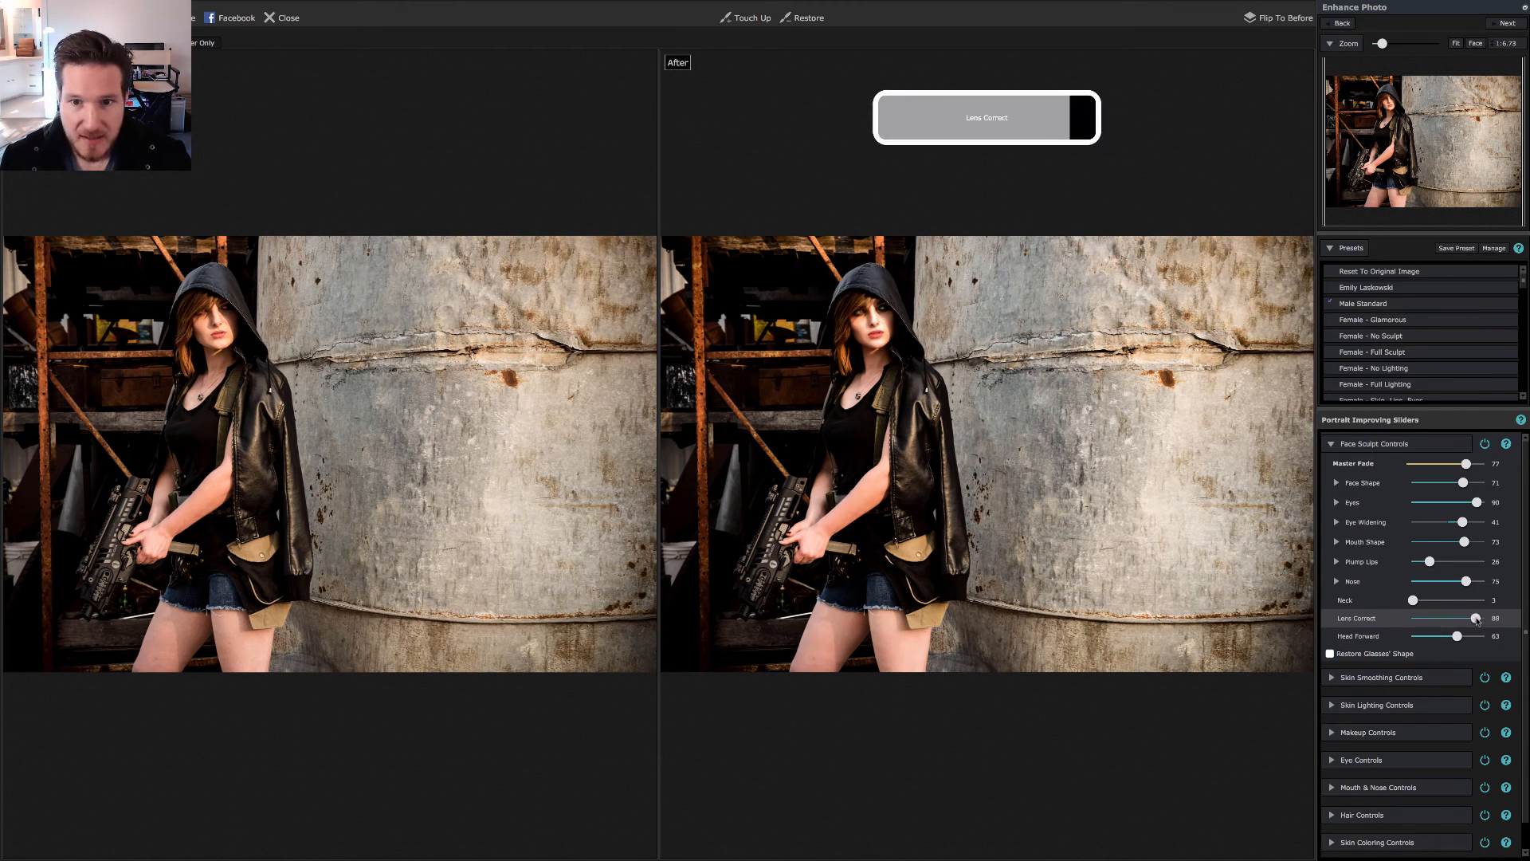